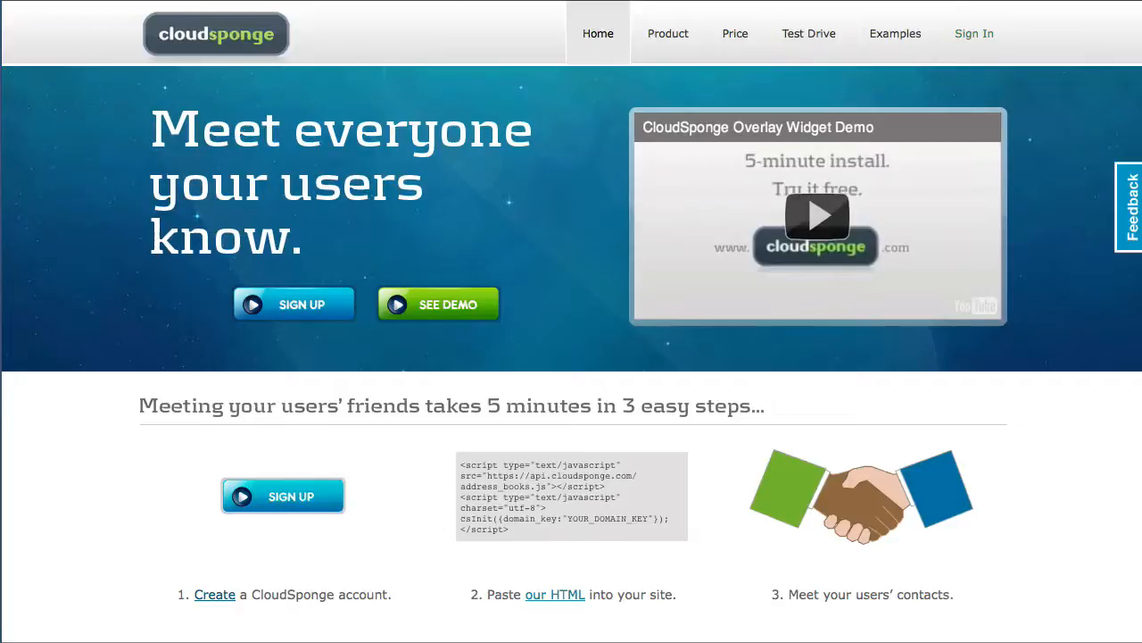
mouse_move(339, 2)
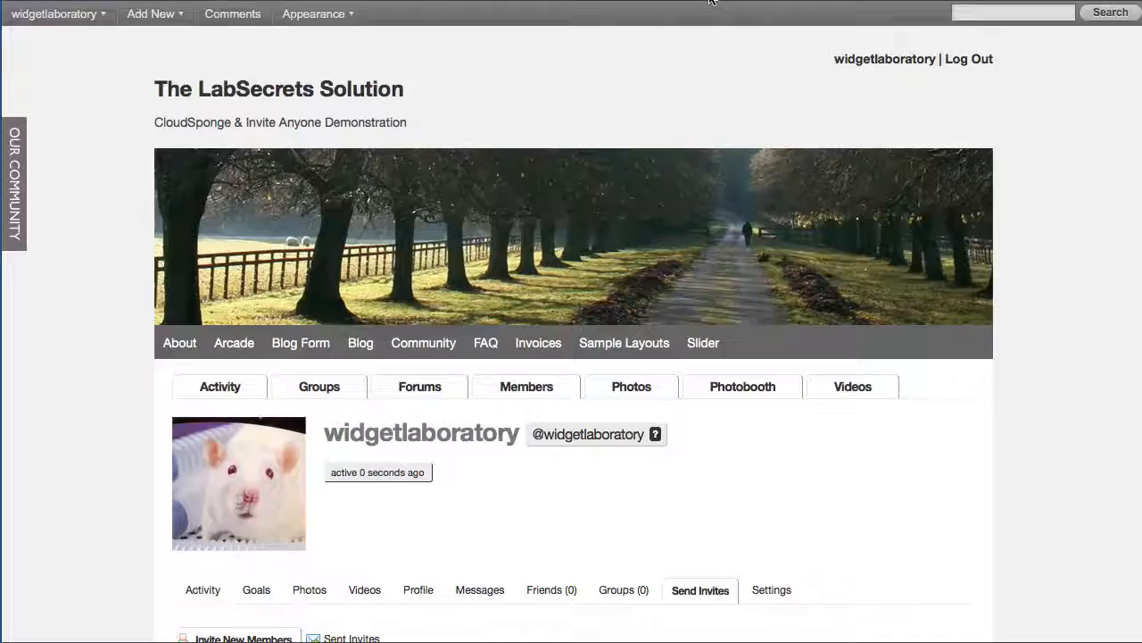
mouse_move(1073, 331)
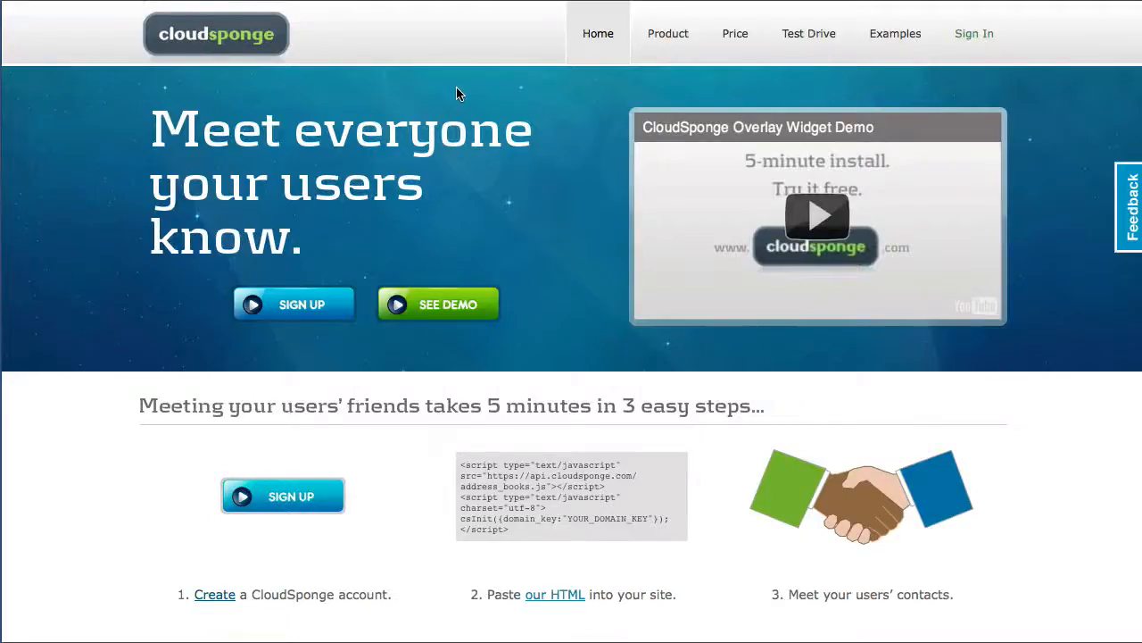
mouse_move(485, 236)
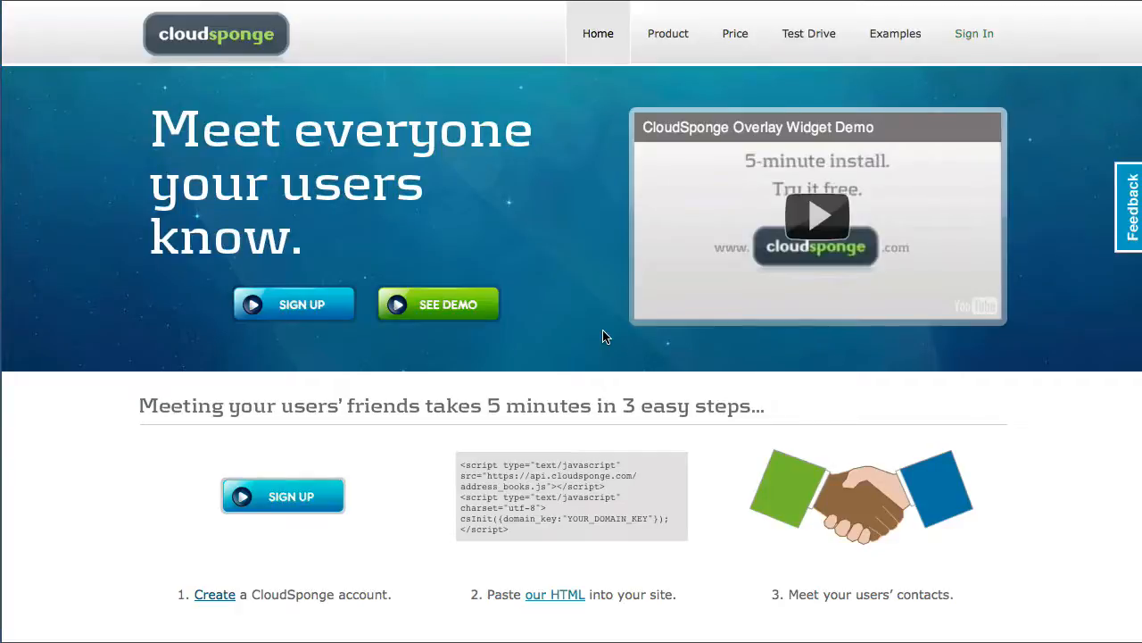
mouse_move(735, 33)
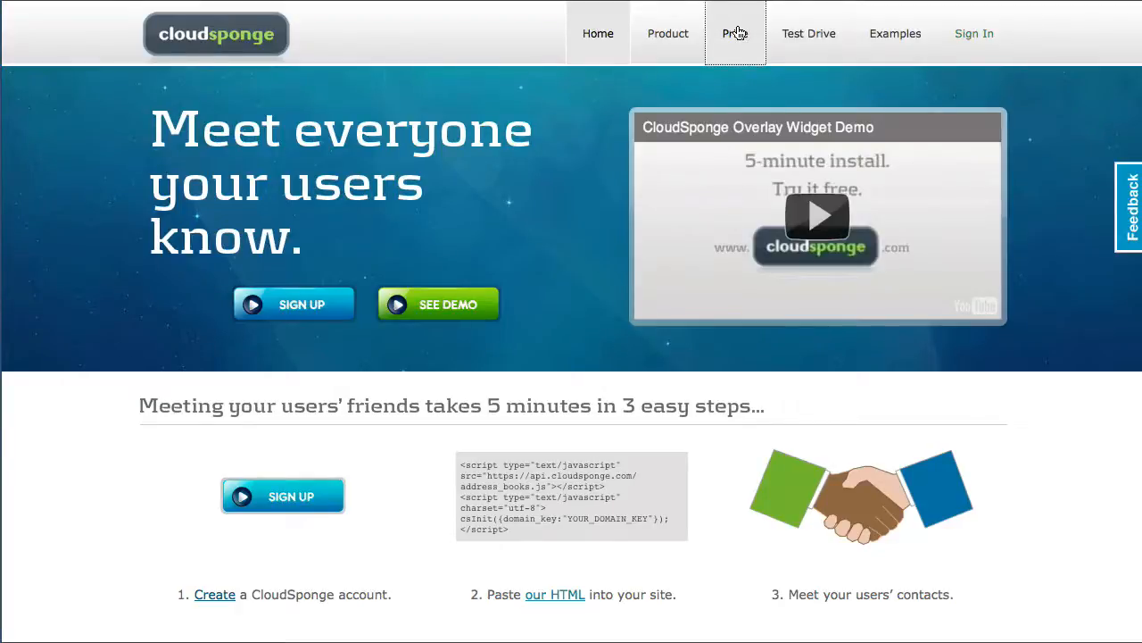
- View the CloudSponge pricing page with the monthly and yearly Unlimited plans
left_click(736, 33)
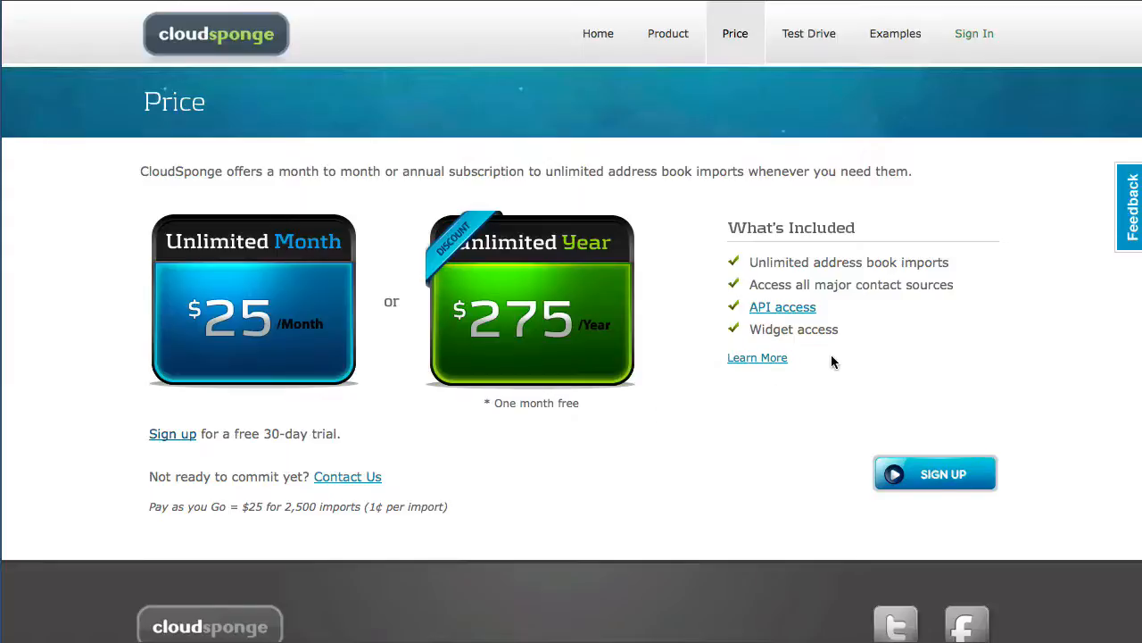
mouse_move(956, 348)
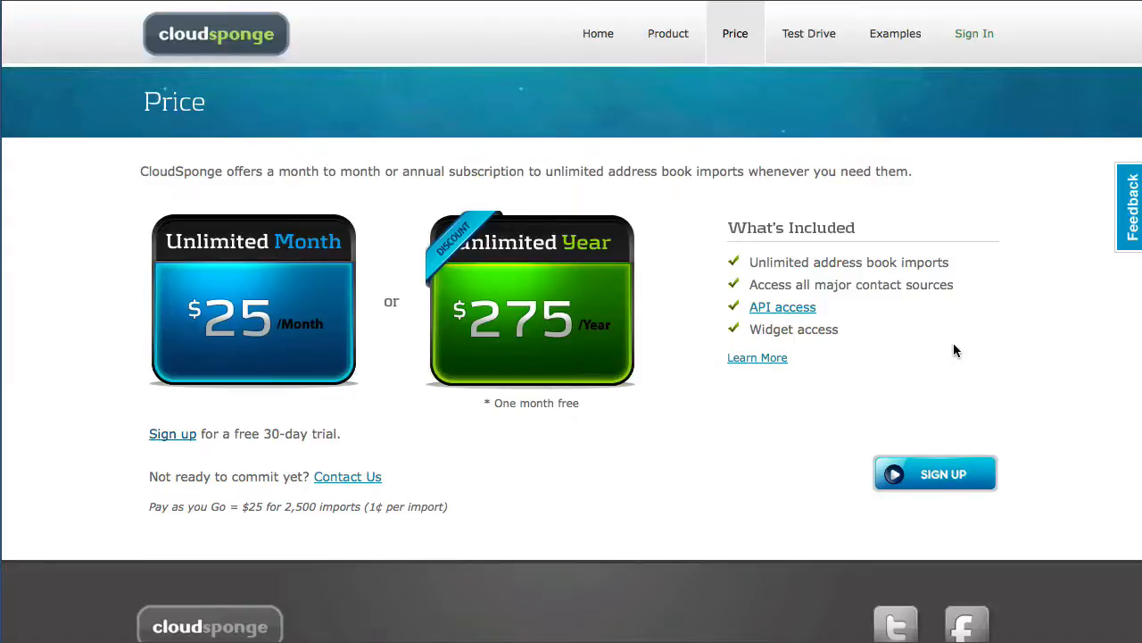
mouse_move(364, 23)
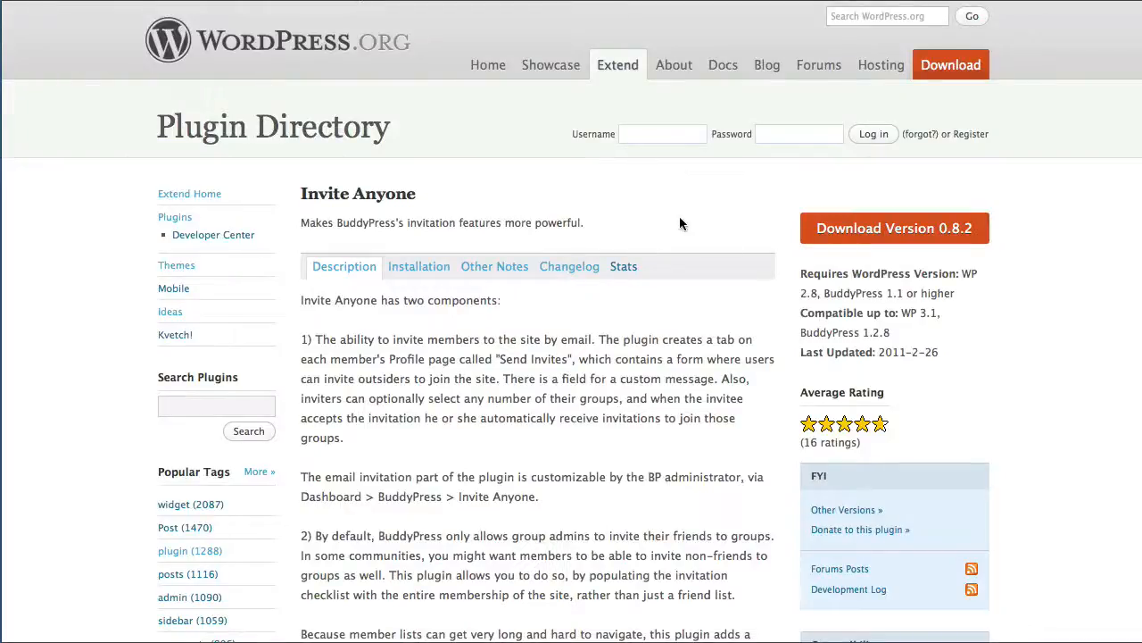
mouse_move(697, 220)
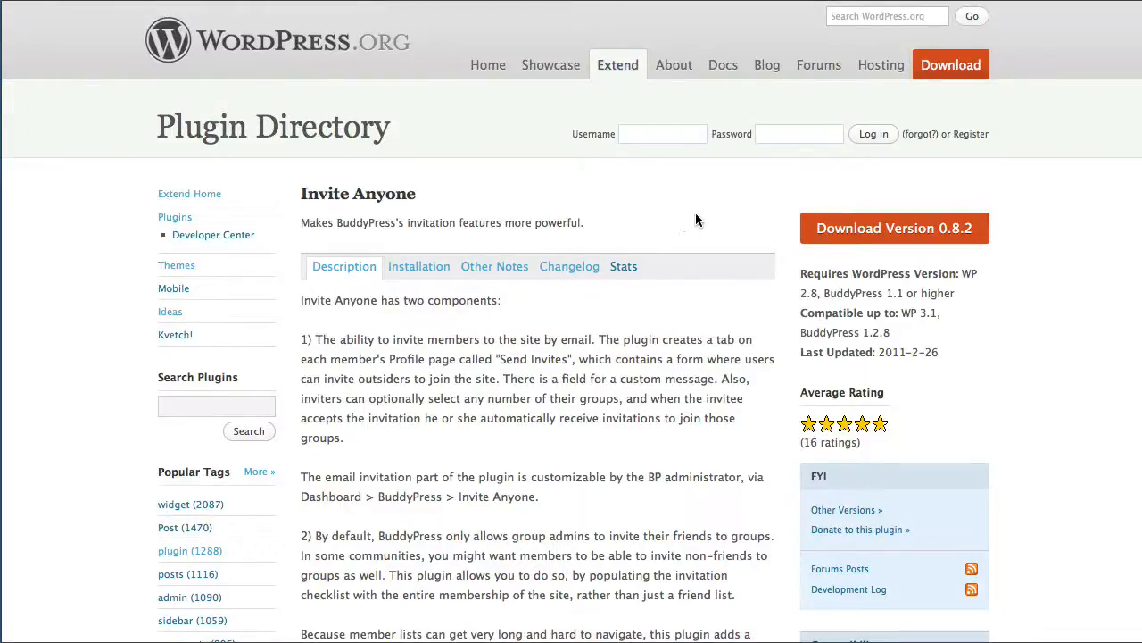
mouse_move(693, 197)
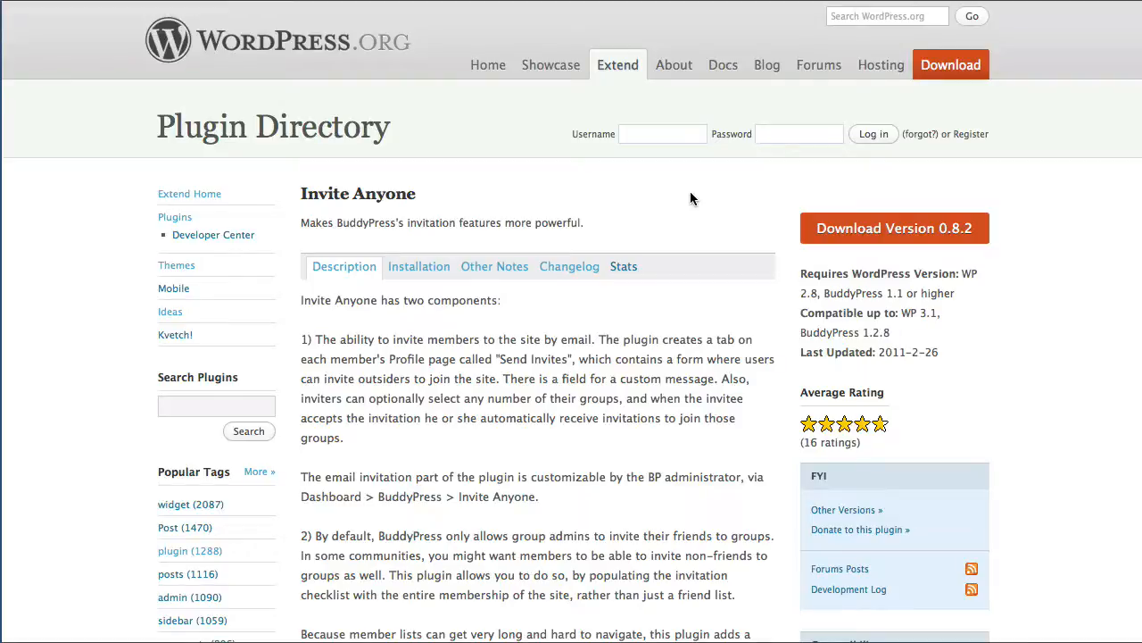
mouse_move(617, 64)
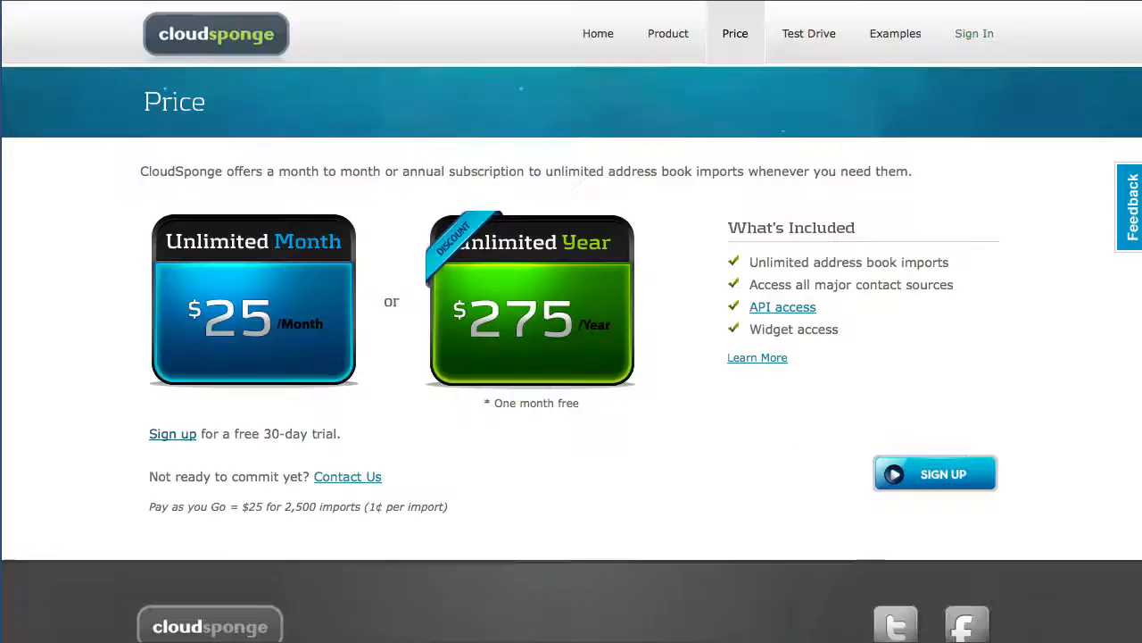
mouse_move(598, 33)
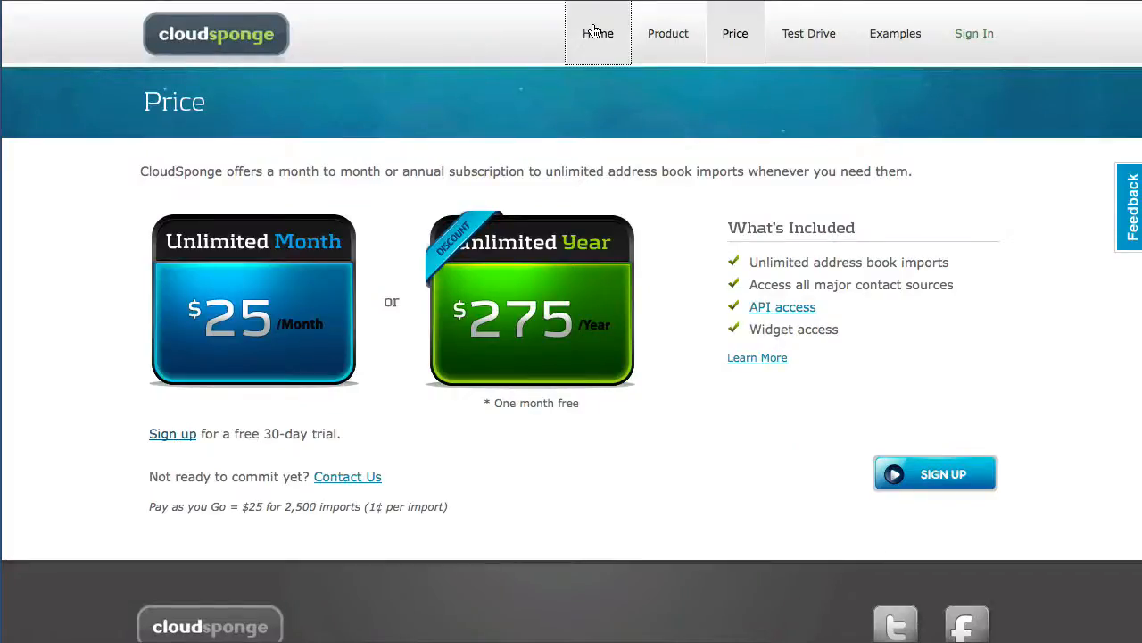
left_click(598, 33)
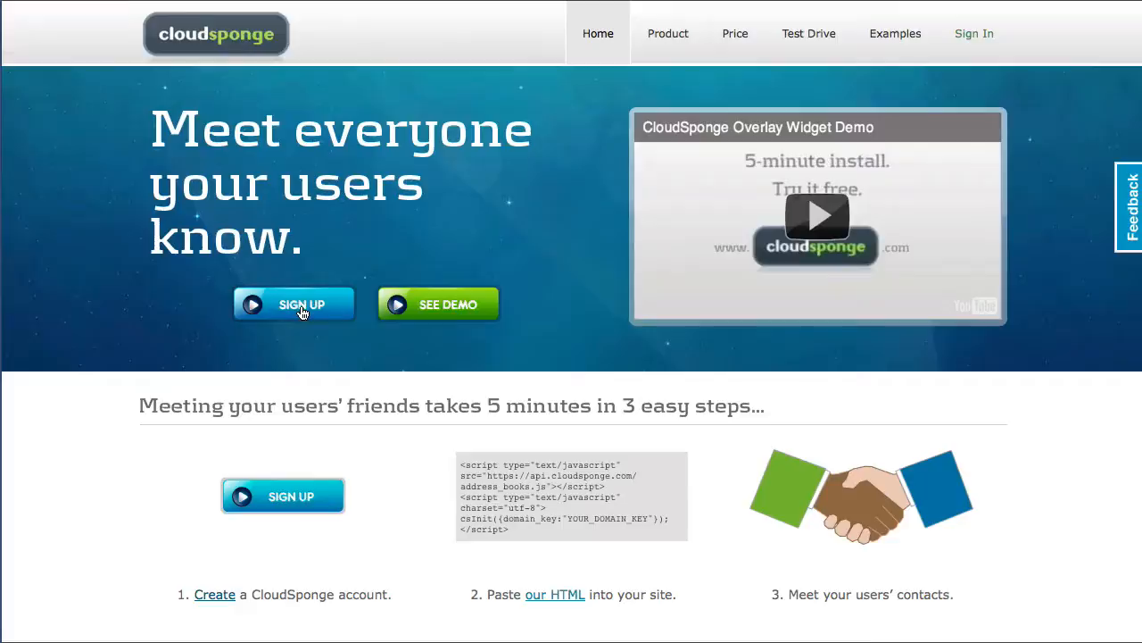
left_click(301, 304)
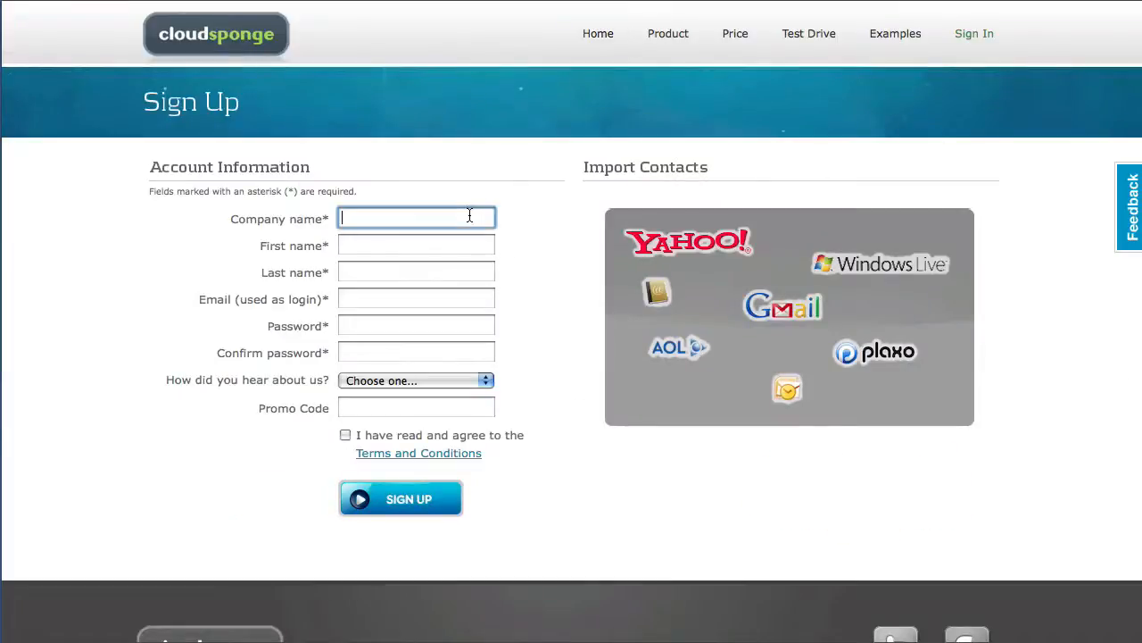
type("widgetlaboratory")
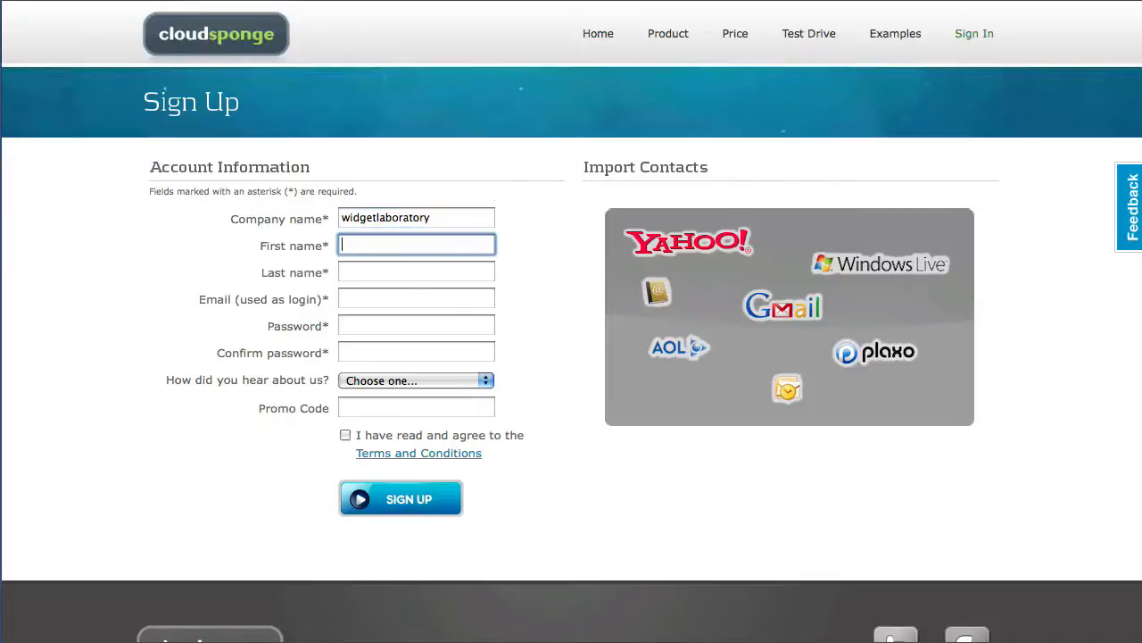
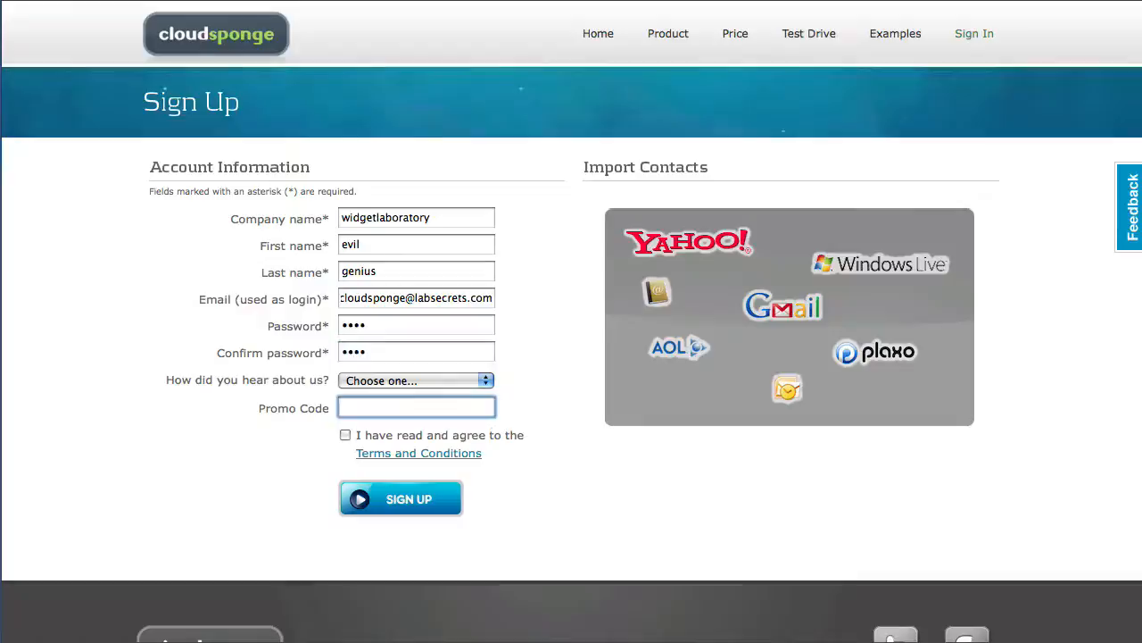
left_click(346, 435)
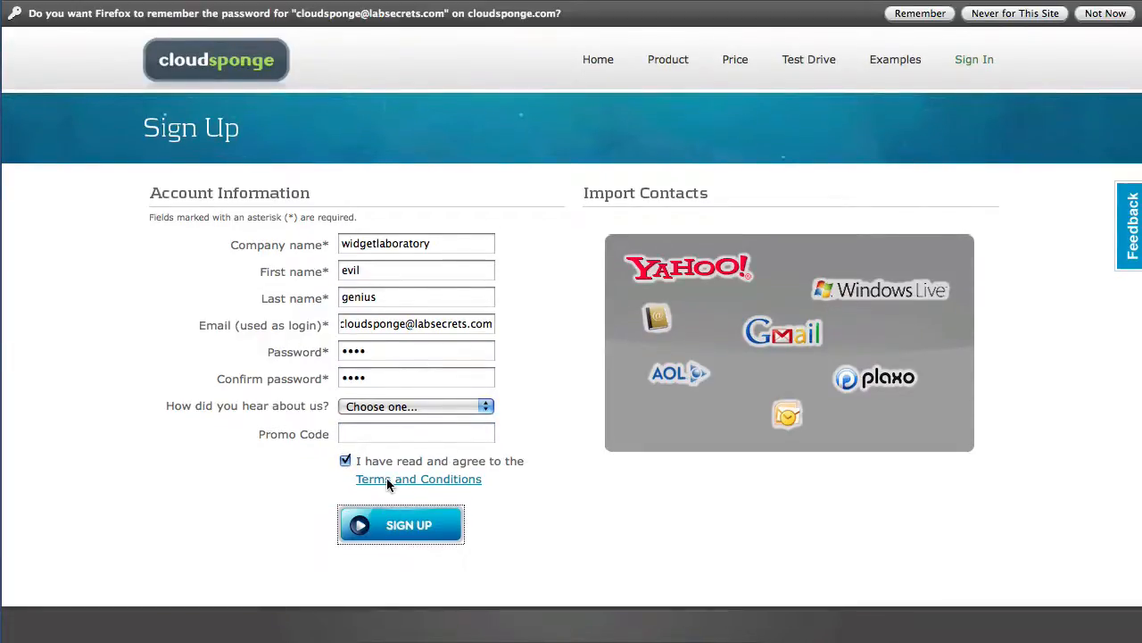
mouse_move(531, 382)
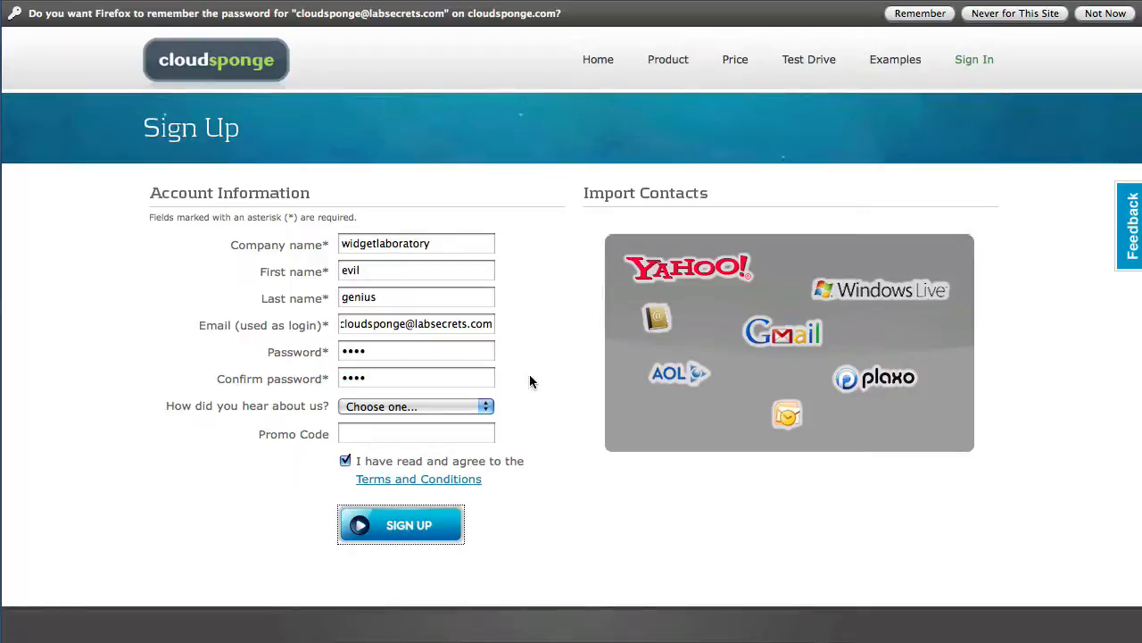
- Submit the account registration and postpone entering billing details
left_click(400, 525)
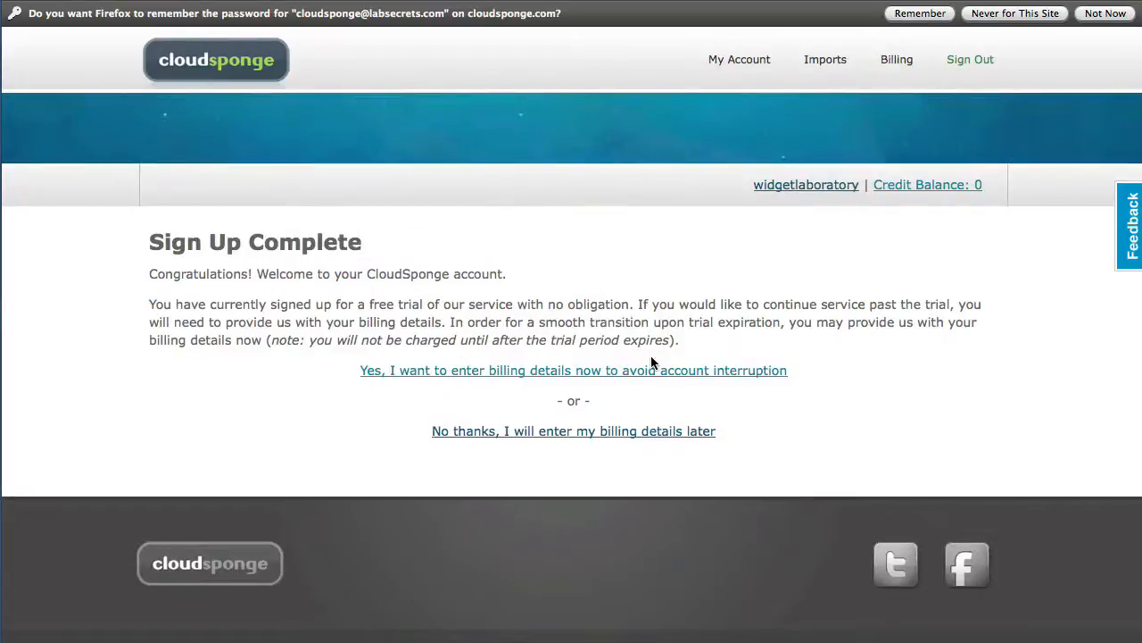
mouse_move(642, 377)
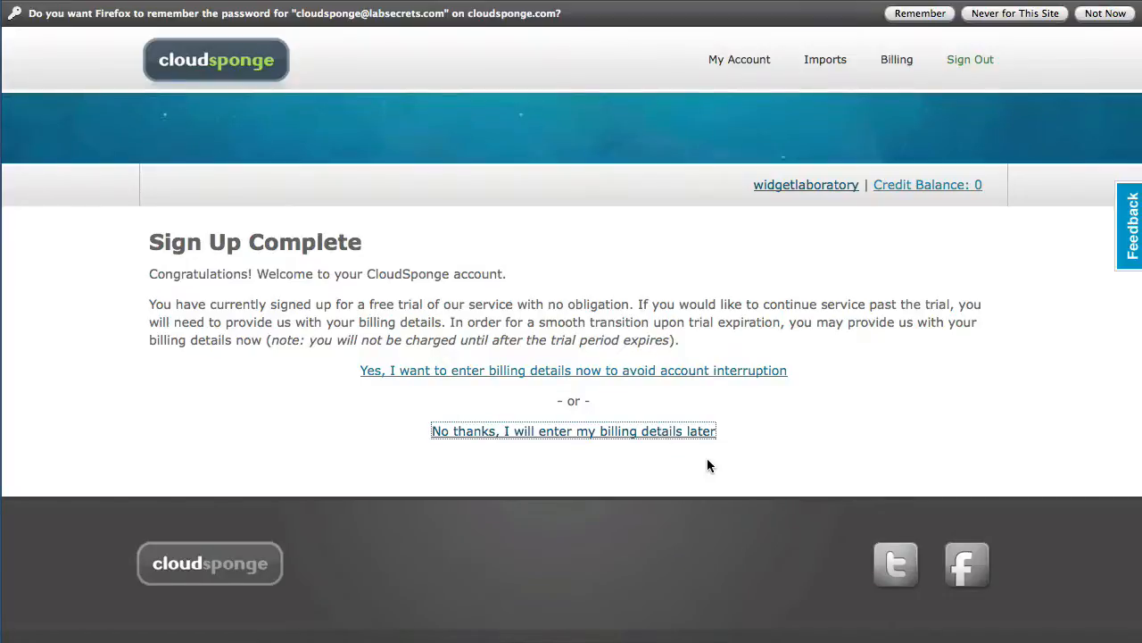
left_click(573, 430)
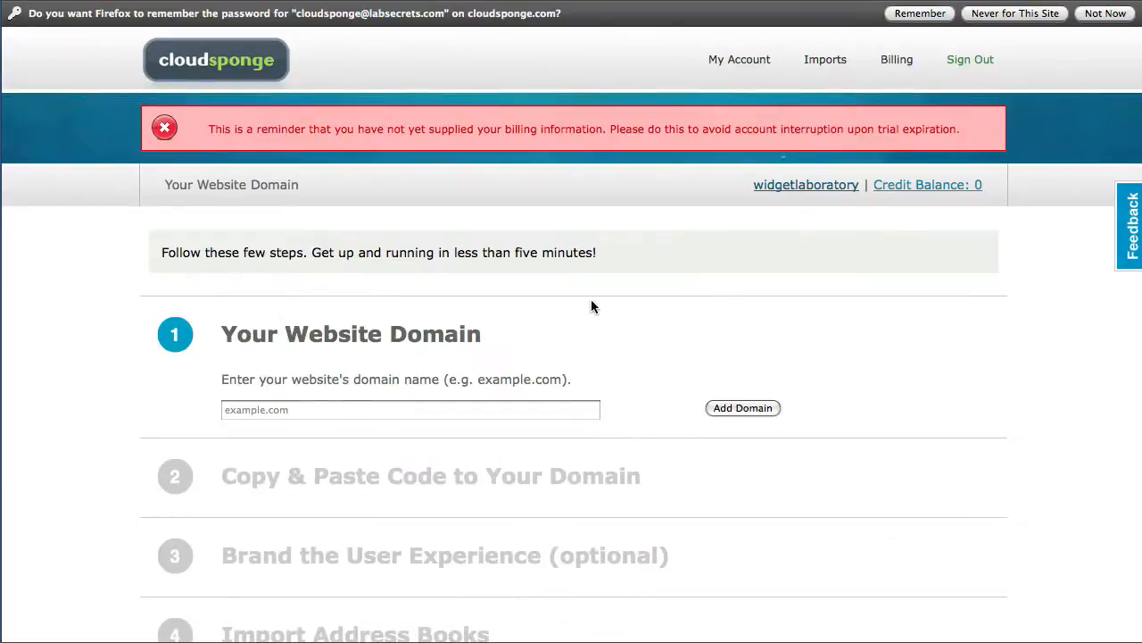
mouse_move(548, 153)
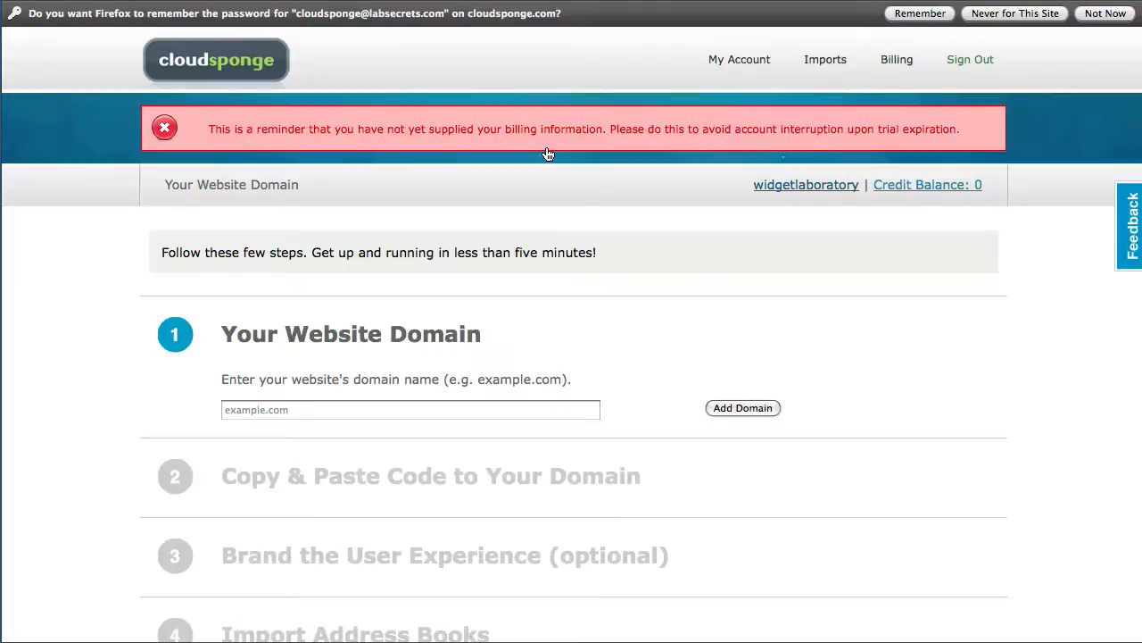
mouse_move(571, 141)
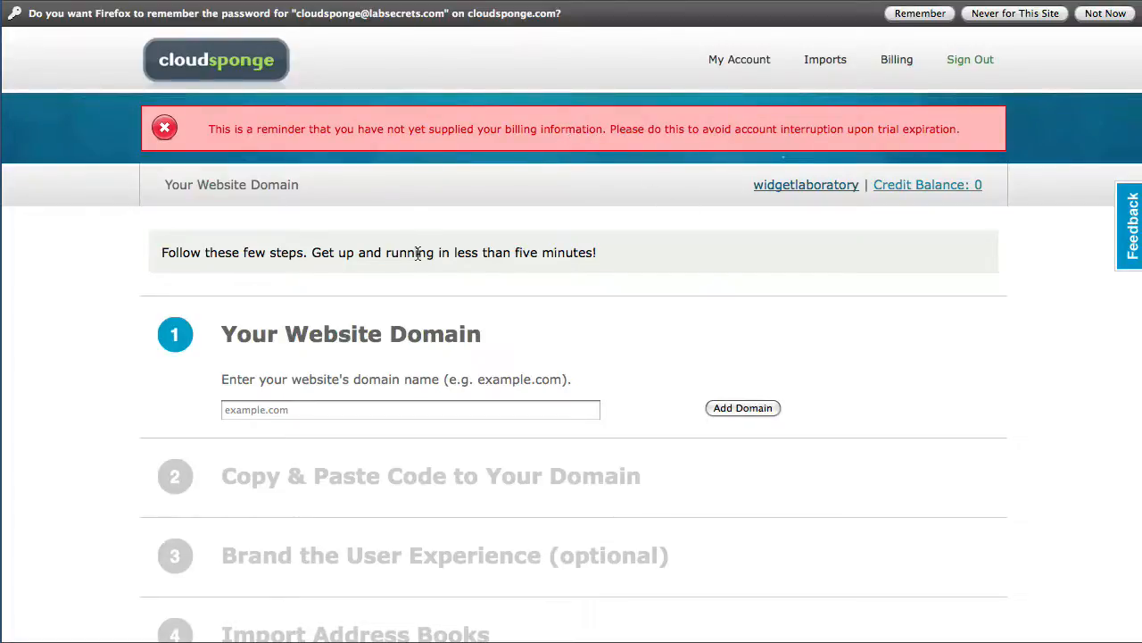
- Register the domain lab1076.labsecrets.com and select its domain key for copying
scroll("down", 3)
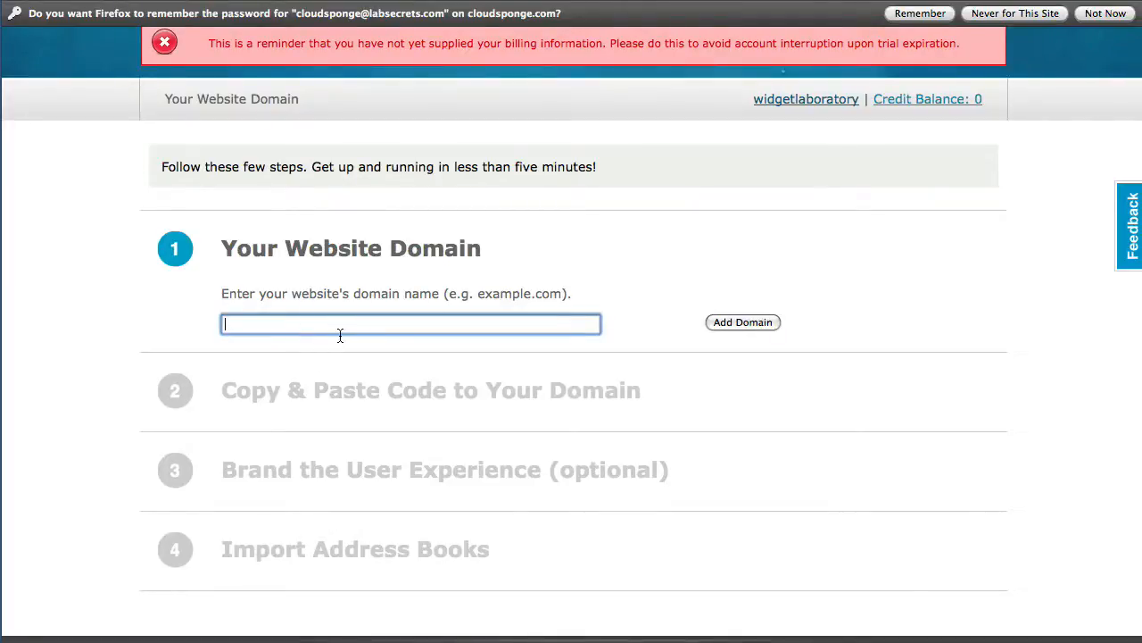
type("lab1076.labsecrets.com")
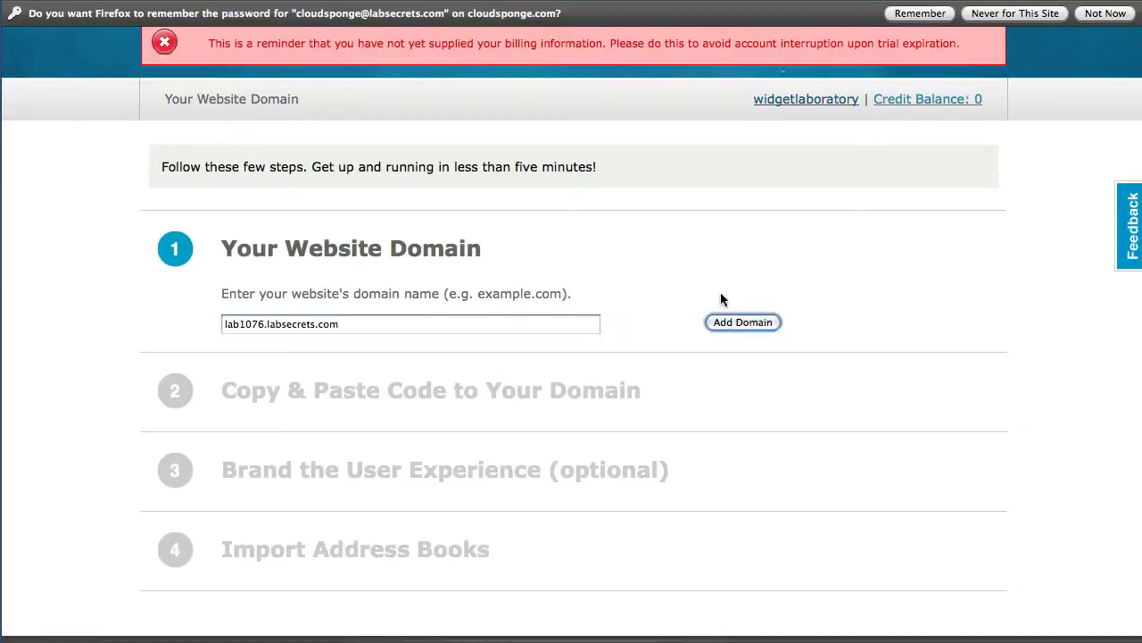
left_click(743, 323)
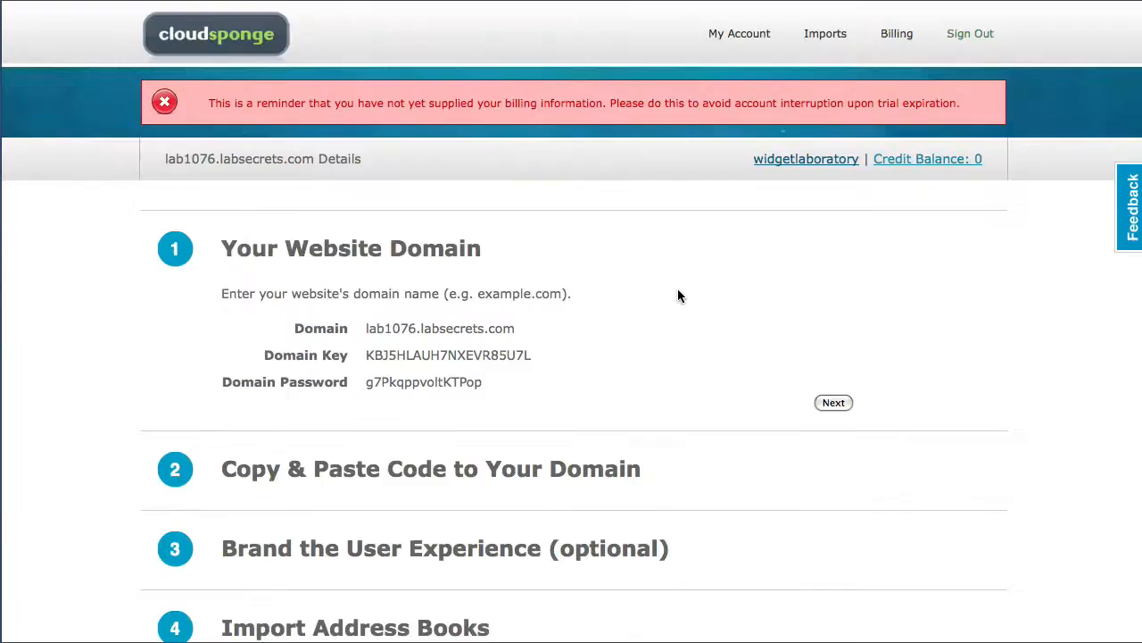
scroll("down", 3)
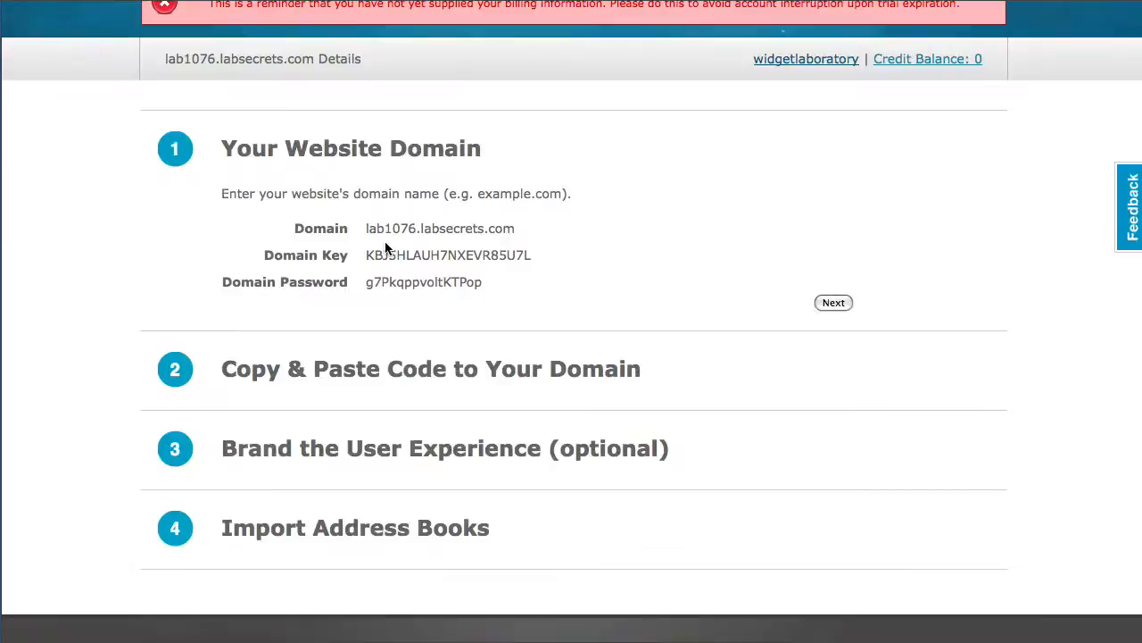
double_click(446, 254)
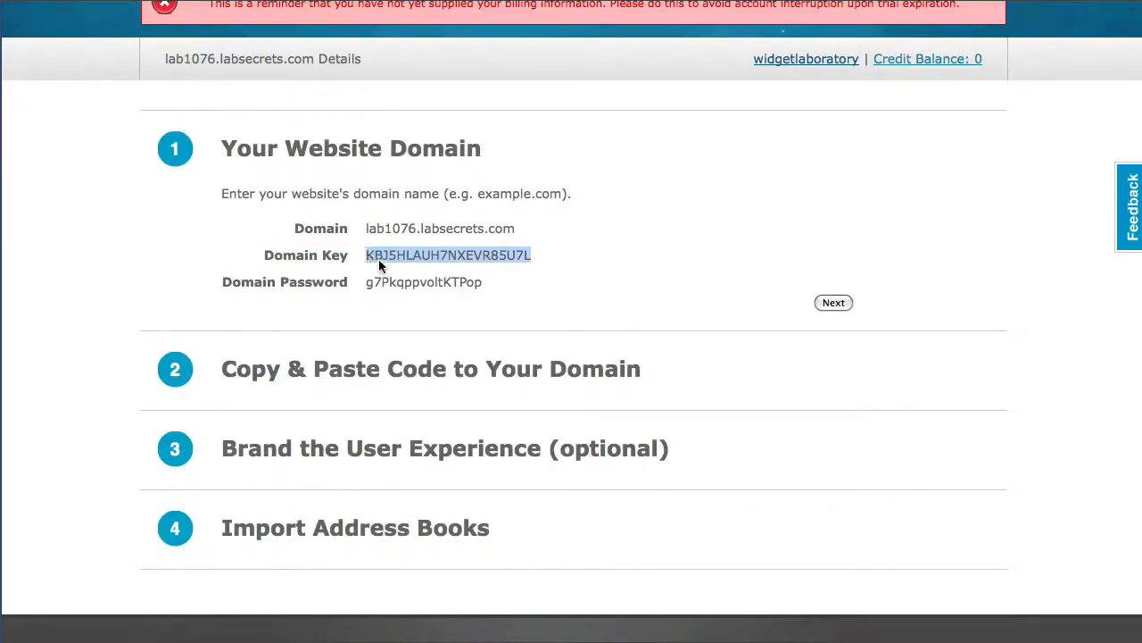
mouse_move(683, 245)
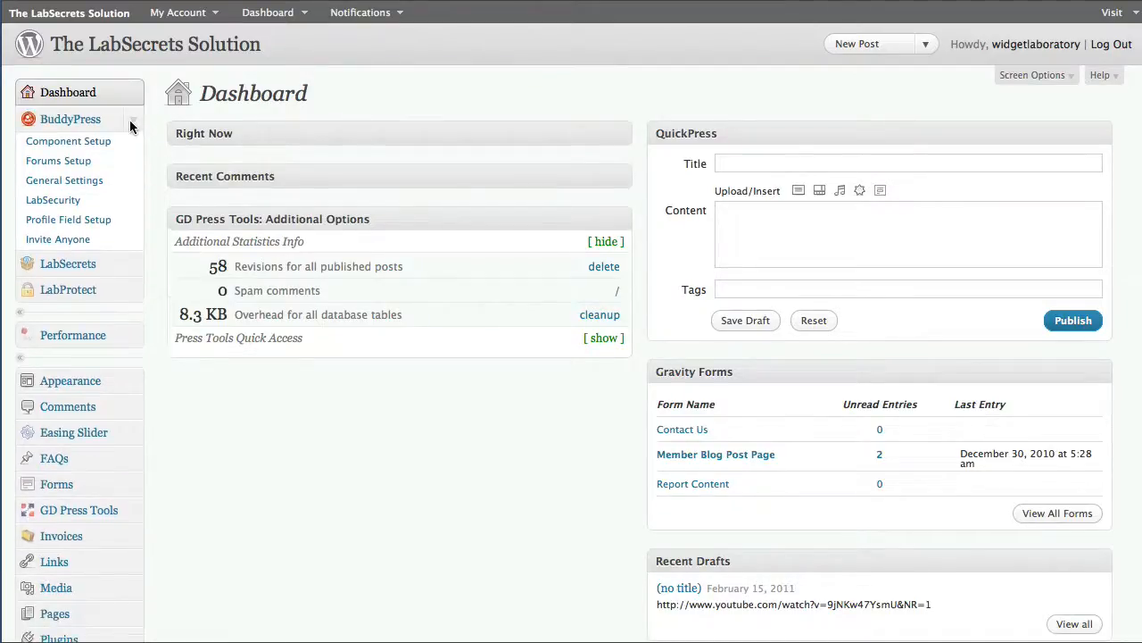
- Show the installed plugins list with Invite Anyone 0.8.2 active
left_click(69, 119)
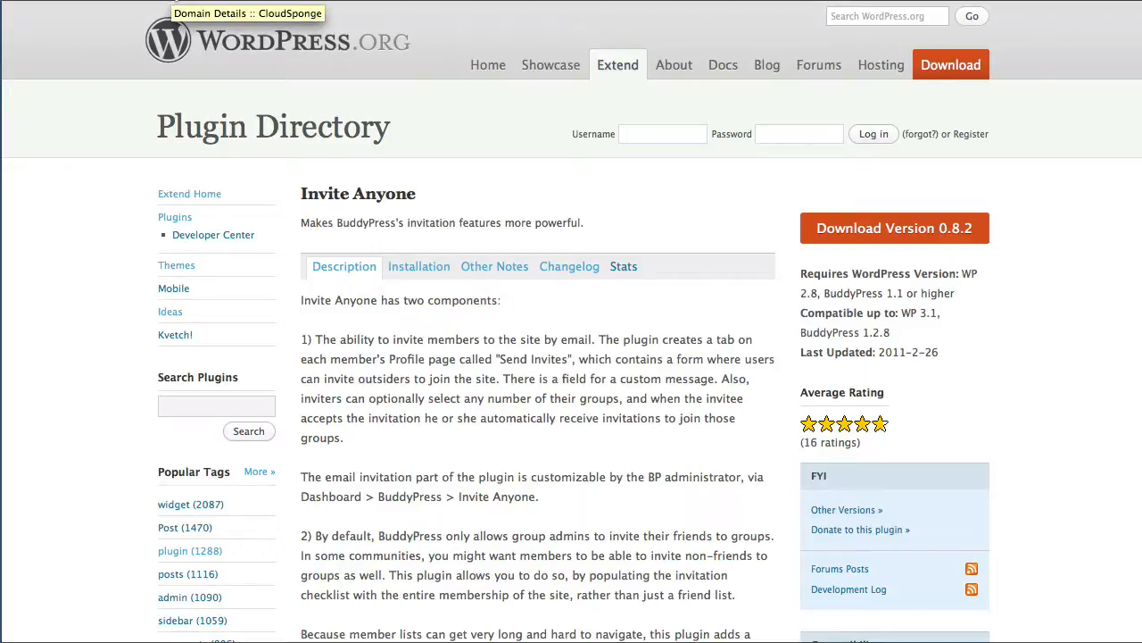
mouse_move(835, 231)
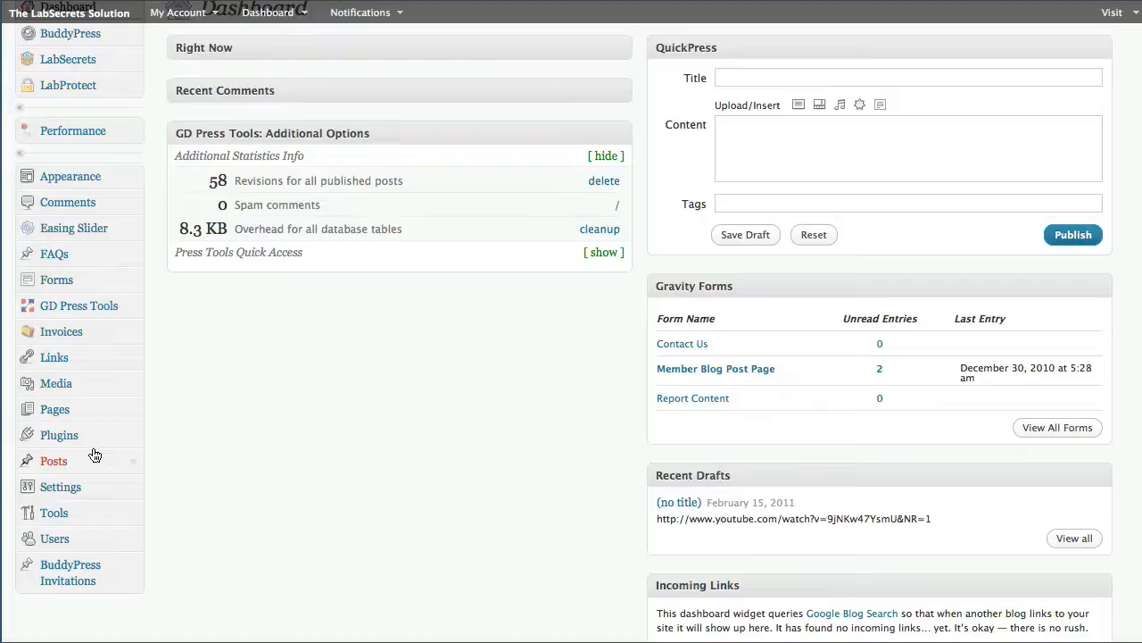
left_click(60, 435)
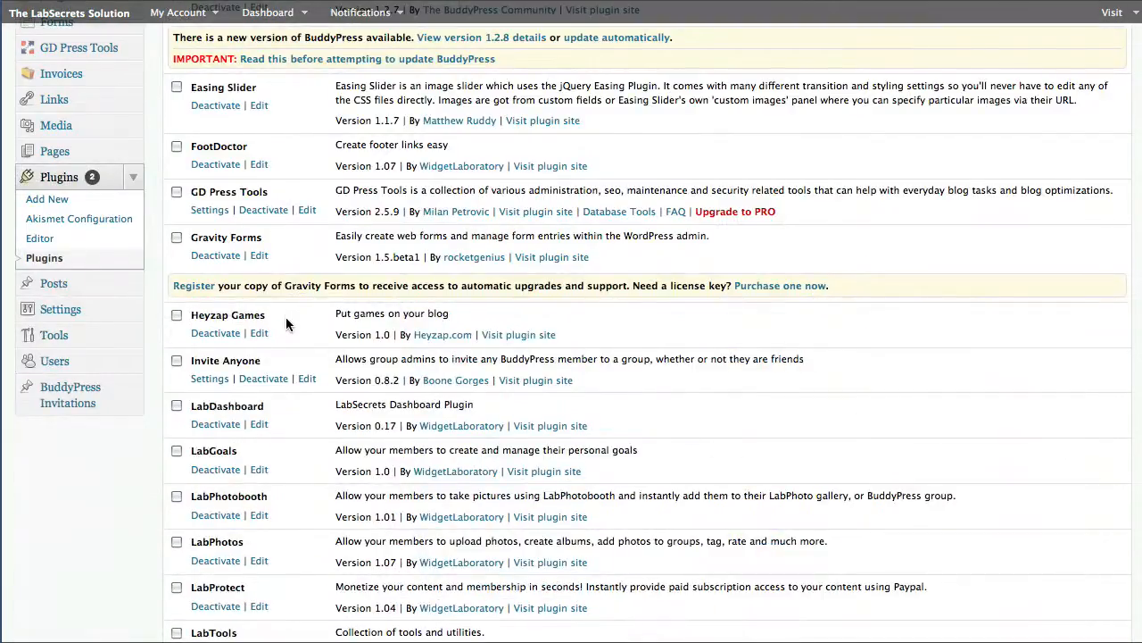
mouse_move(210, 379)
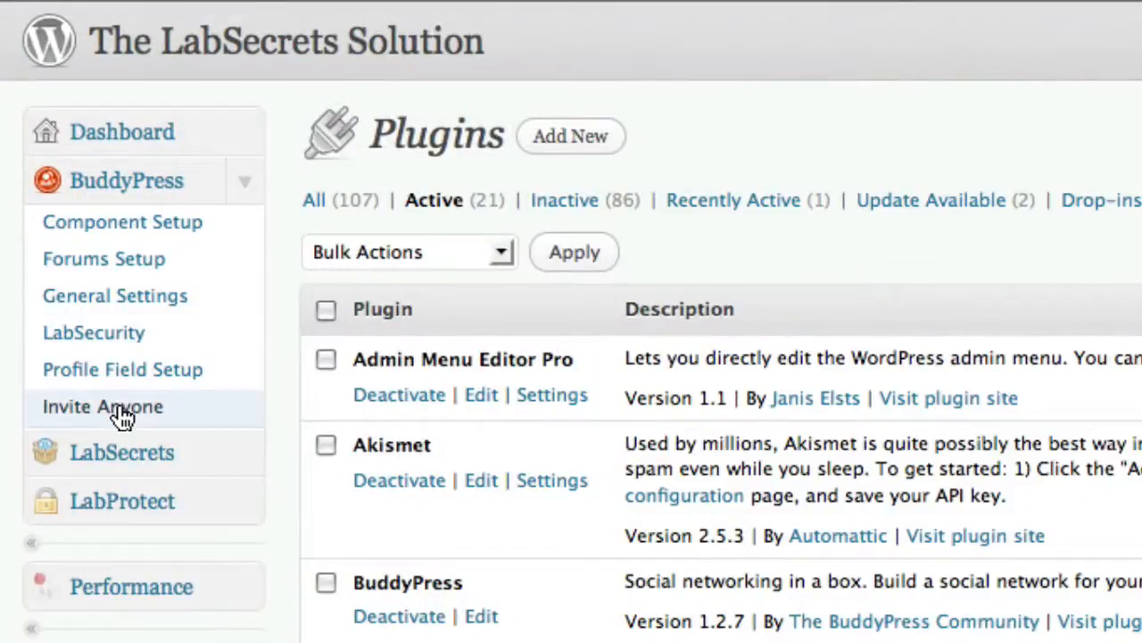
left_click(99, 407)
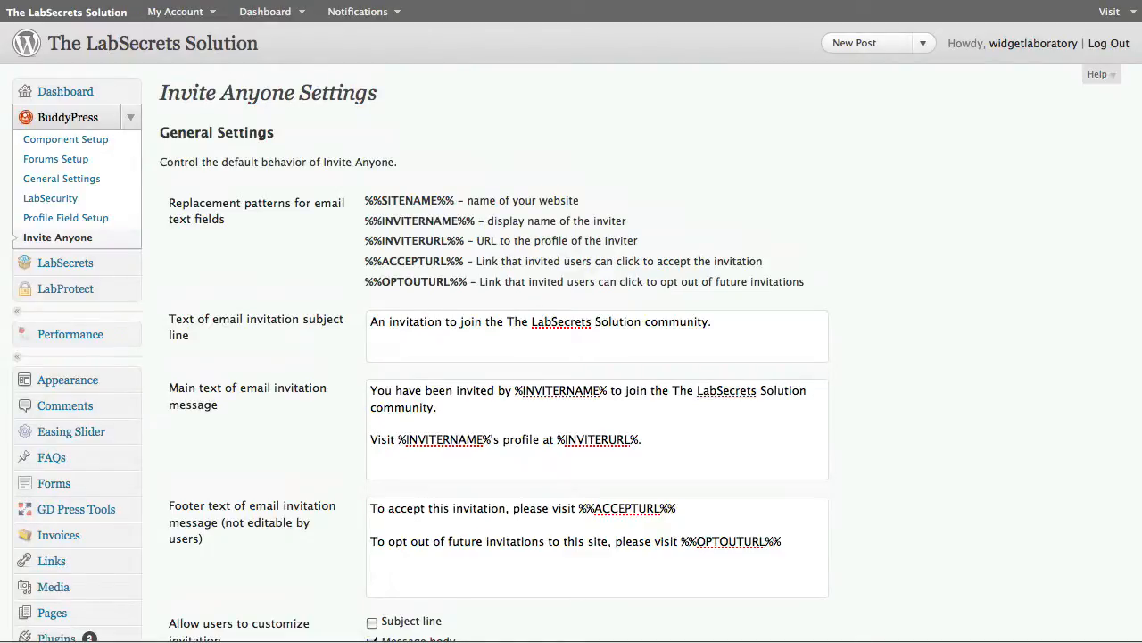
scroll("down", 3)
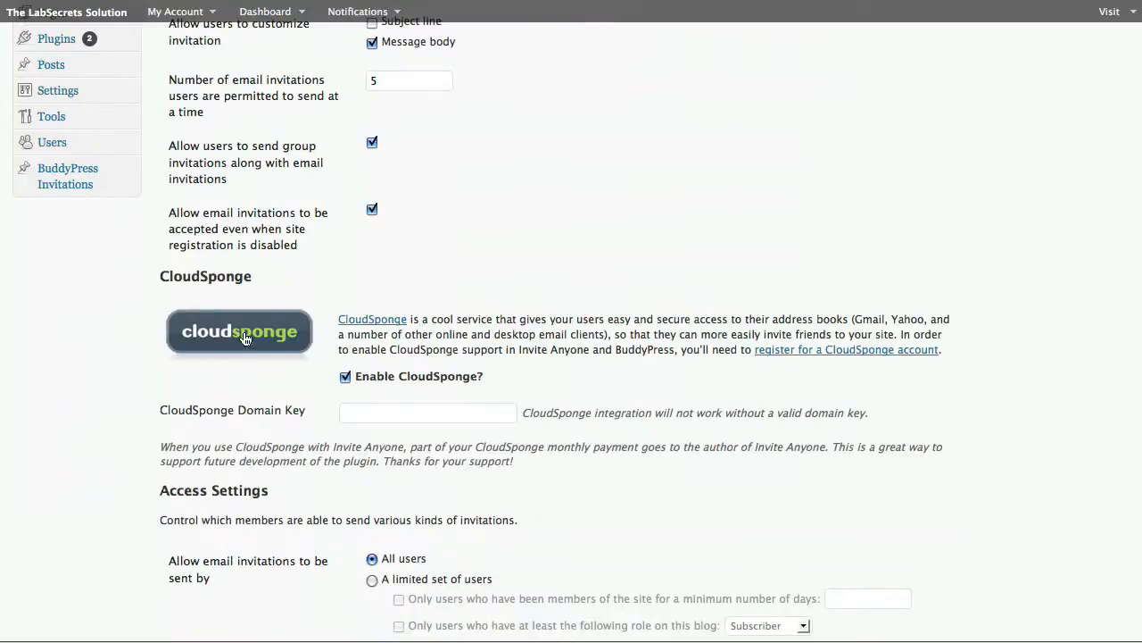
left_click(344, 377)
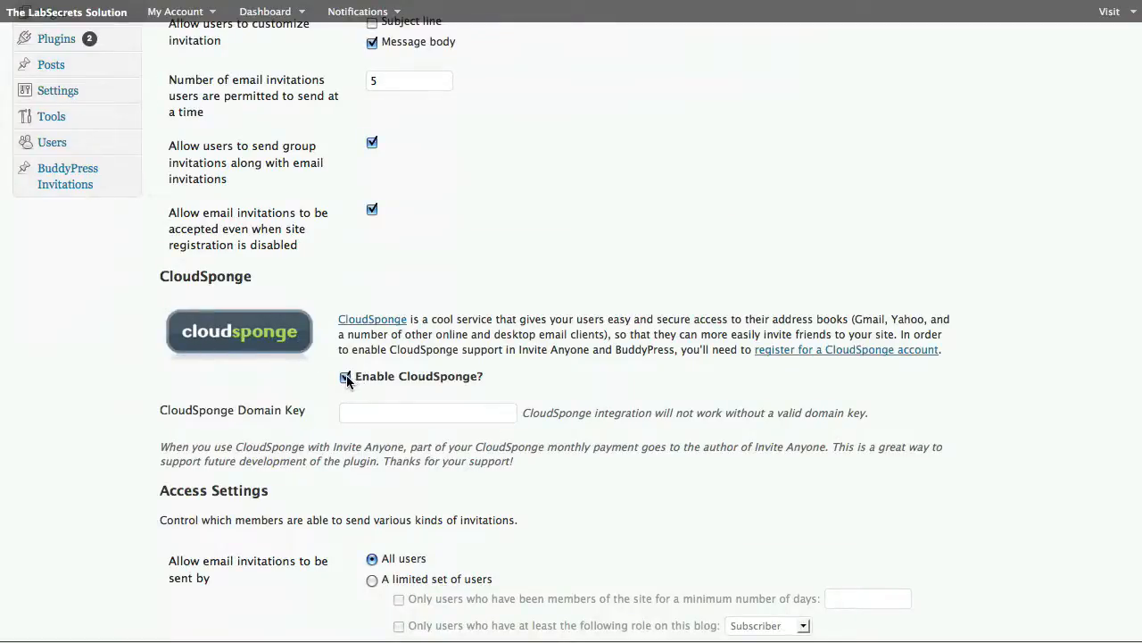
left_click(345, 377)
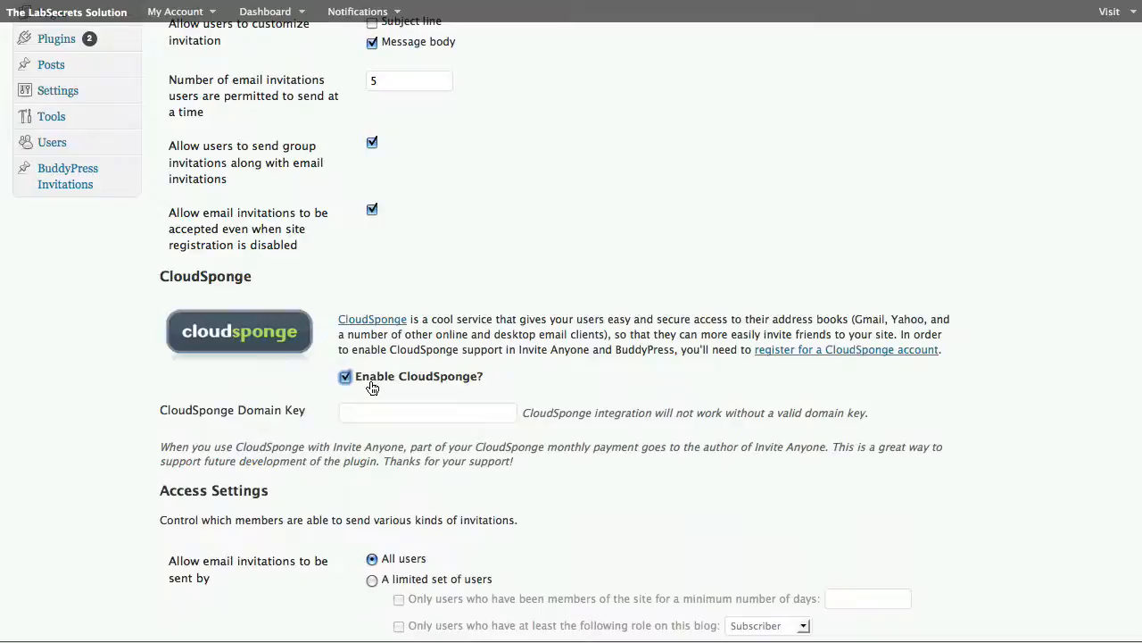
left_click(427, 413)
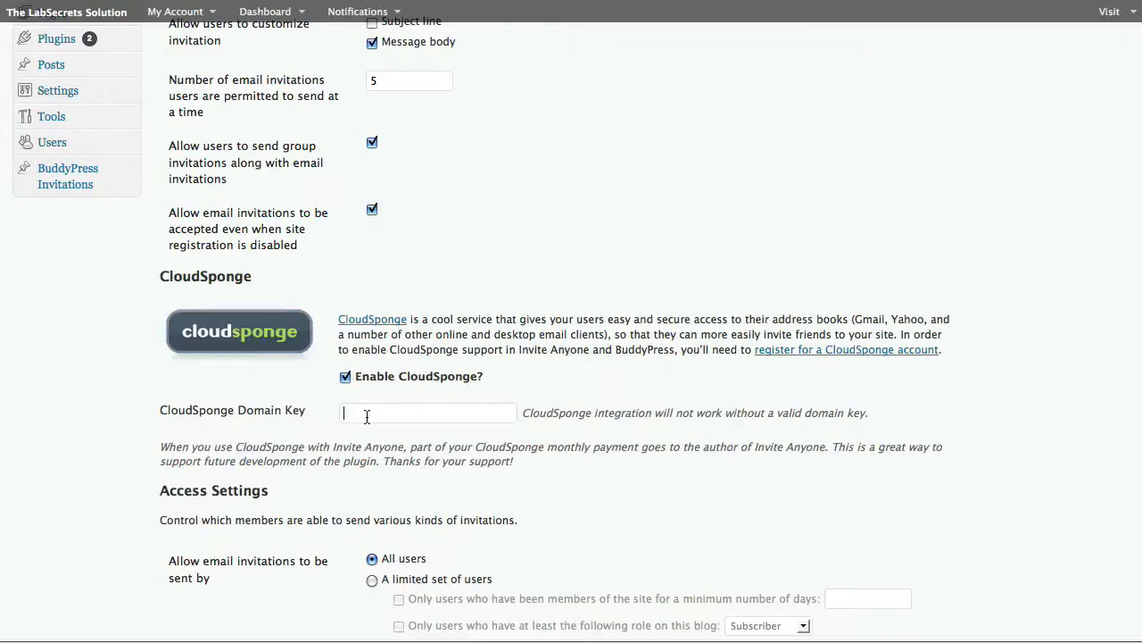
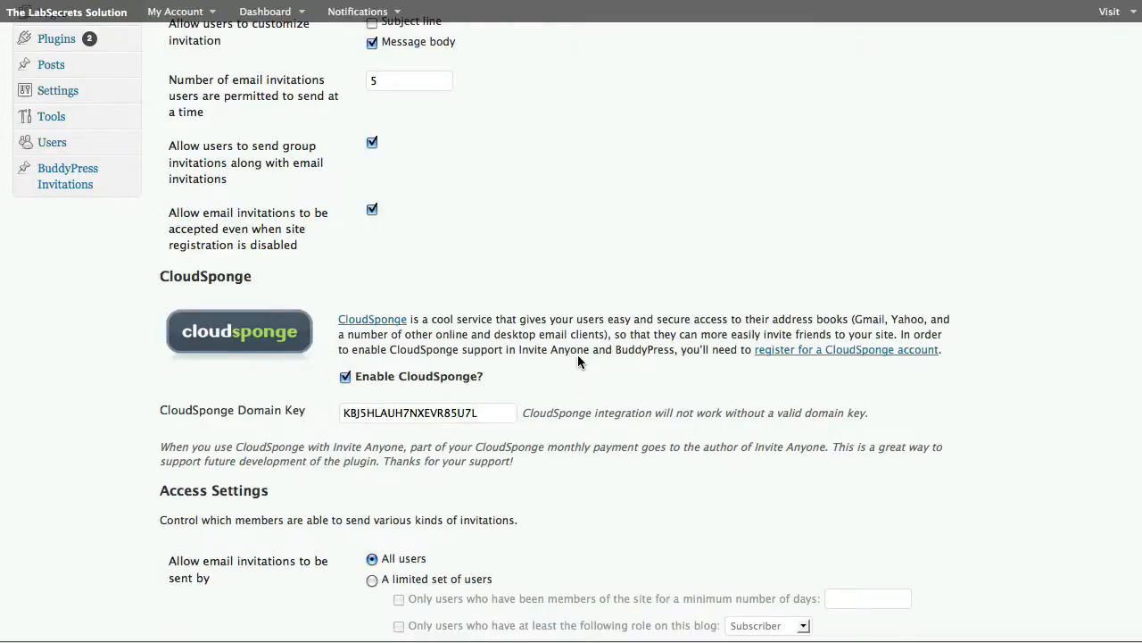
scroll("down", 3)
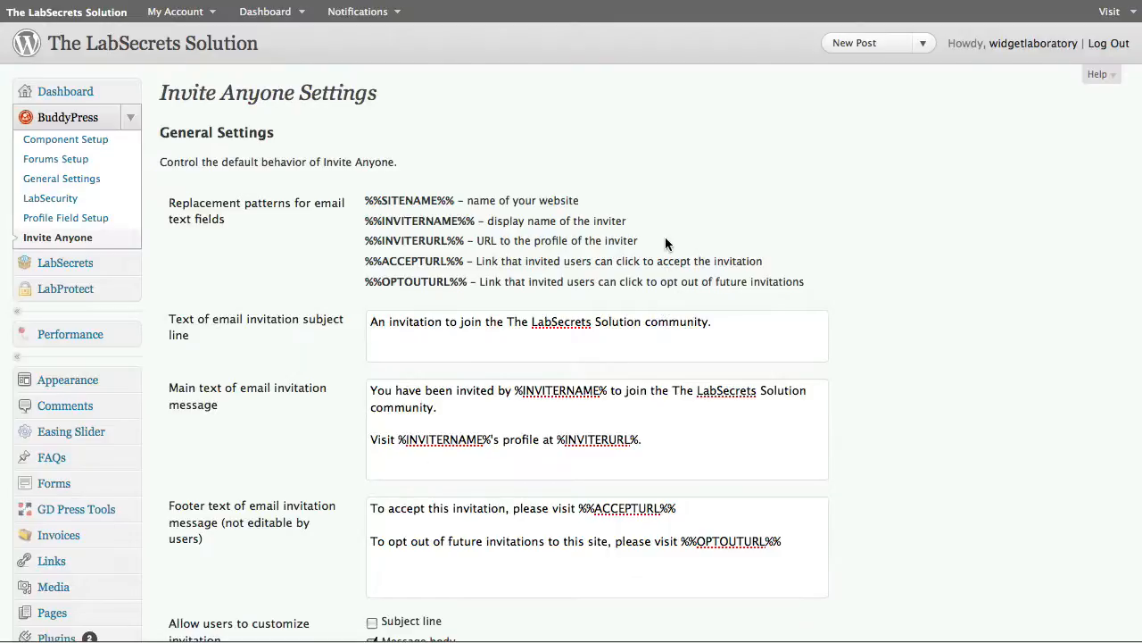
mouse_move(506, 114)
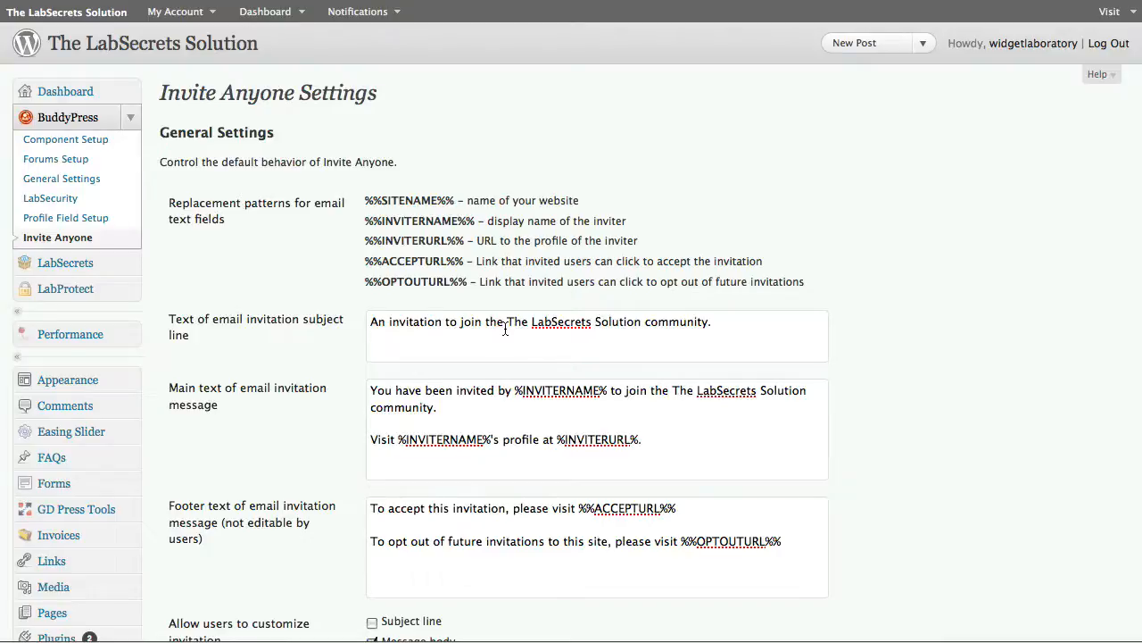
mouse_move(648, 298)
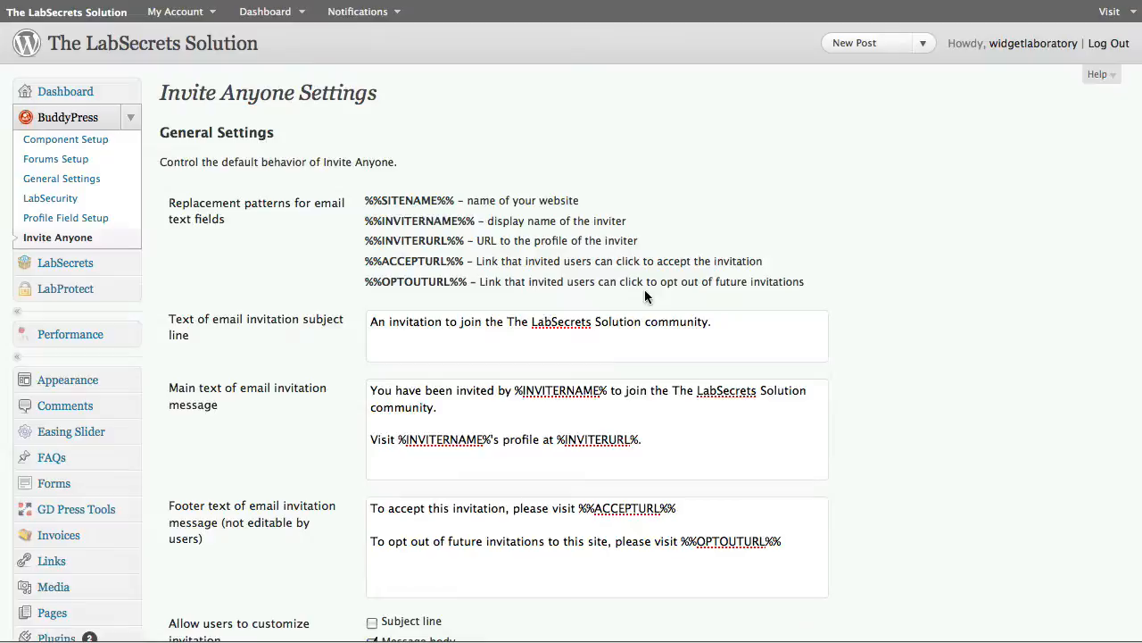
left_click(725, 326)
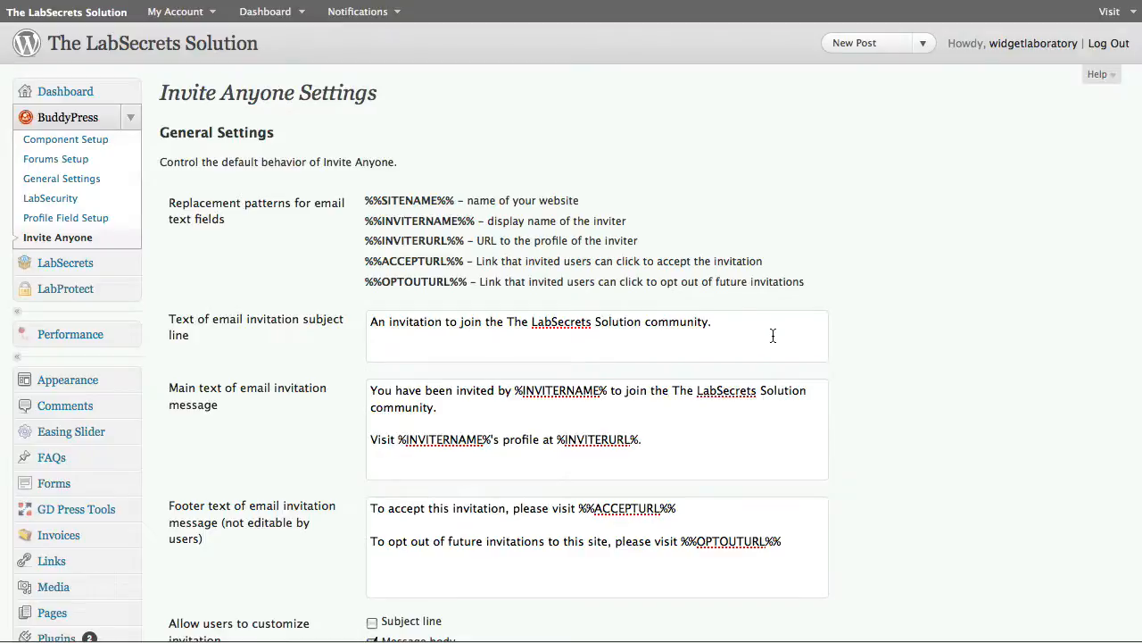
mouse_move(761, 332)
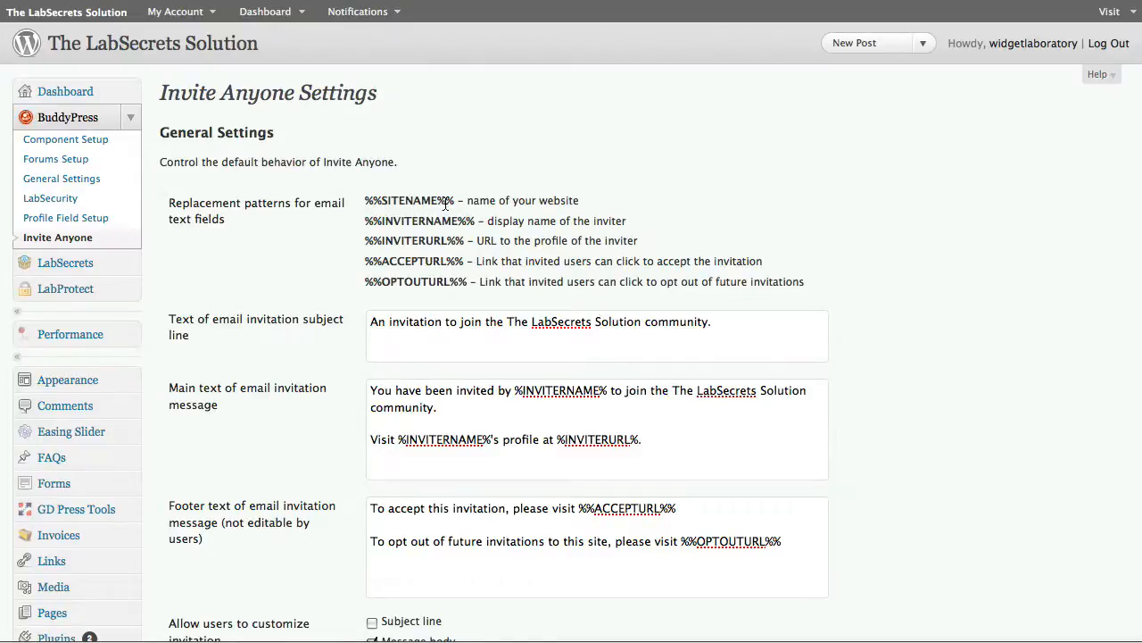
scroll("down", 3)
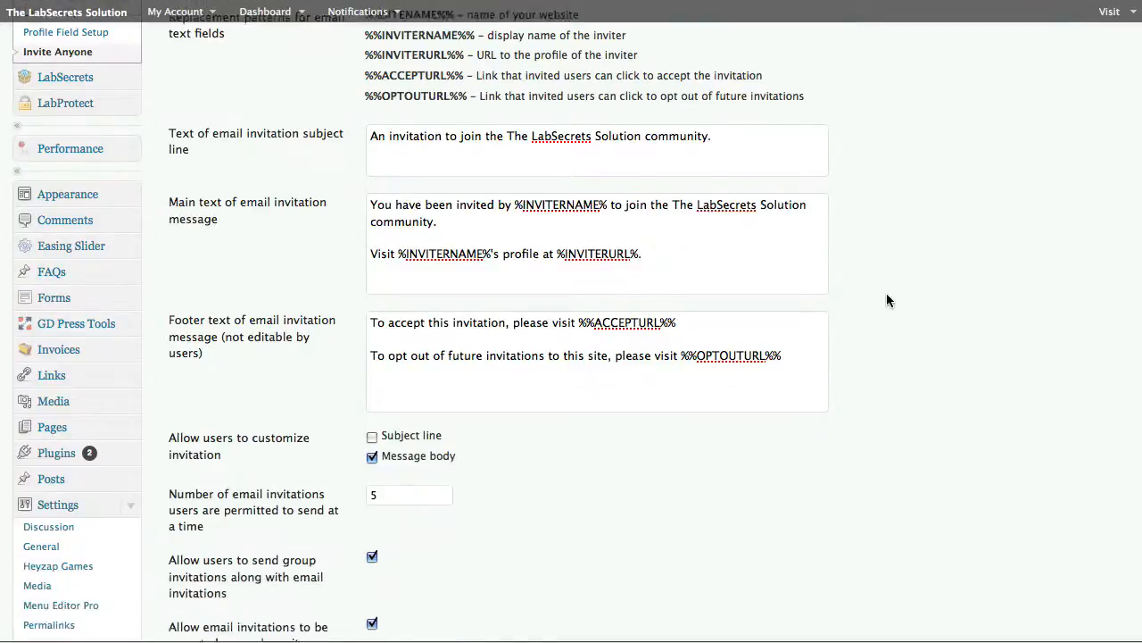
- Allow members to customize the invitation subject line
scroll("down", 3)
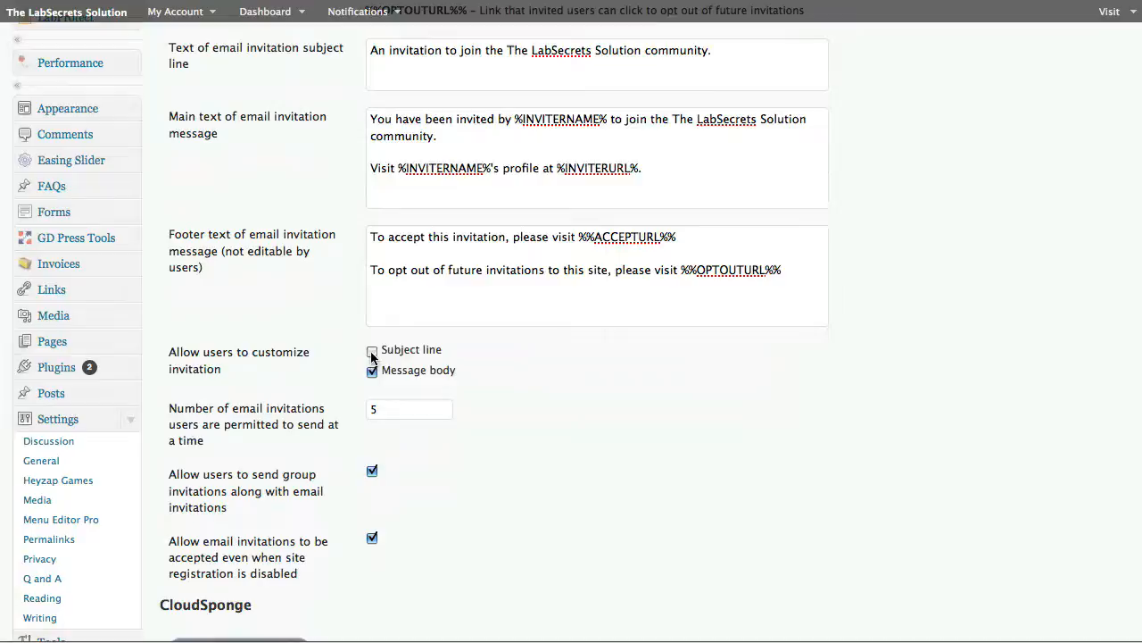
left_click(372, 350)
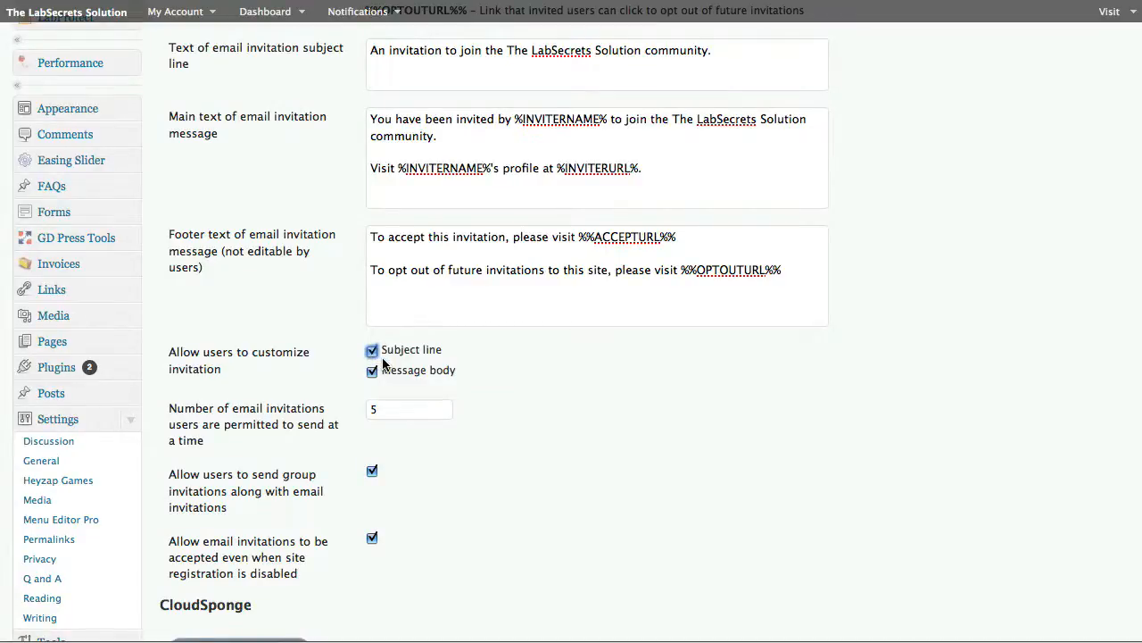
mouse_move(524, 118)
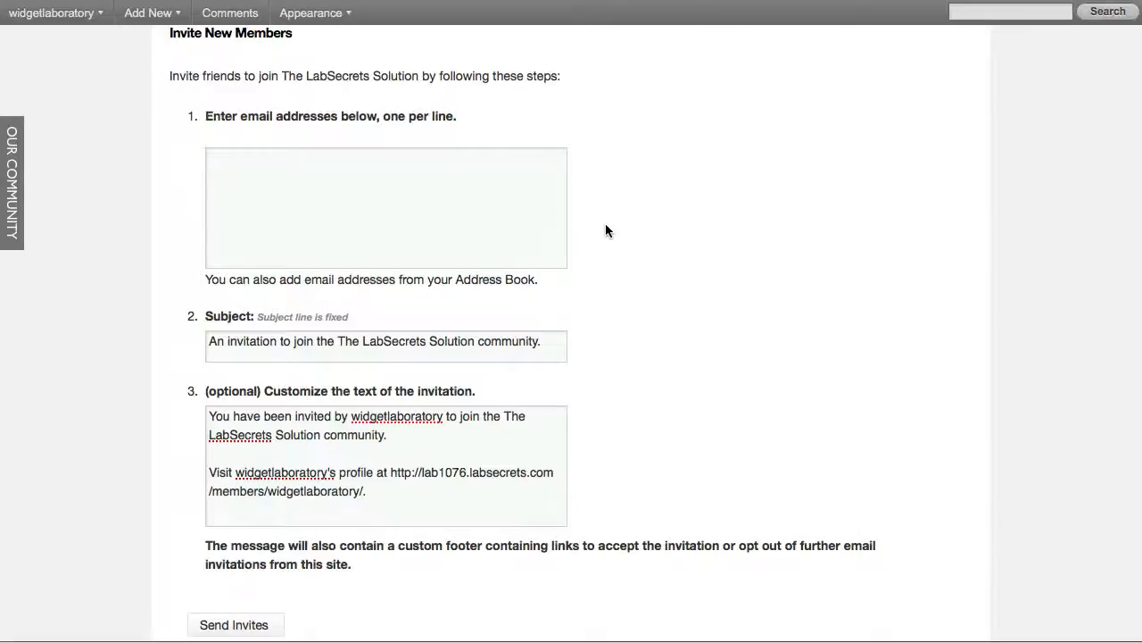
mouse_move(255, 330)
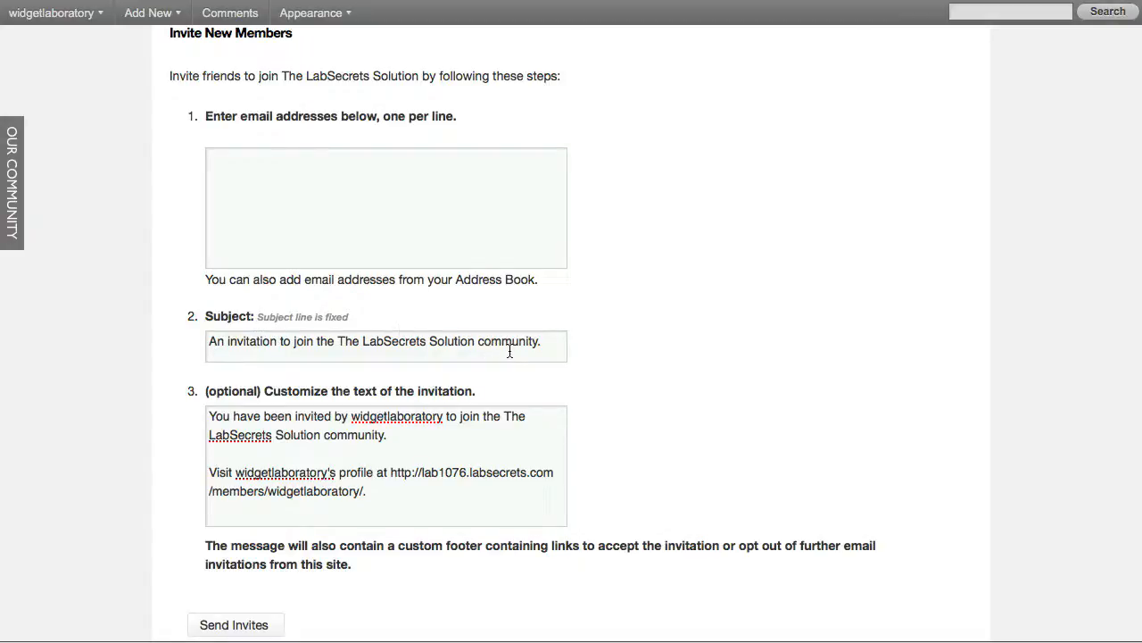
mouse_move(507, 318)
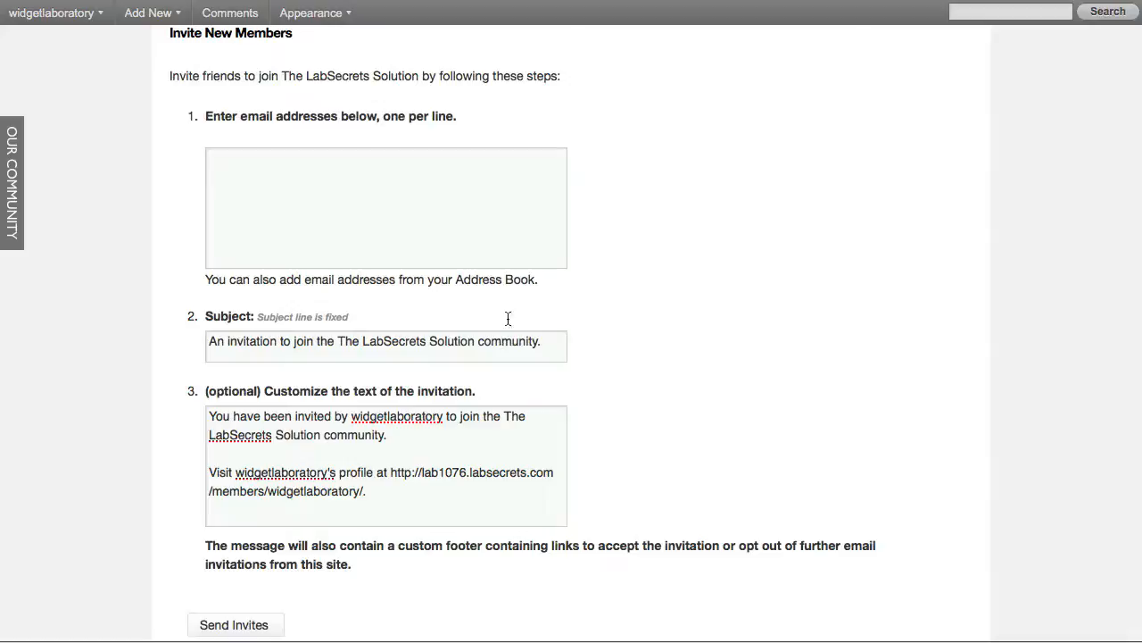
left_click(311, 13)
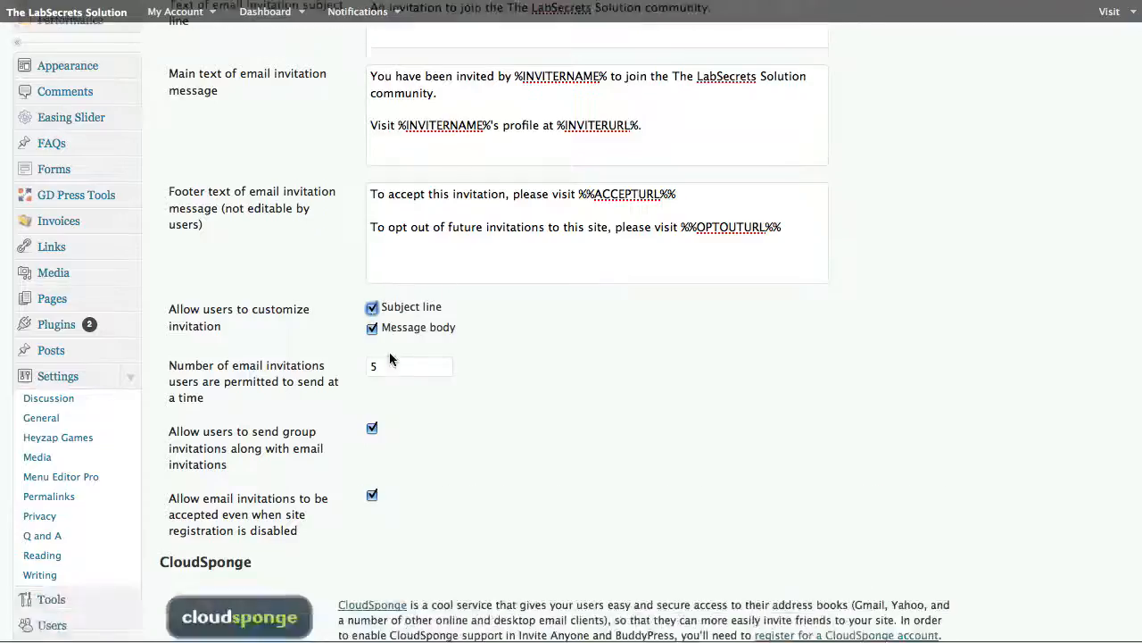
scroll("down", 3)
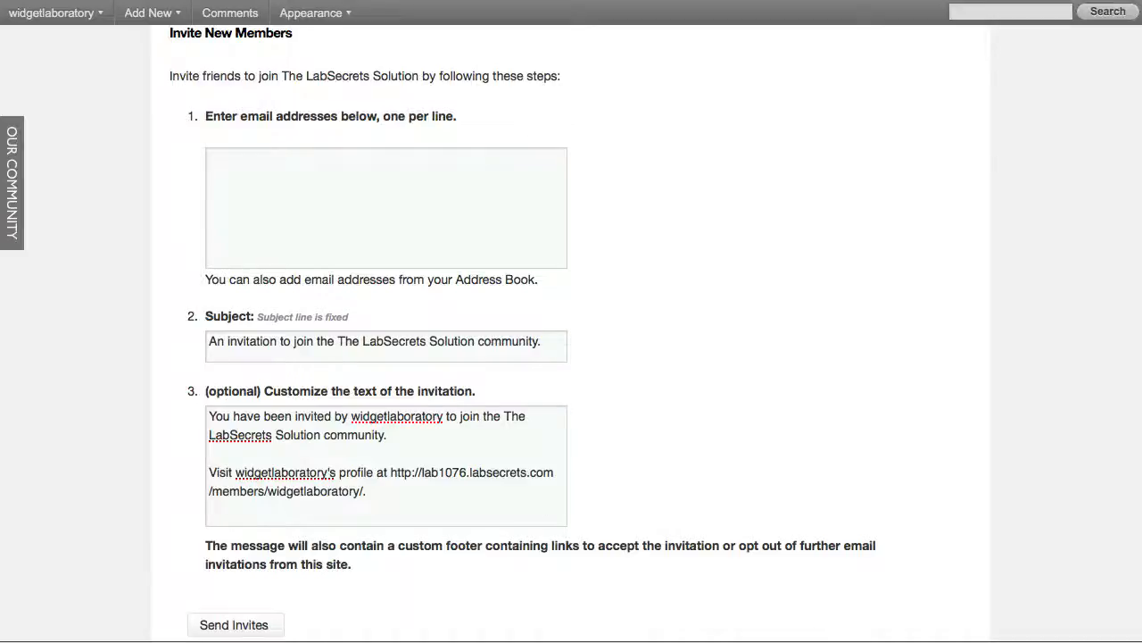
mouse_move(628, 235)
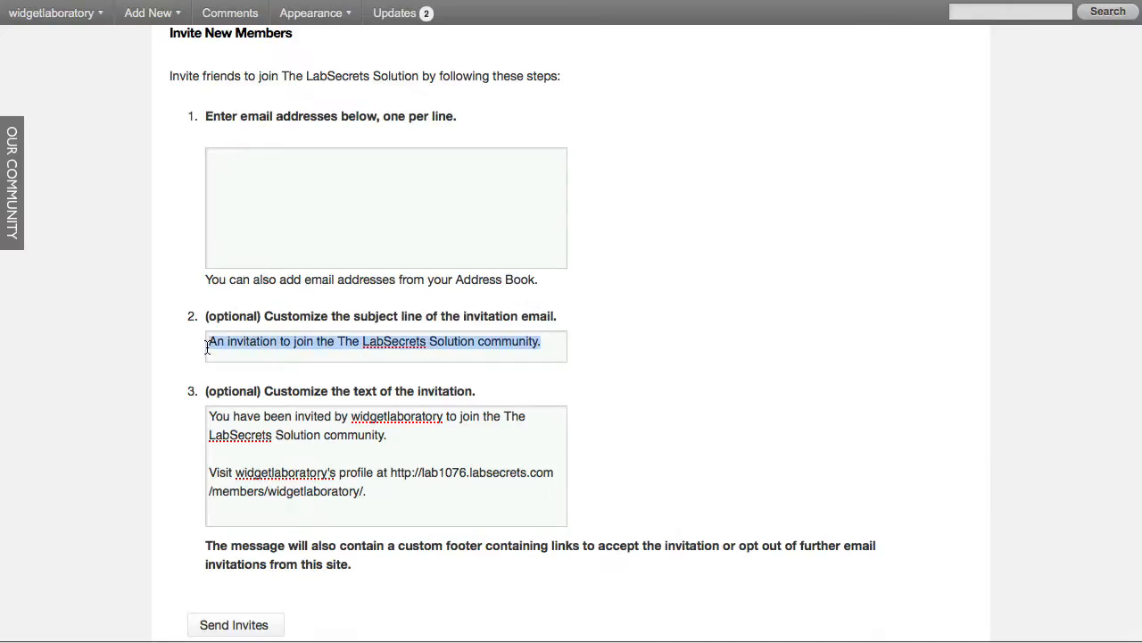
- Change the invitation subject to "Now I can !"
type("Now I c")
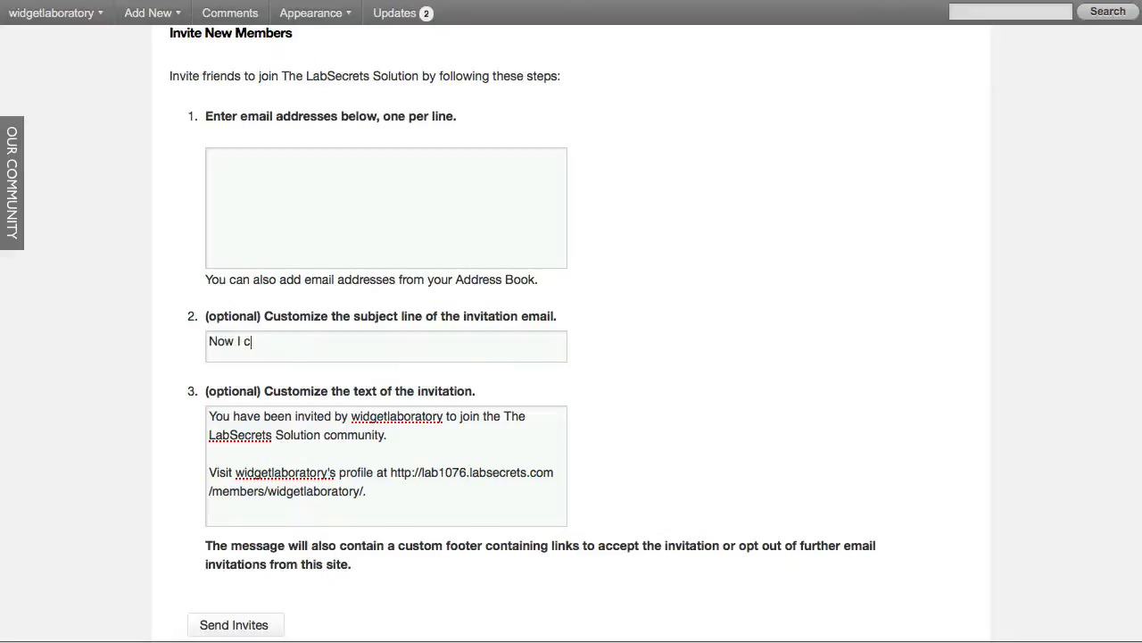
type("an !")
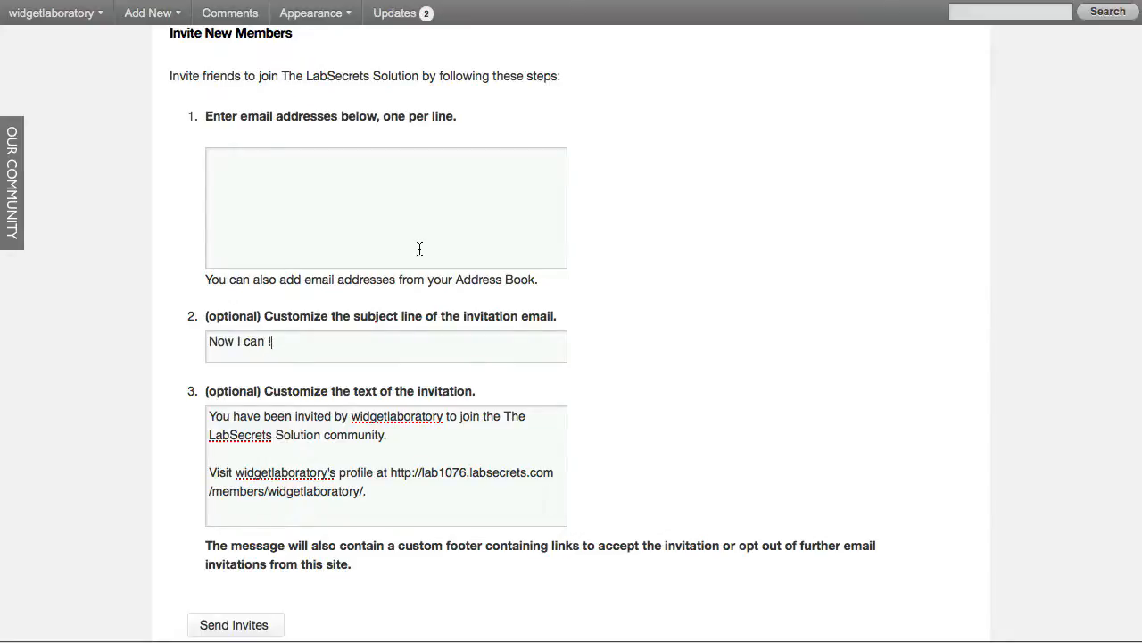
mouse_move(696, 149)
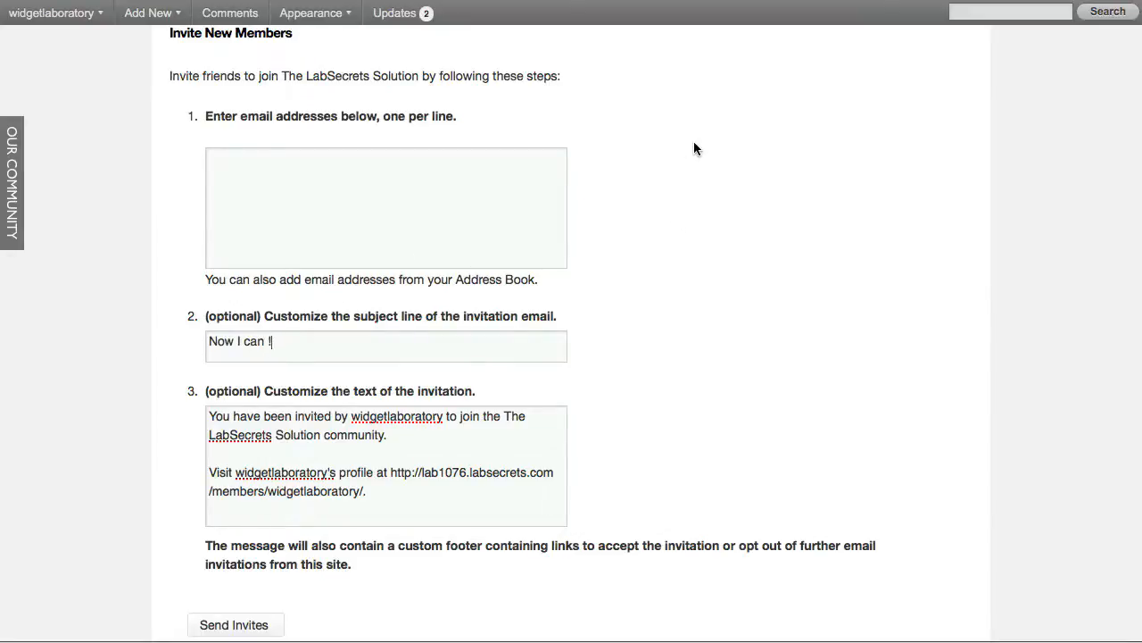
mouse_move(525, 292)
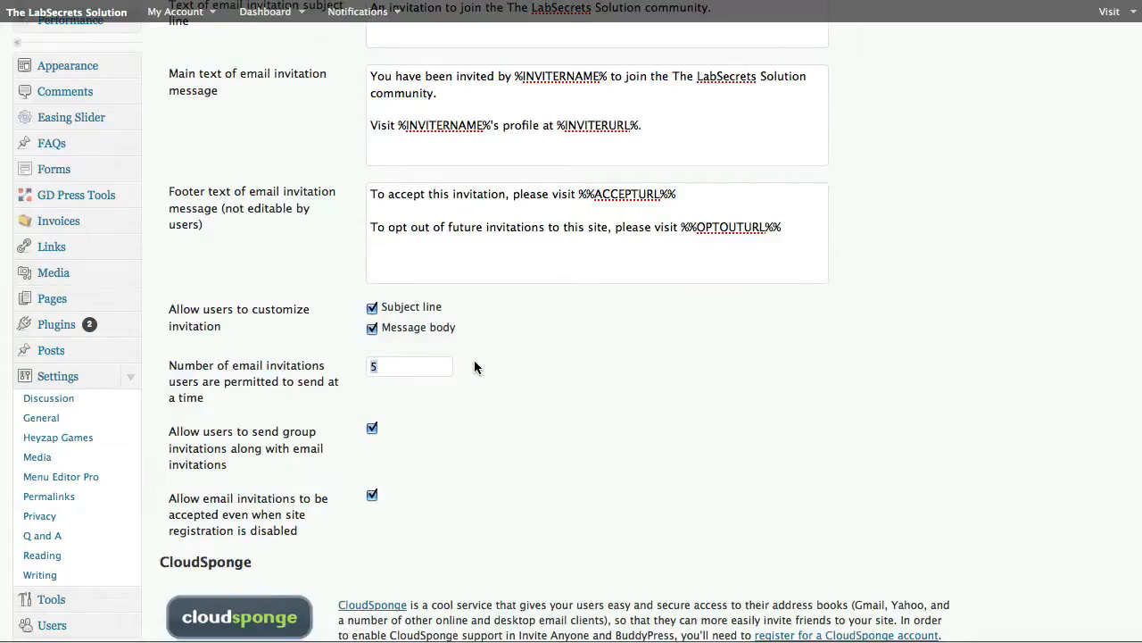
mouse_move(485, 369)
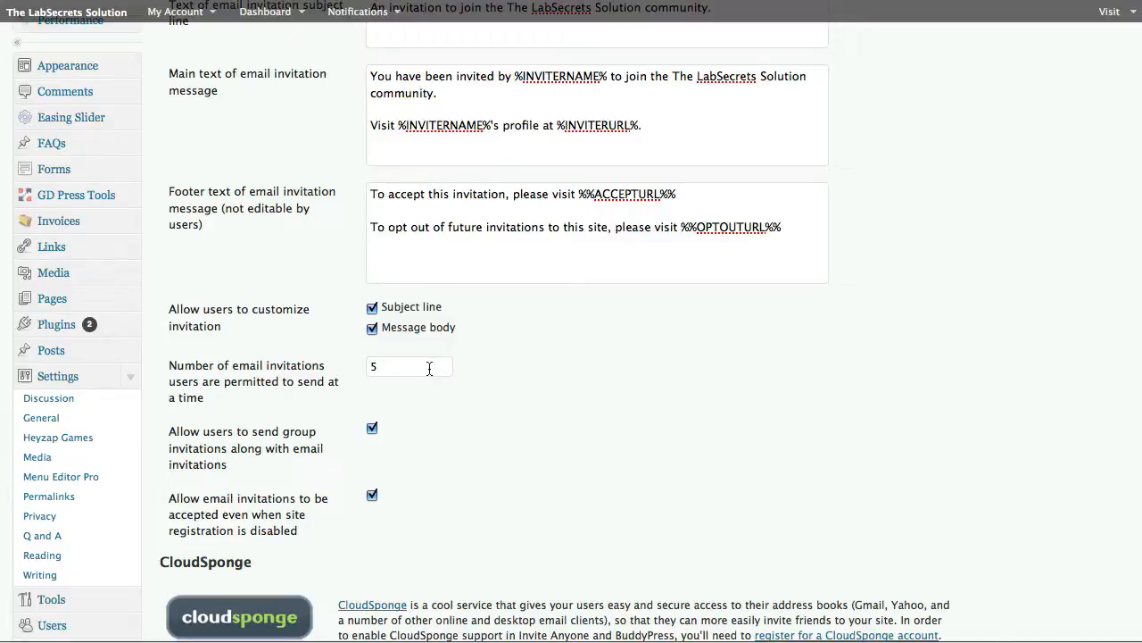
mouse_move(409, 395)
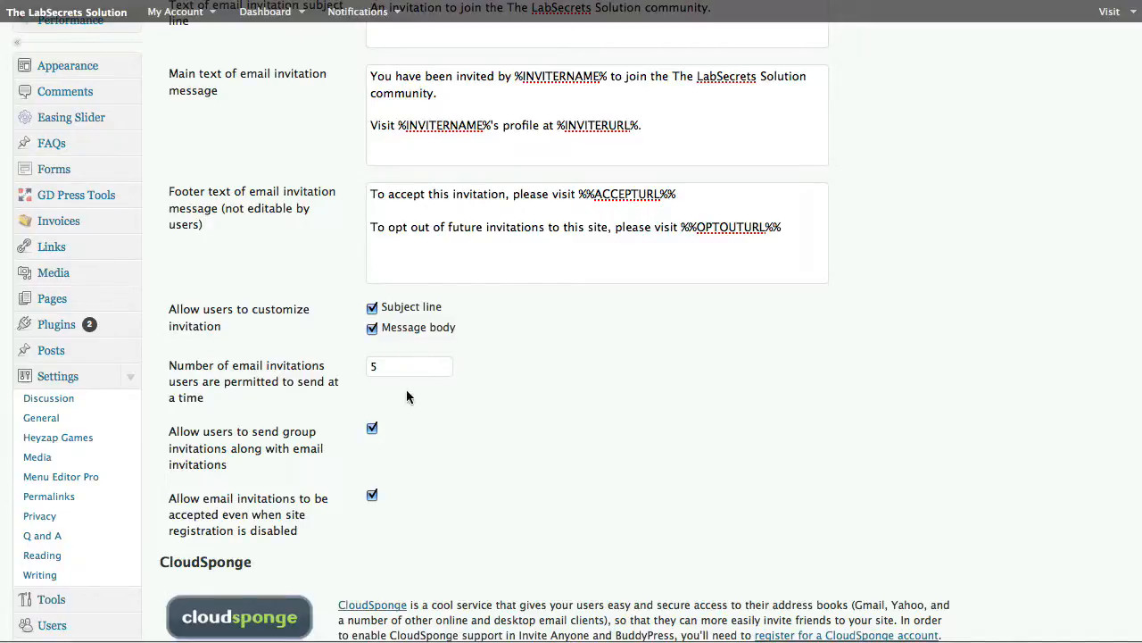
mouse_move(399, 402)
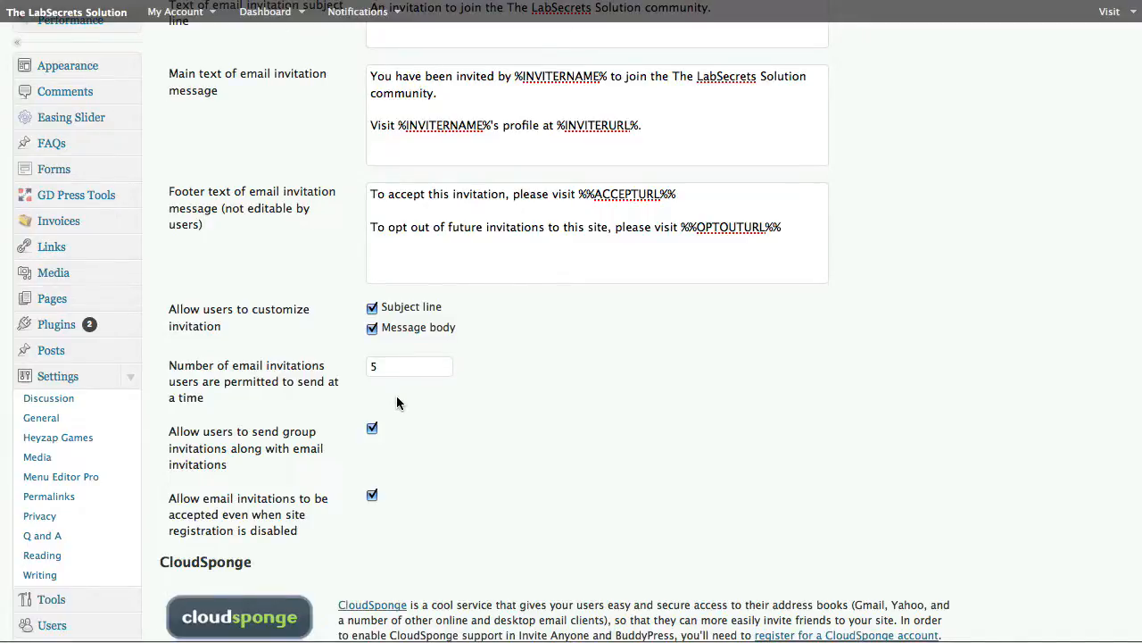
mouse_move(392, 417)
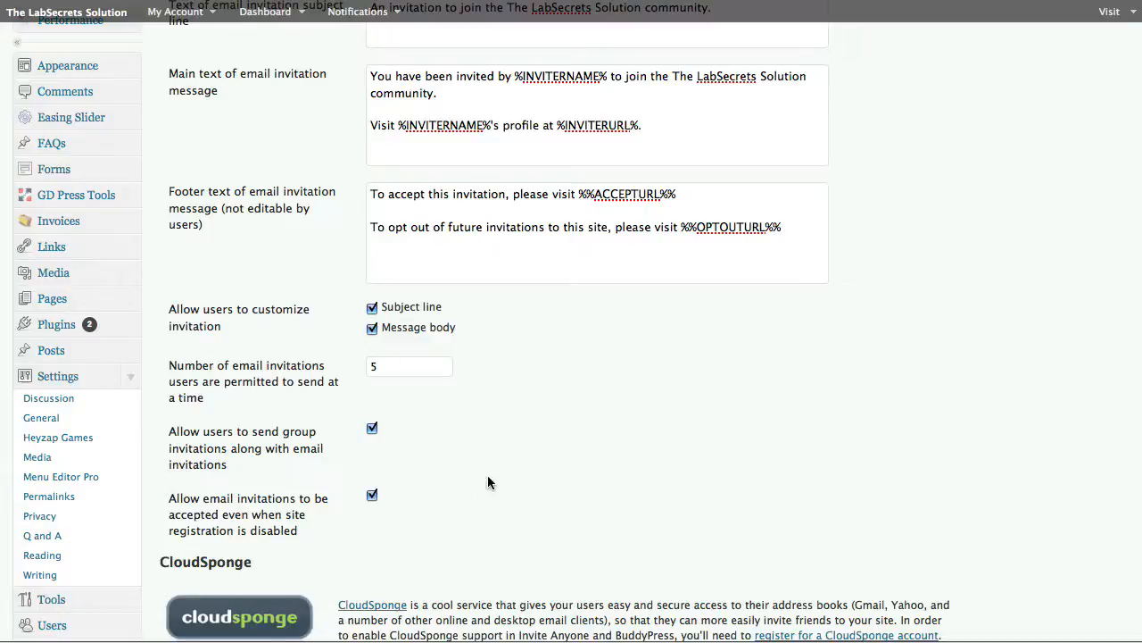
scroll("down", 3)
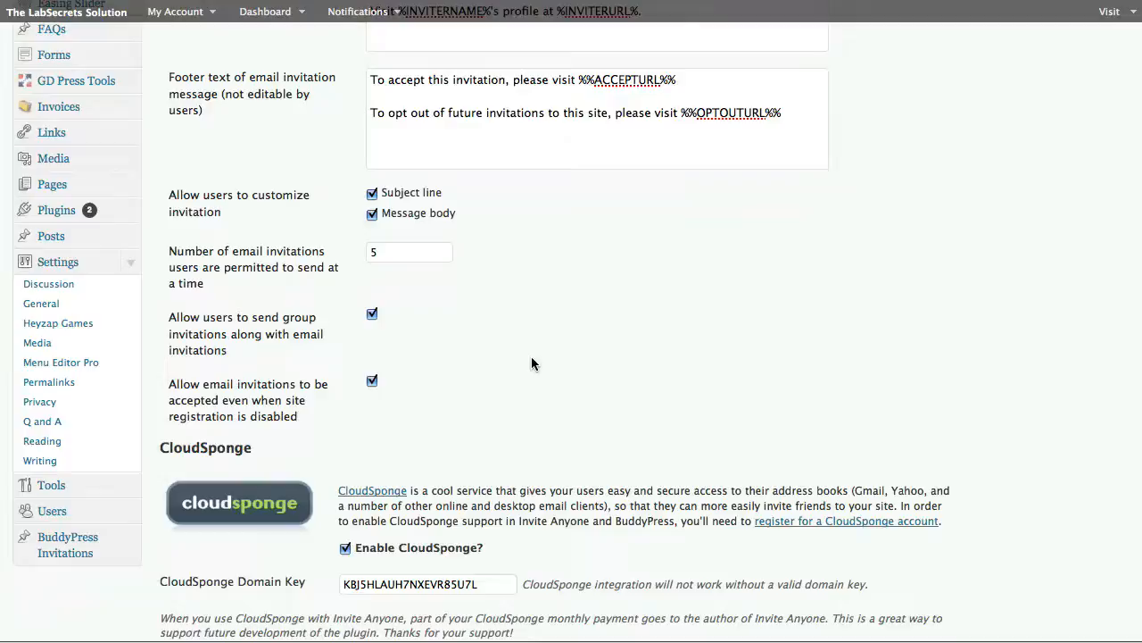
mouse_move(529, 359)
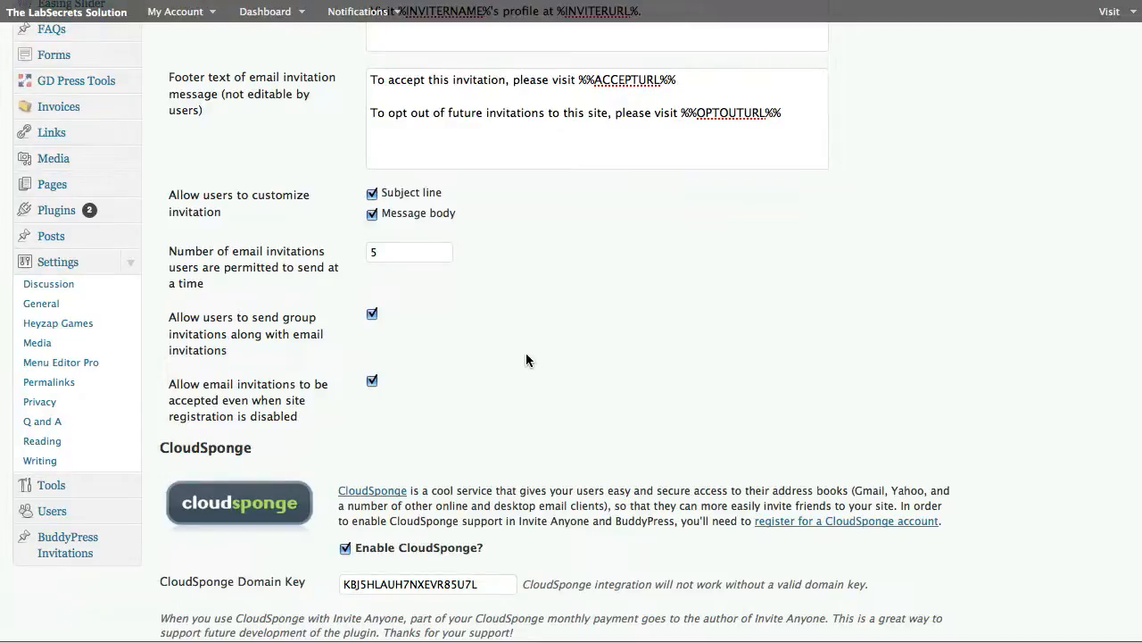
mouse_move(509, 341)
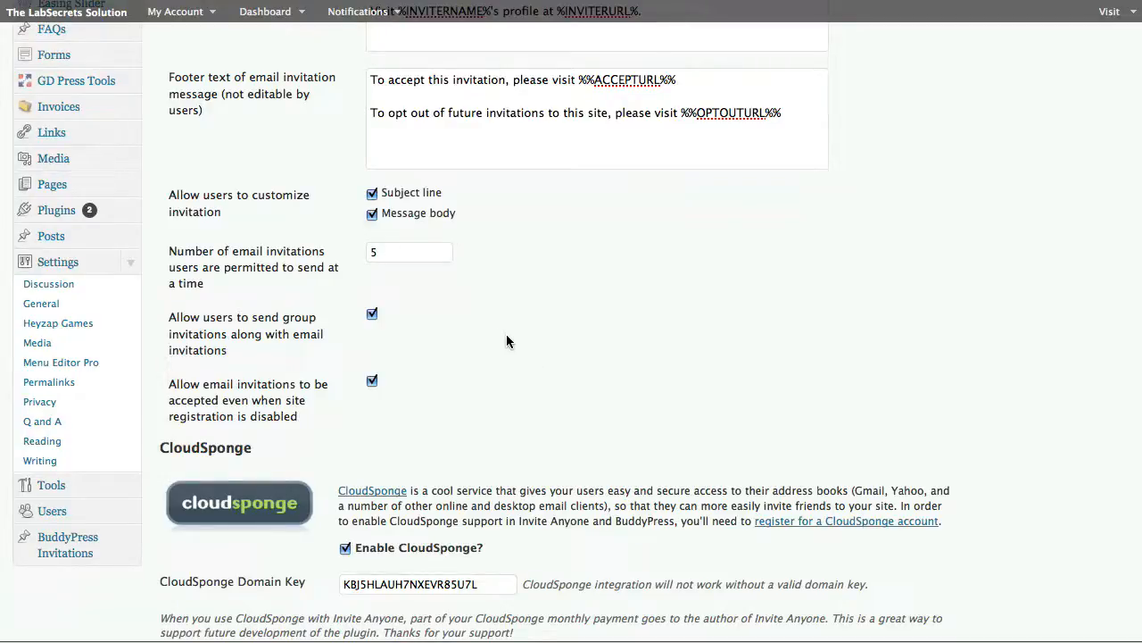
mouse_move(515, 344)
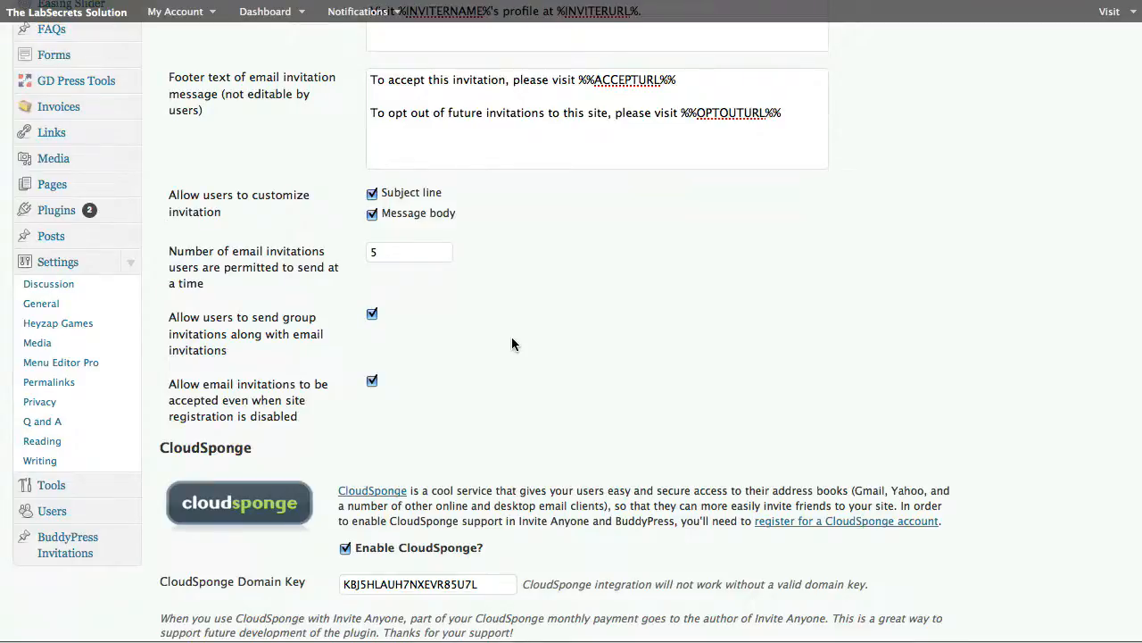
scroll("down", 3)
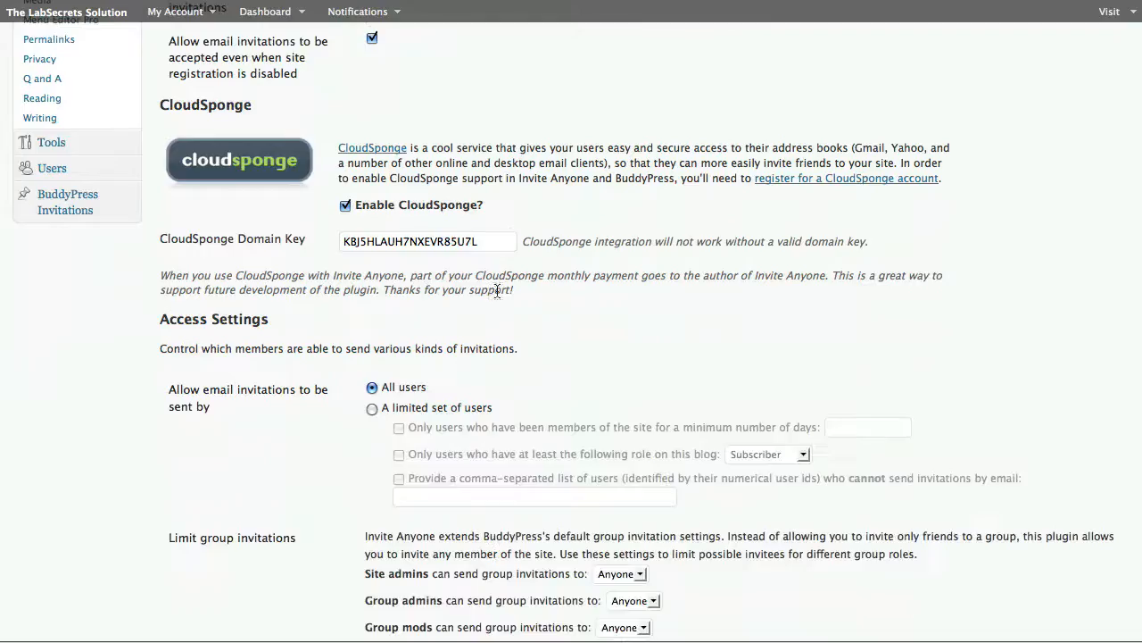
mouse_move(455, 329)
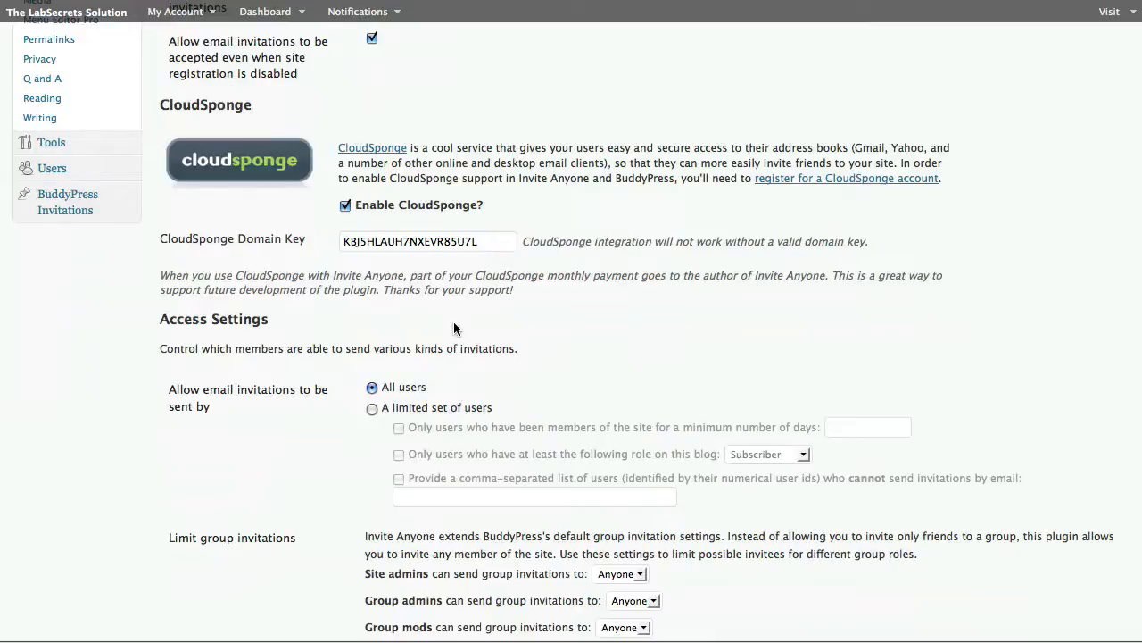
scroll("down", 3)
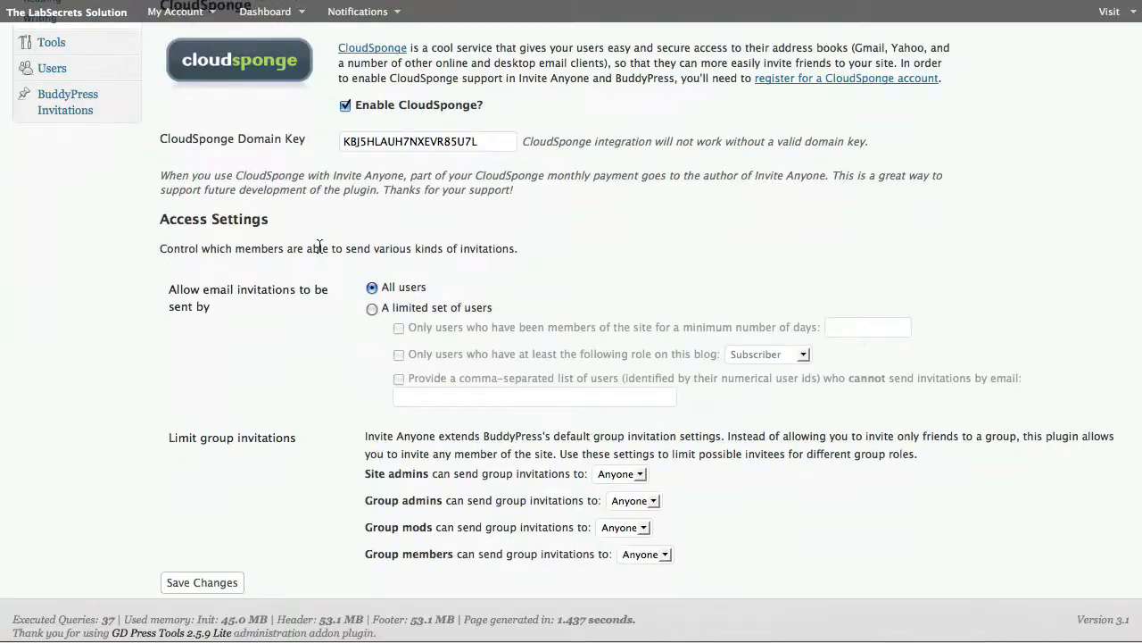
scroll("down", 3)
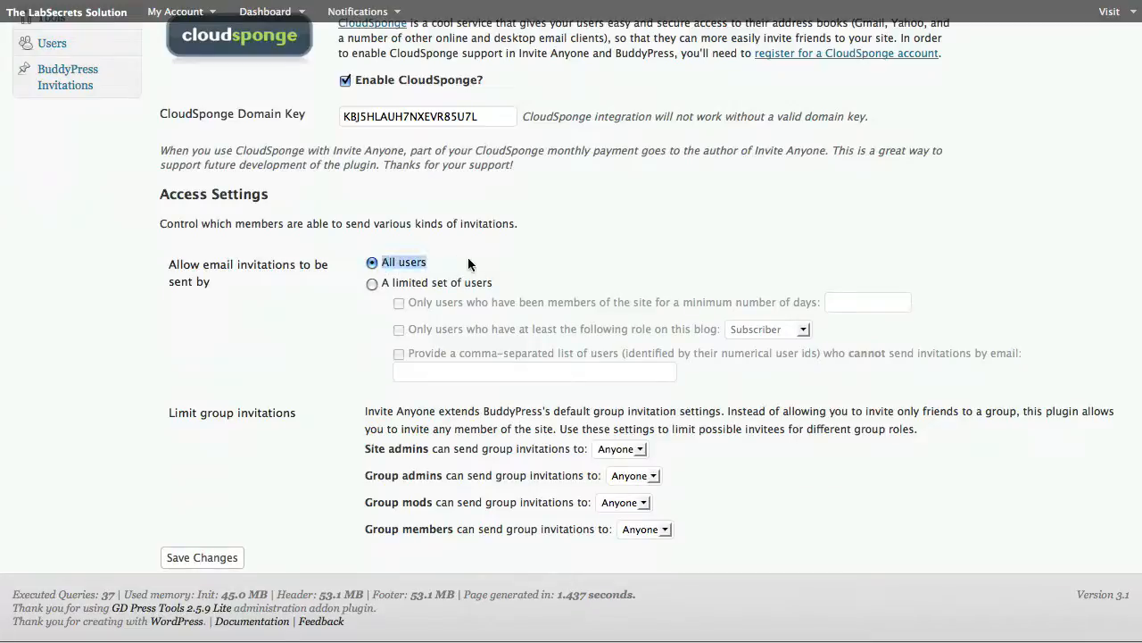
- Limit email invitations to a set of users and try the minimum-days, role and barred-list conditions
left_click(371, 283)
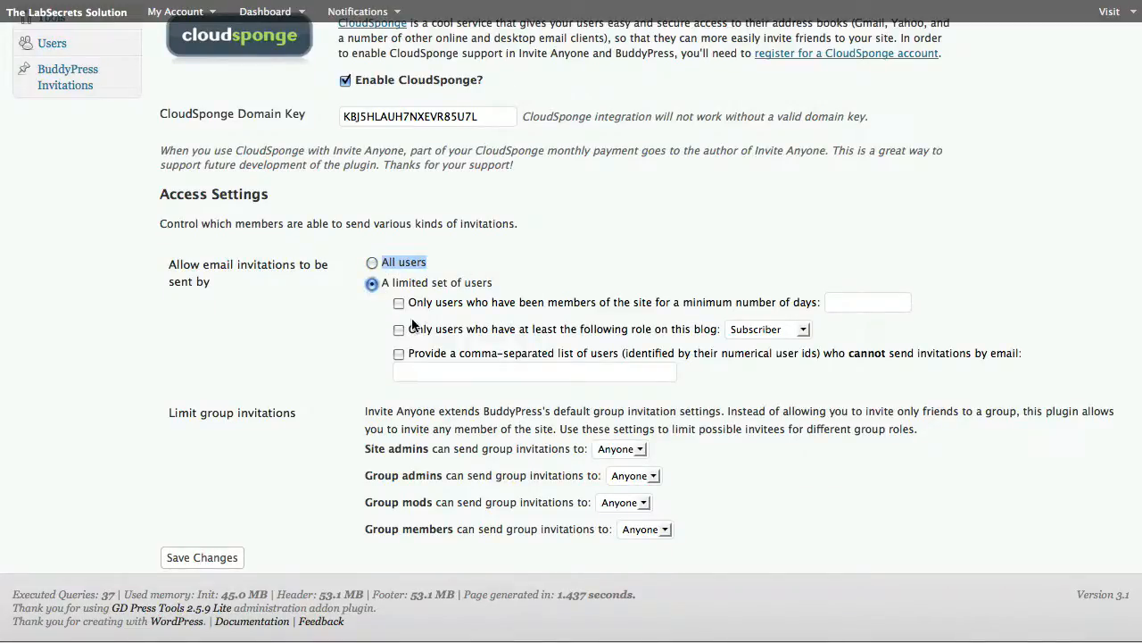
left_click(399, 302)
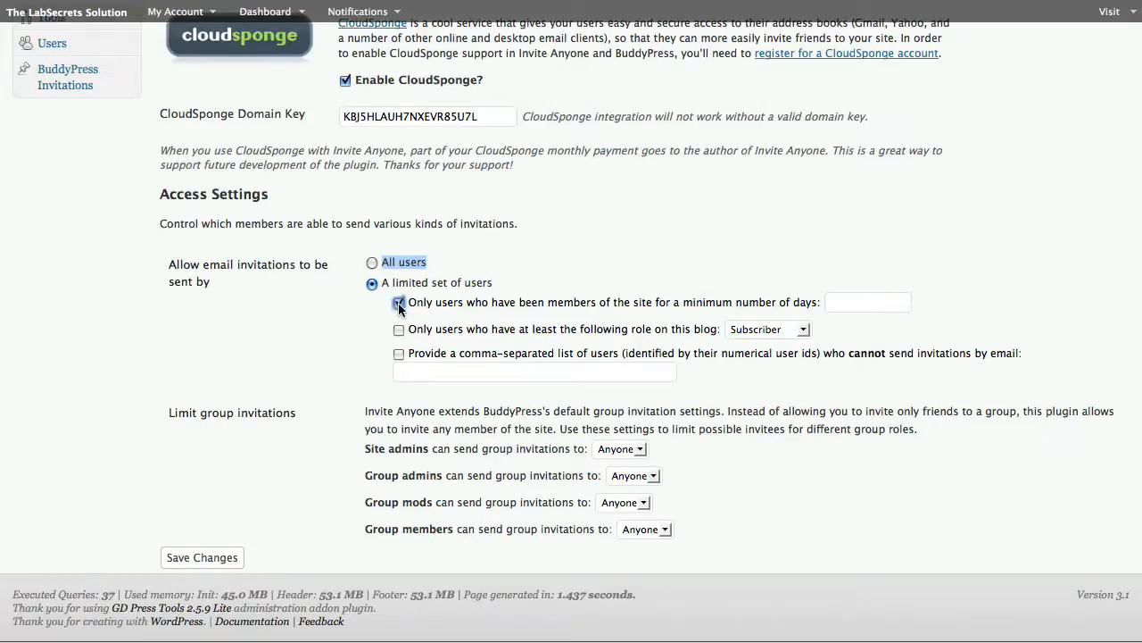
left_click(399, 303)
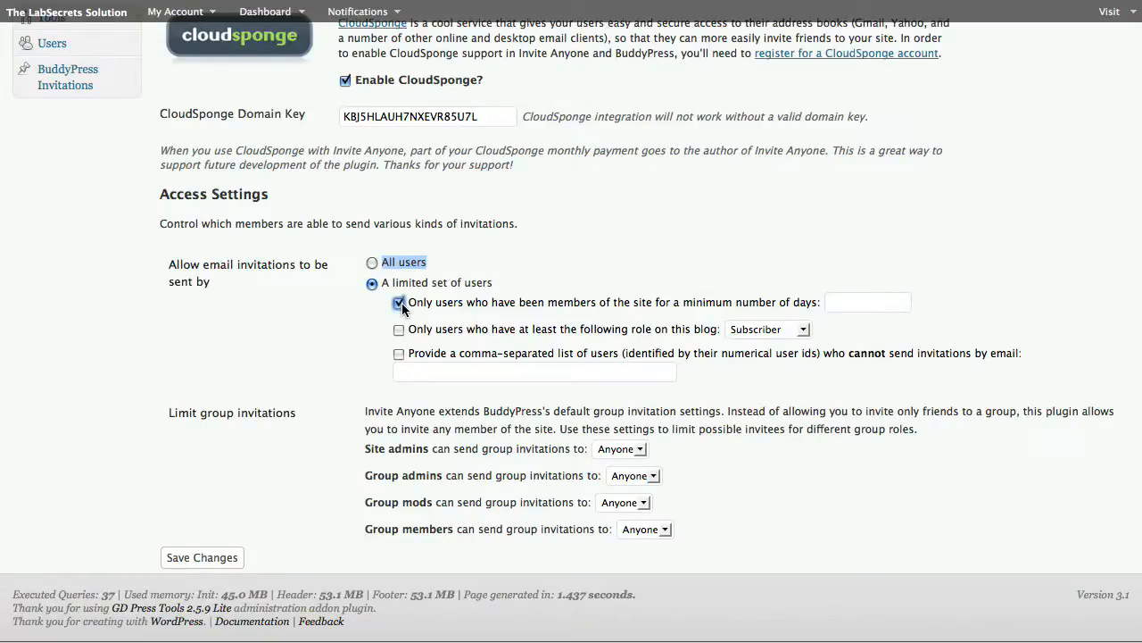
type("10")
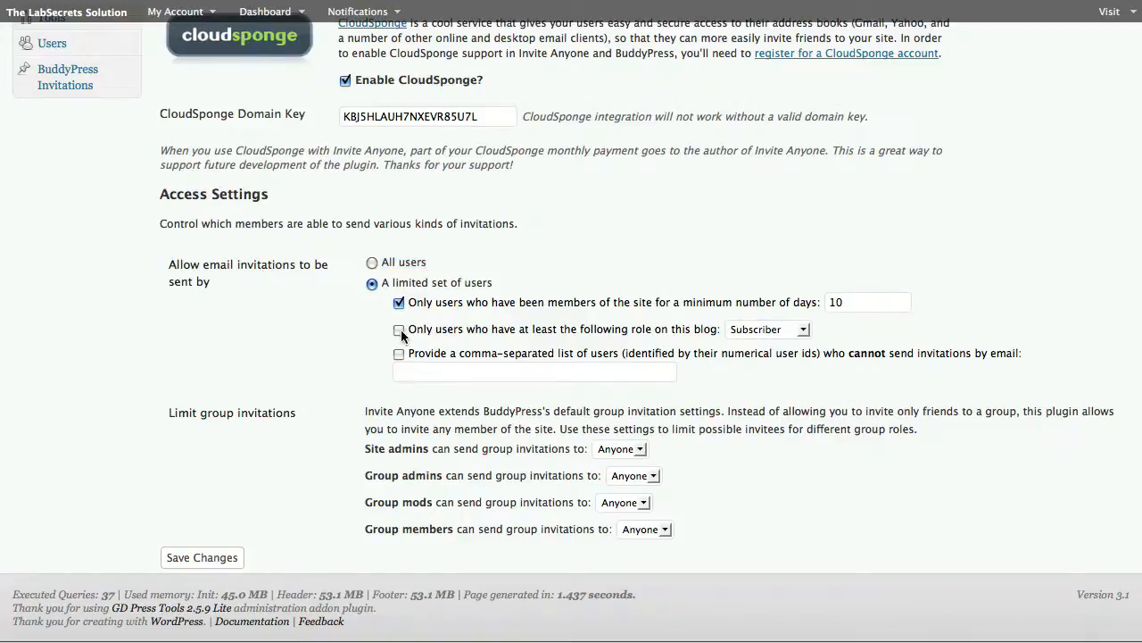
left_click(398, 329)
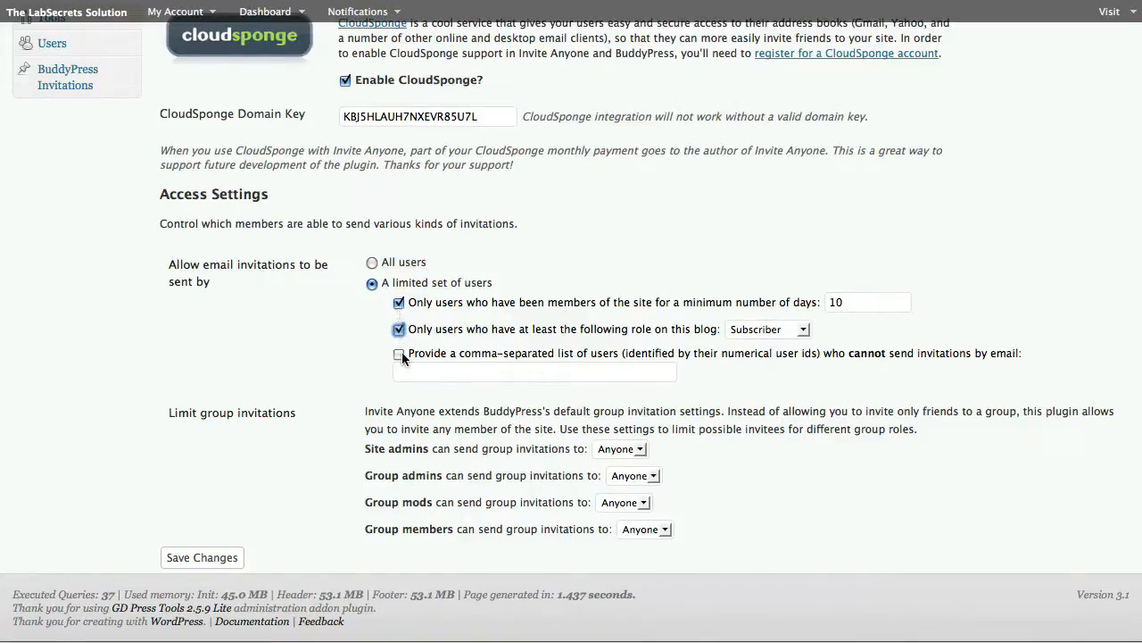
left_click(397, 353)
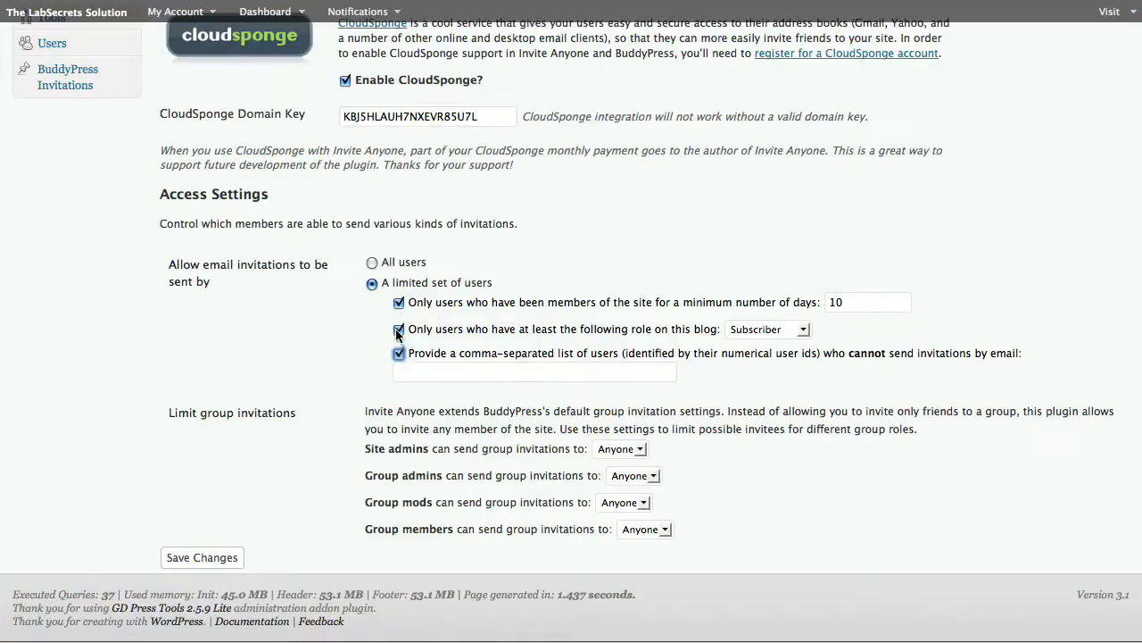
left_click(399, 354)
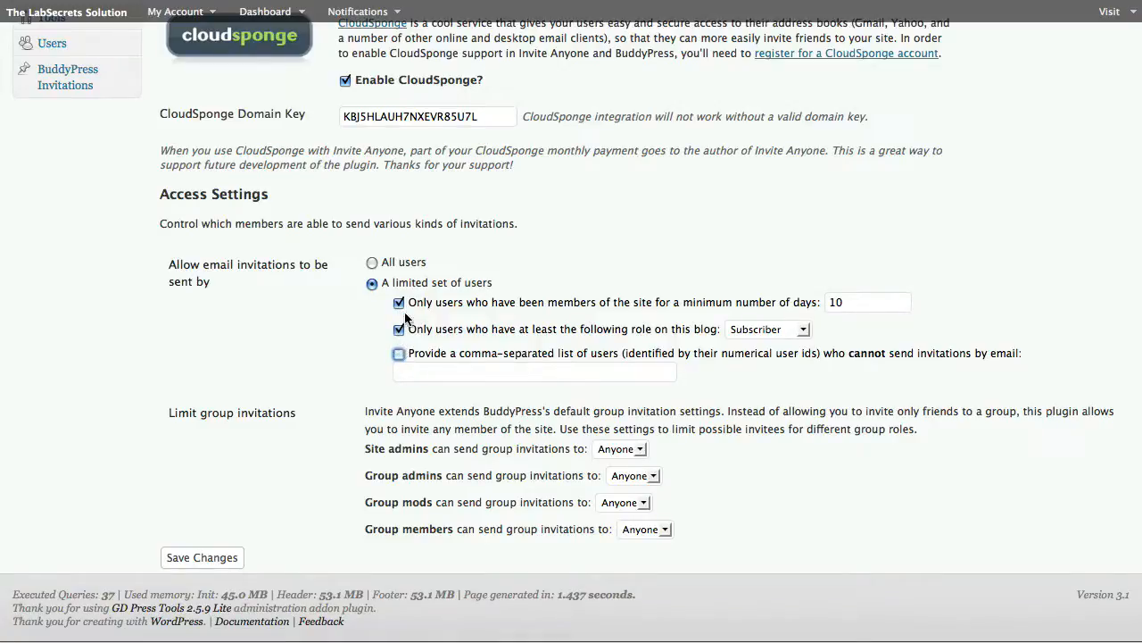
left_click(398, 302)
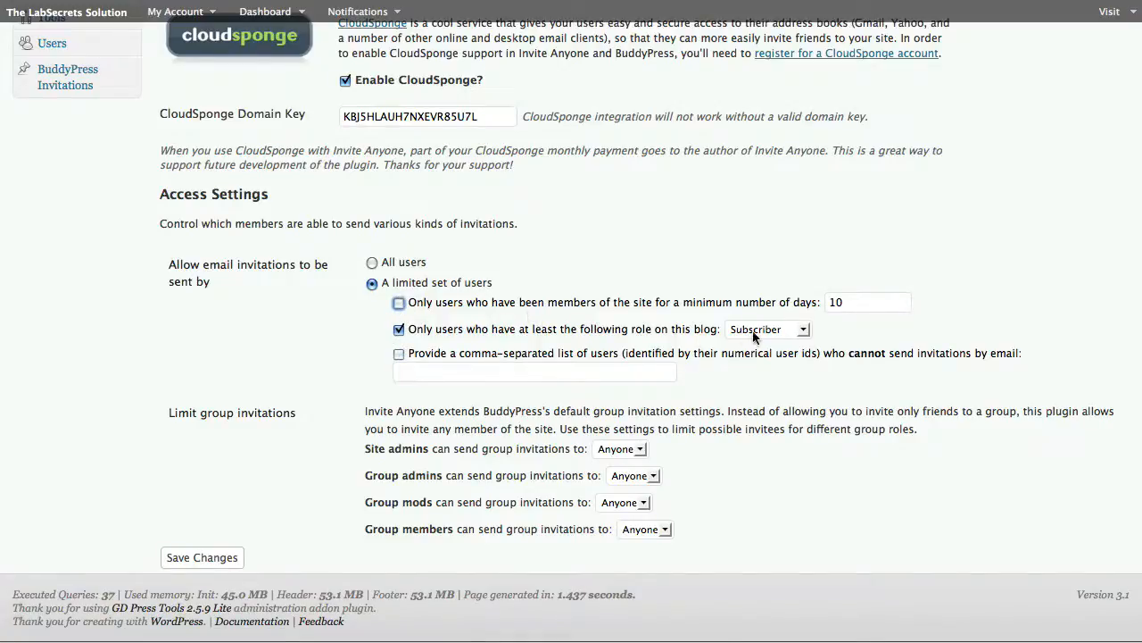
- Review the role choices, keep the barred user list on and restore the minimum membership-days requirement
left_click(769, 329)
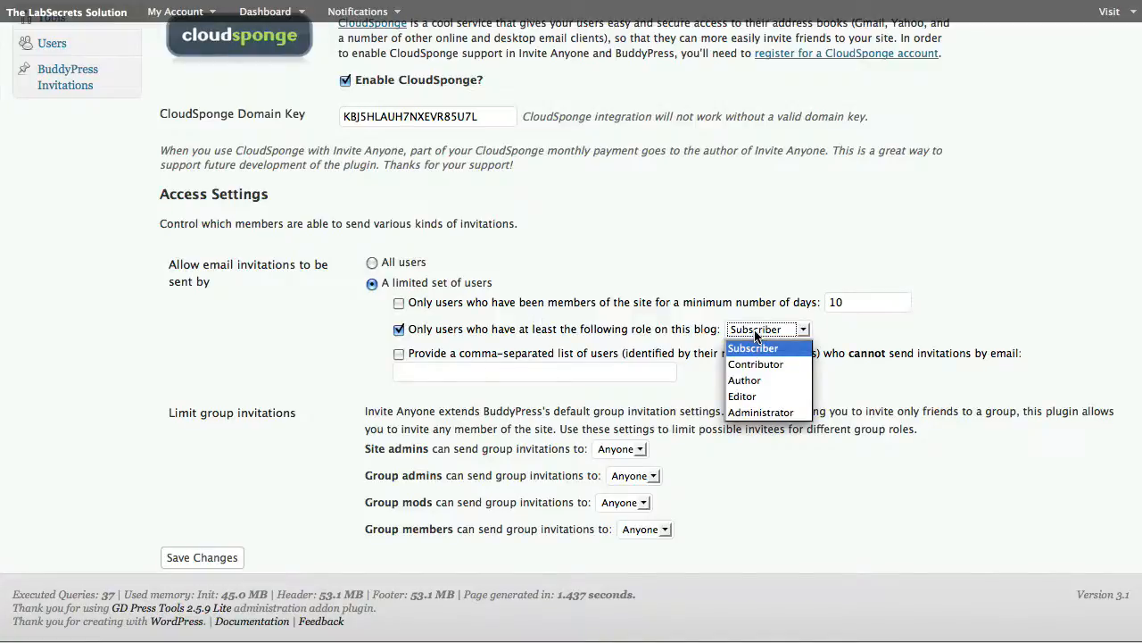
mouse_move(763, 364)
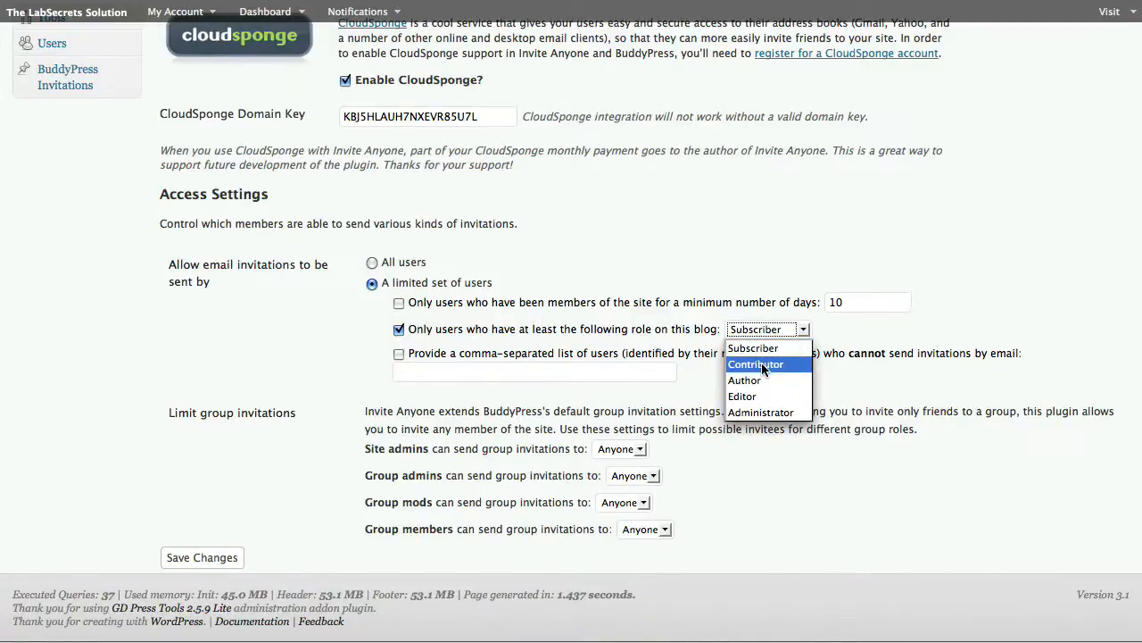
mouse_move(768, 411)
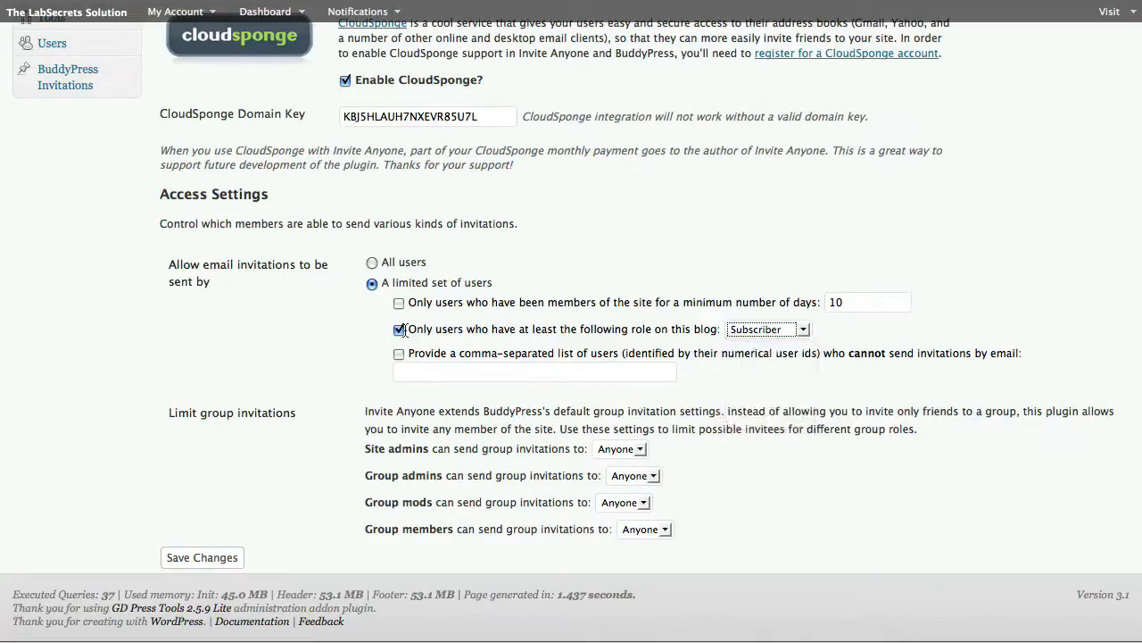
left_click(399, 328)
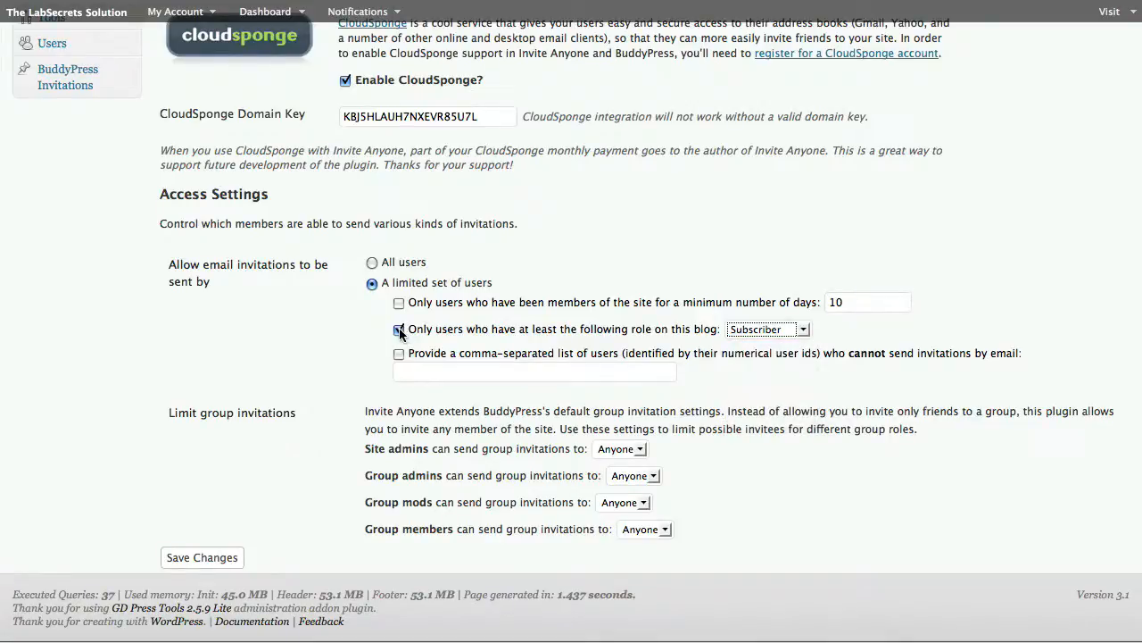
left_click(399, 354)
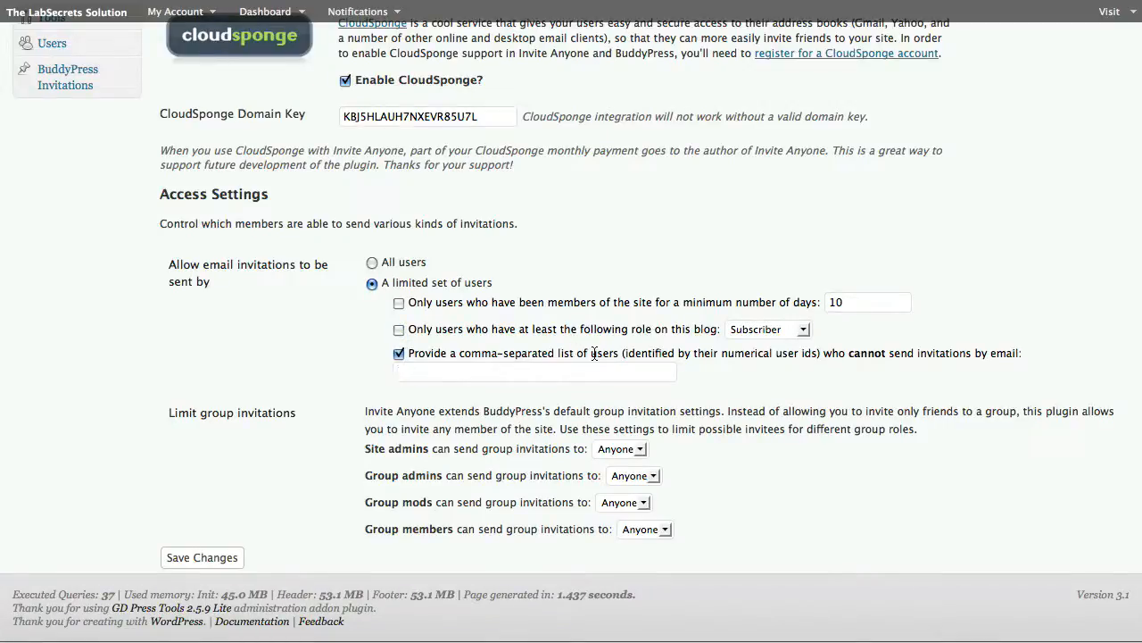
mouse_move(865, 362)
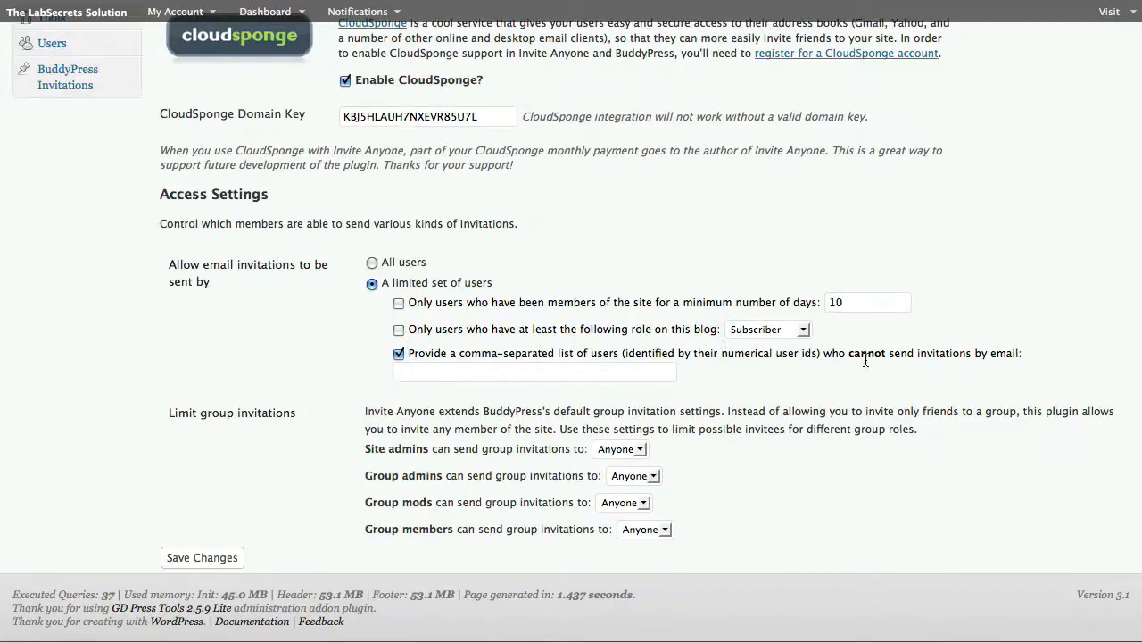
double_click(866, 353)
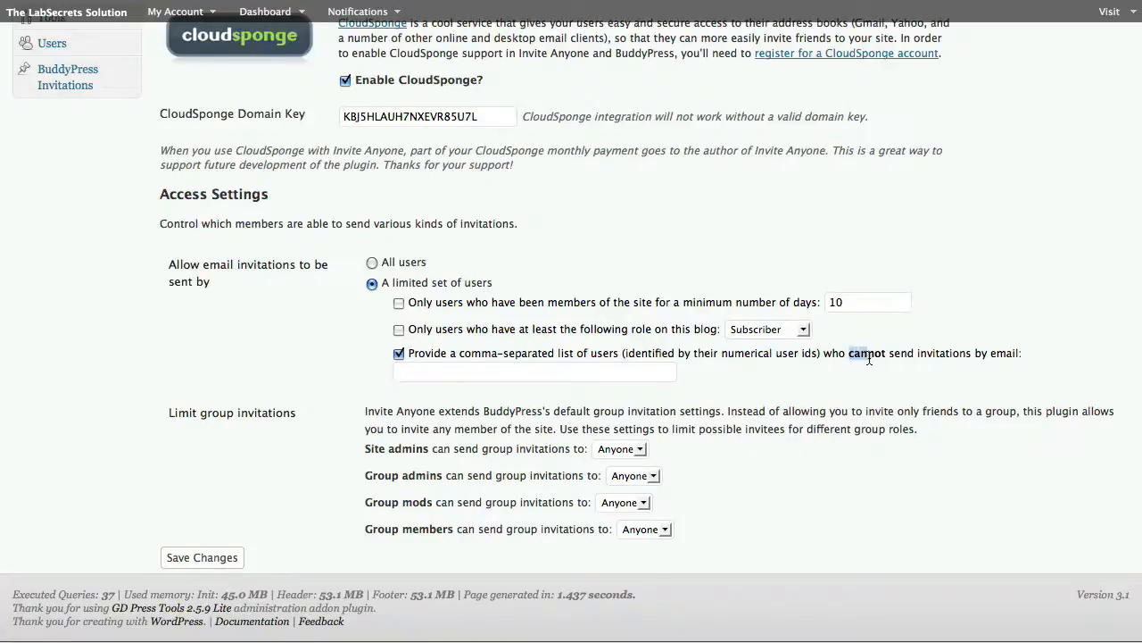
left_click(533, 372)
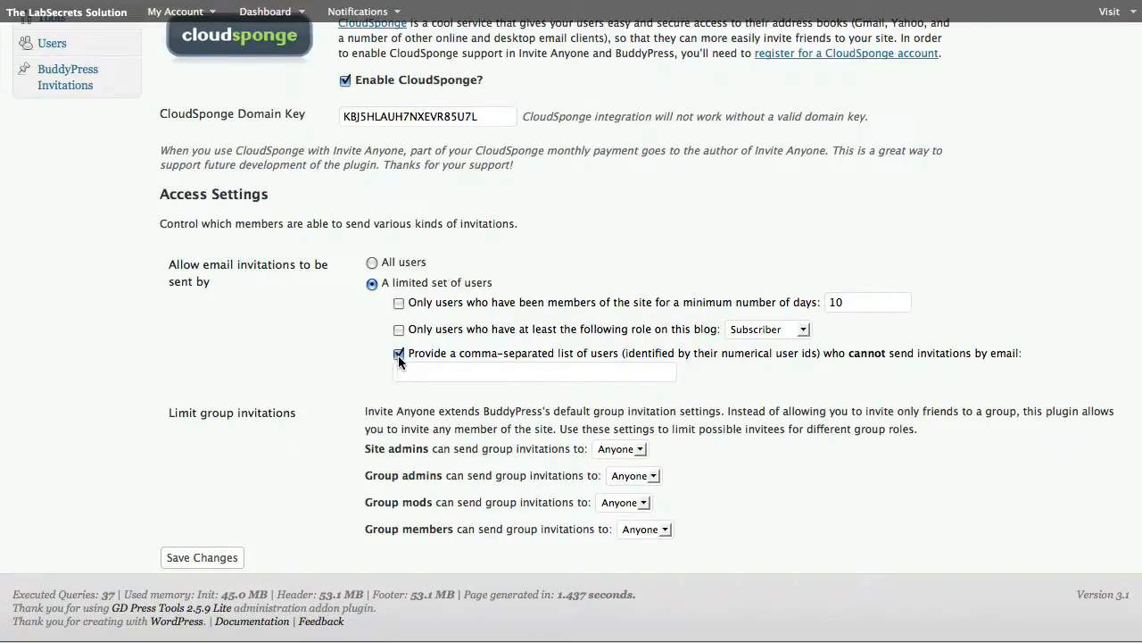
left_click(398, 301)
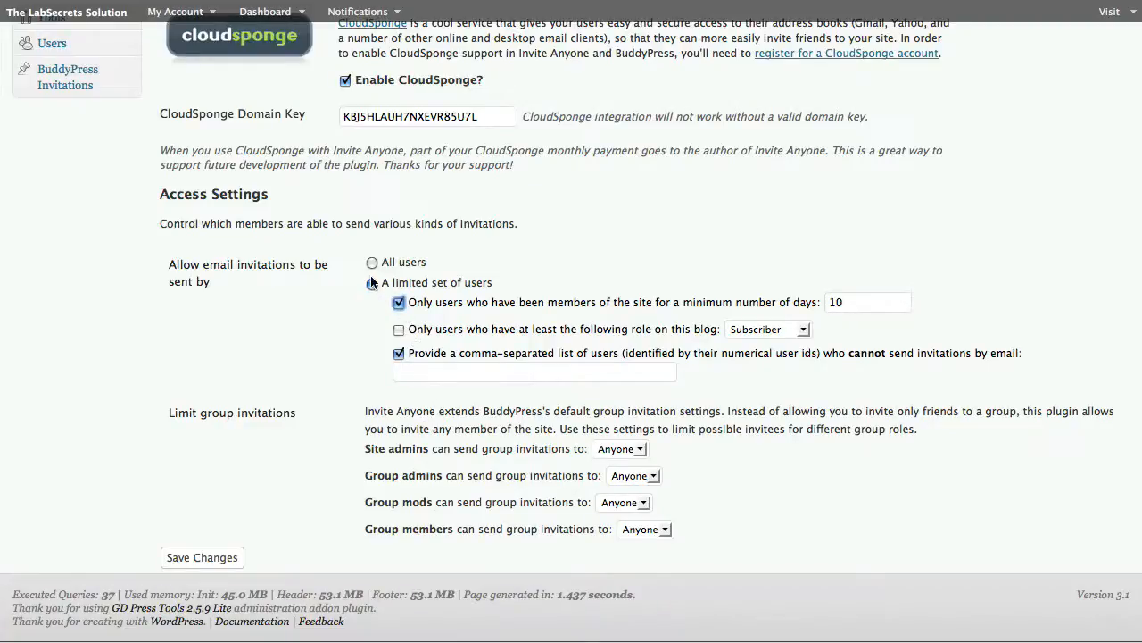
- Allow all users to send email invitations, restrict group members to inviting Friends, keep group admins at Anyone
left_click(371, 262)
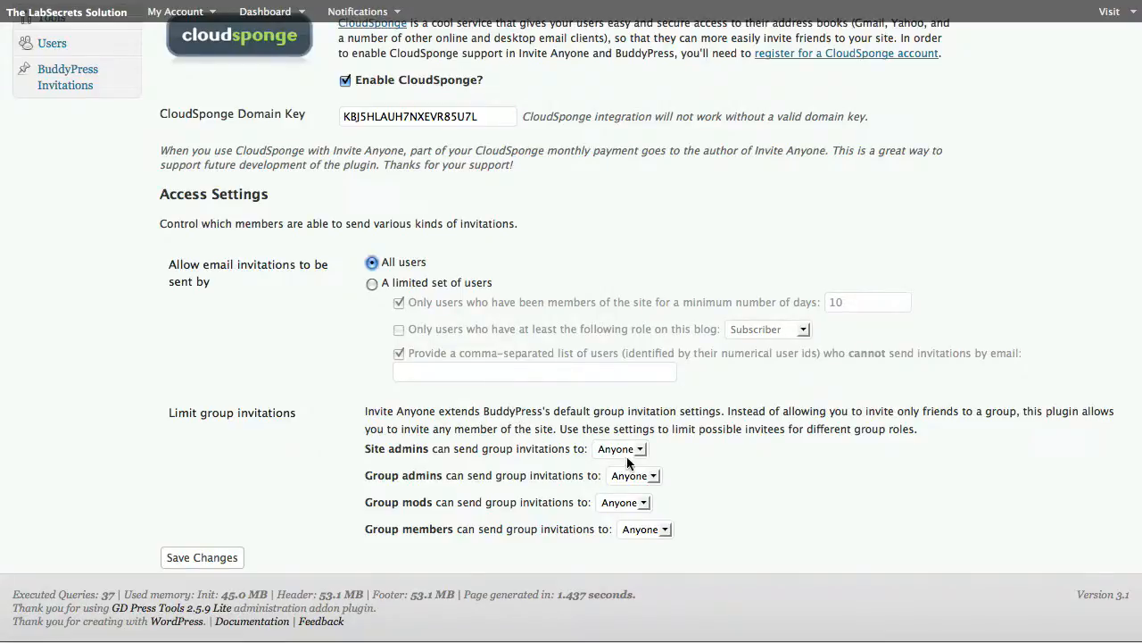
left_click(621, 449)
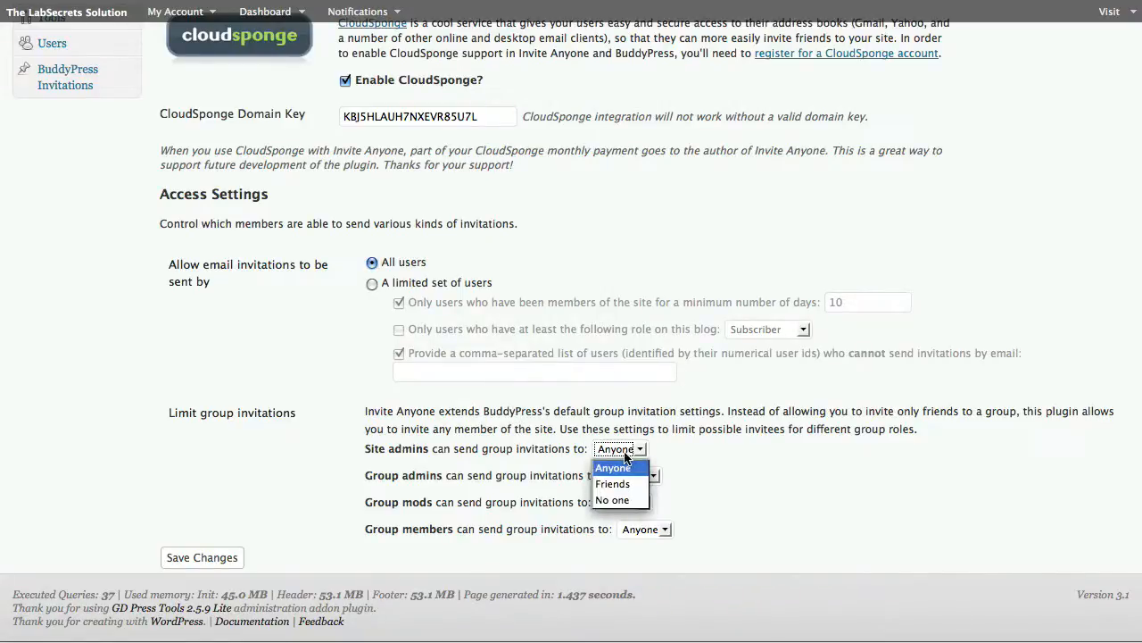
mouse_move(613, 483)
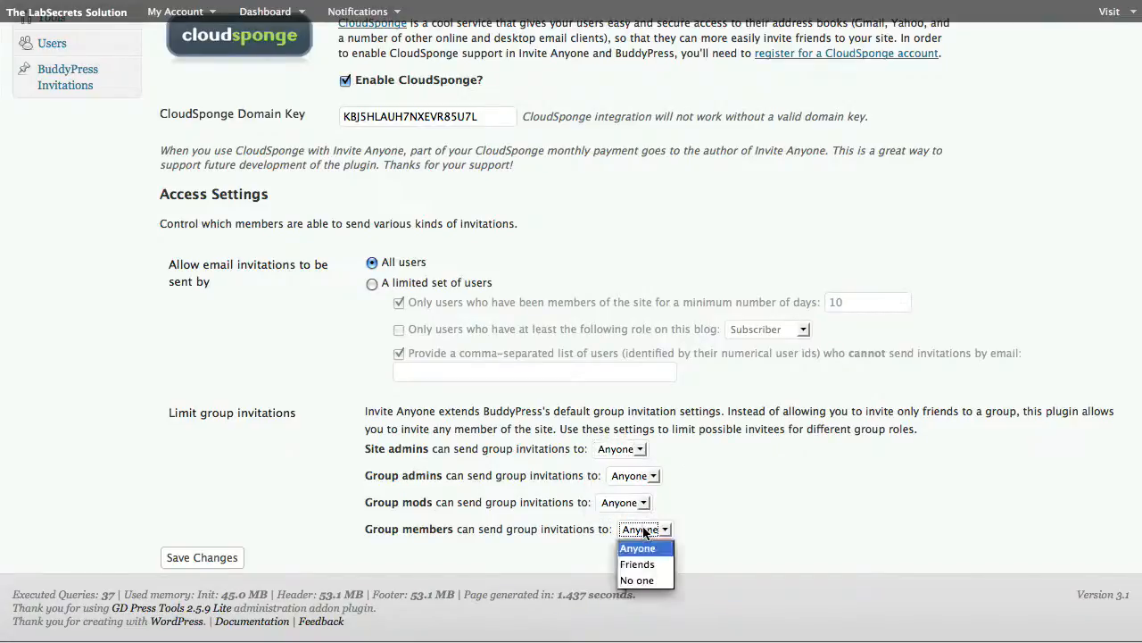
left_click(638, 563)
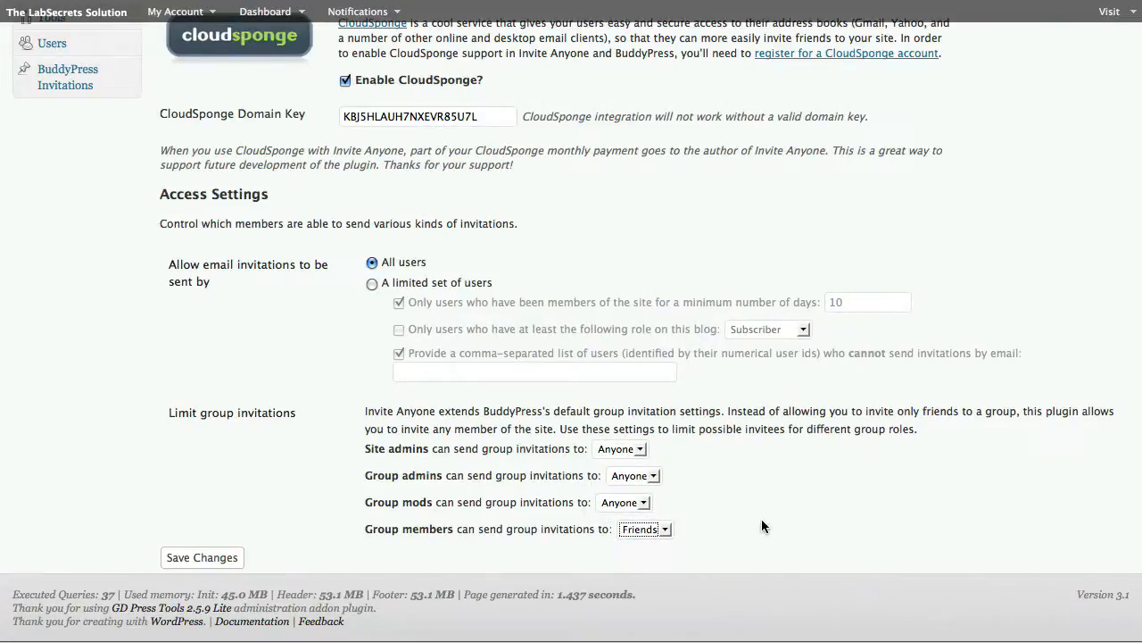
mouse_move(627, 504)
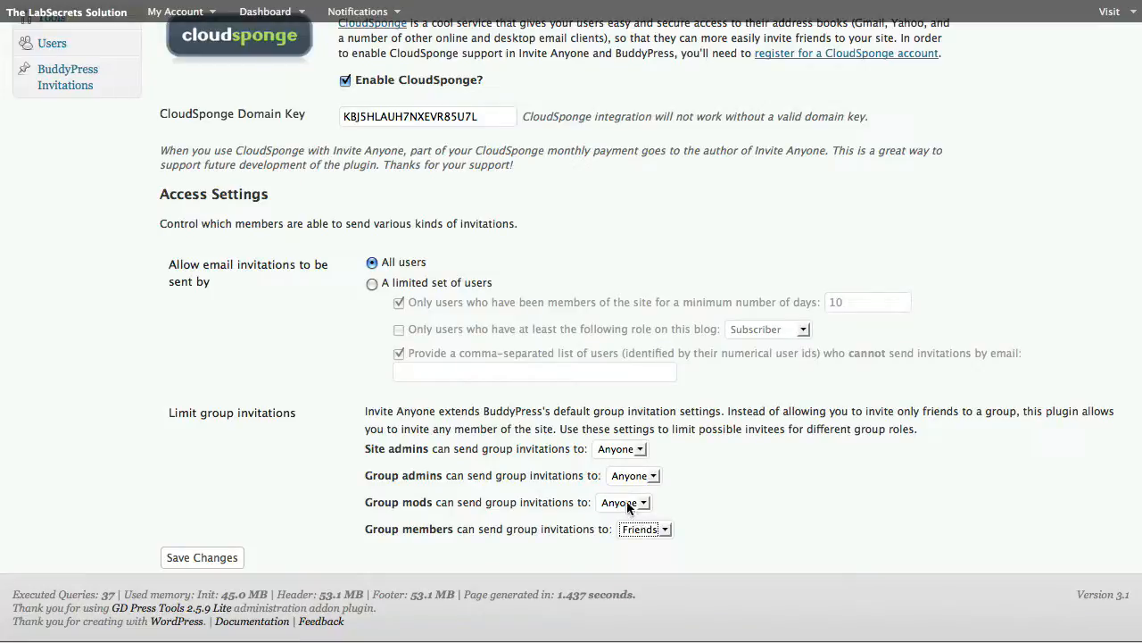
left_click(632, 475)
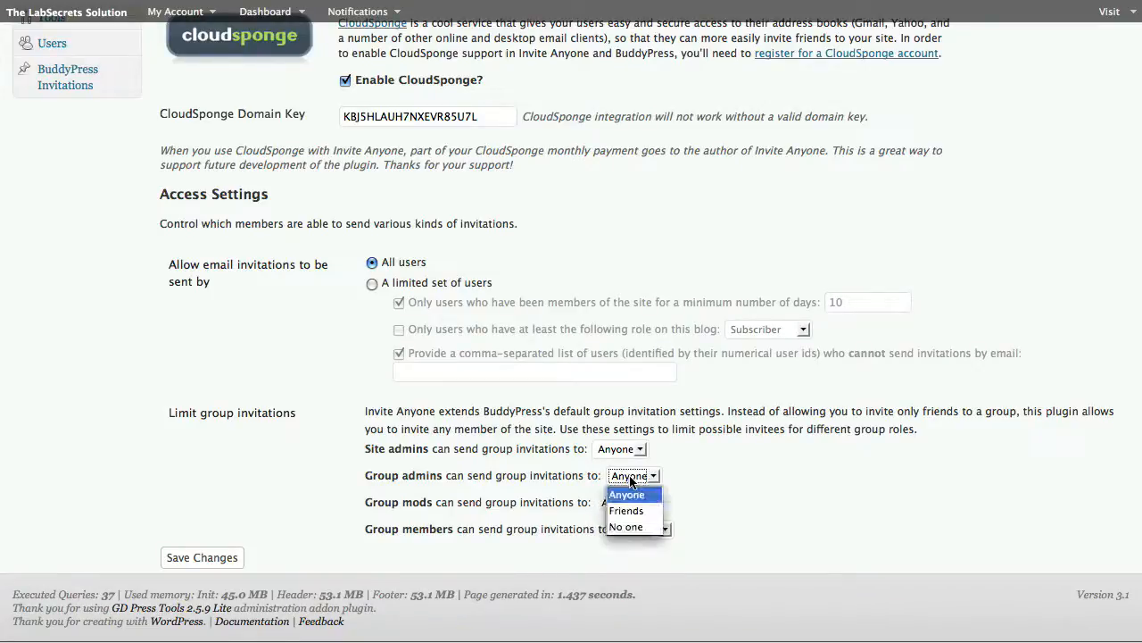
left_click(628, 495)
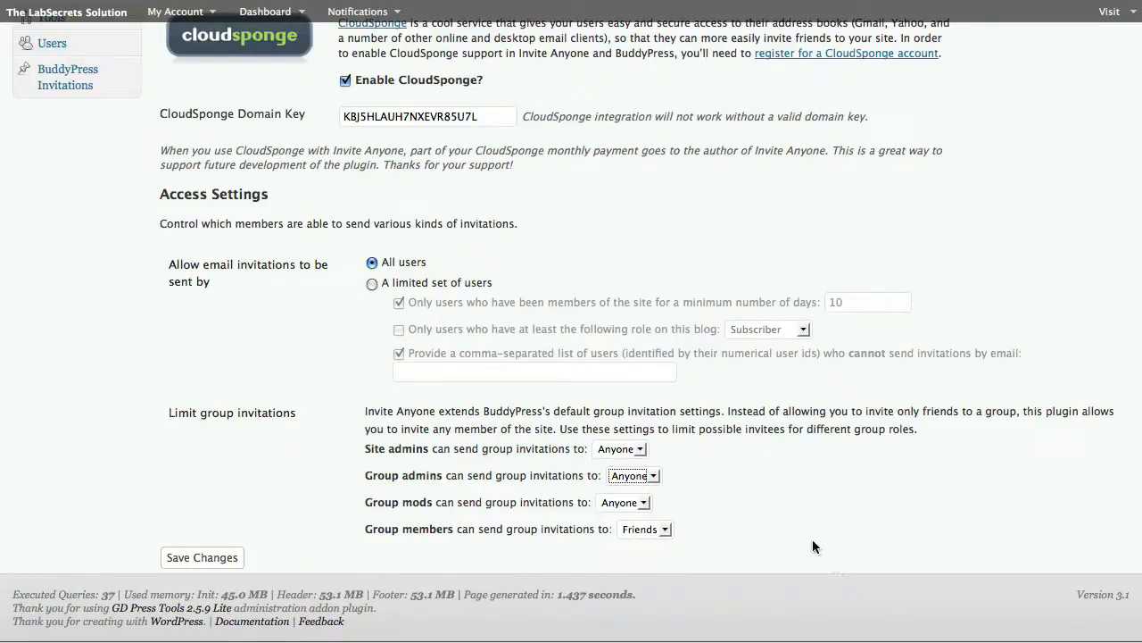
mouse_move(481, 287)
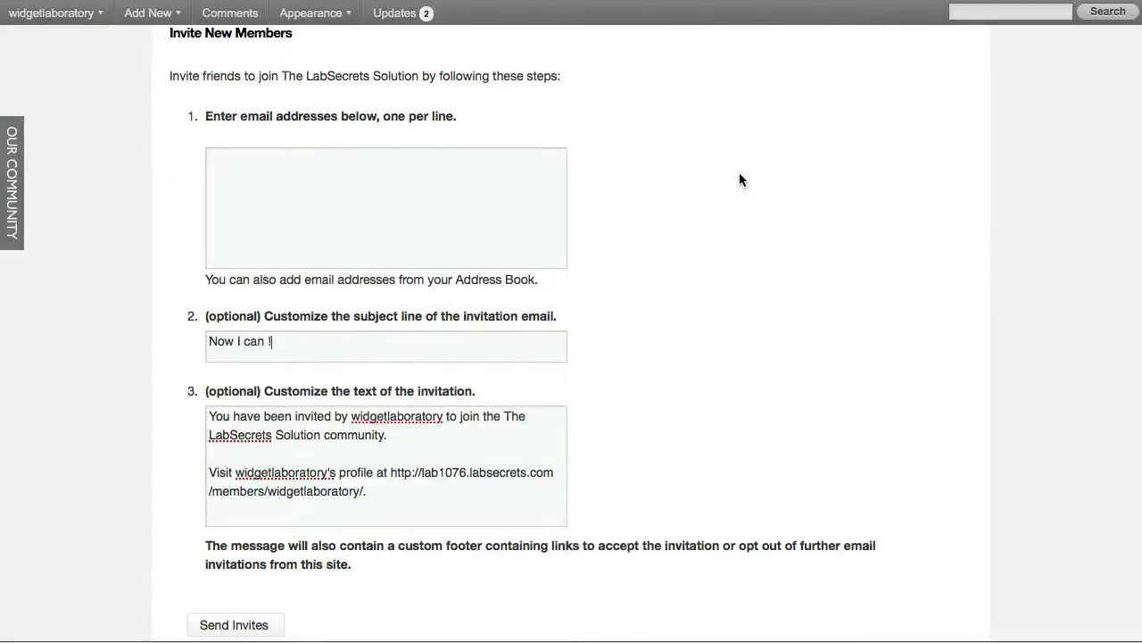
mouse_move(392, 44)
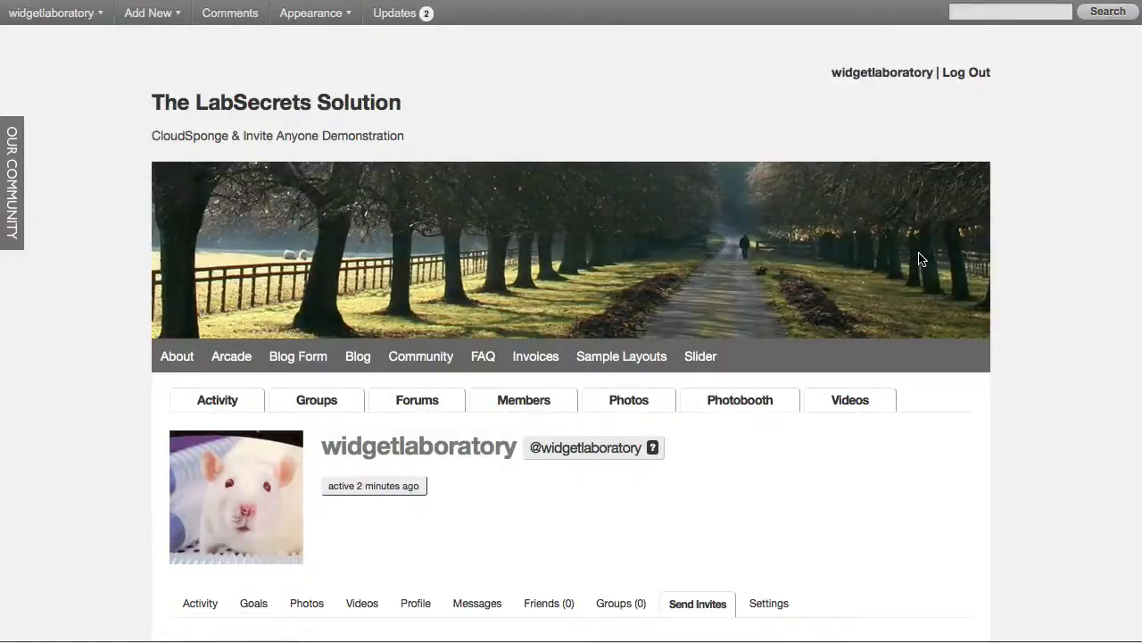
mouse_move(878, 83)
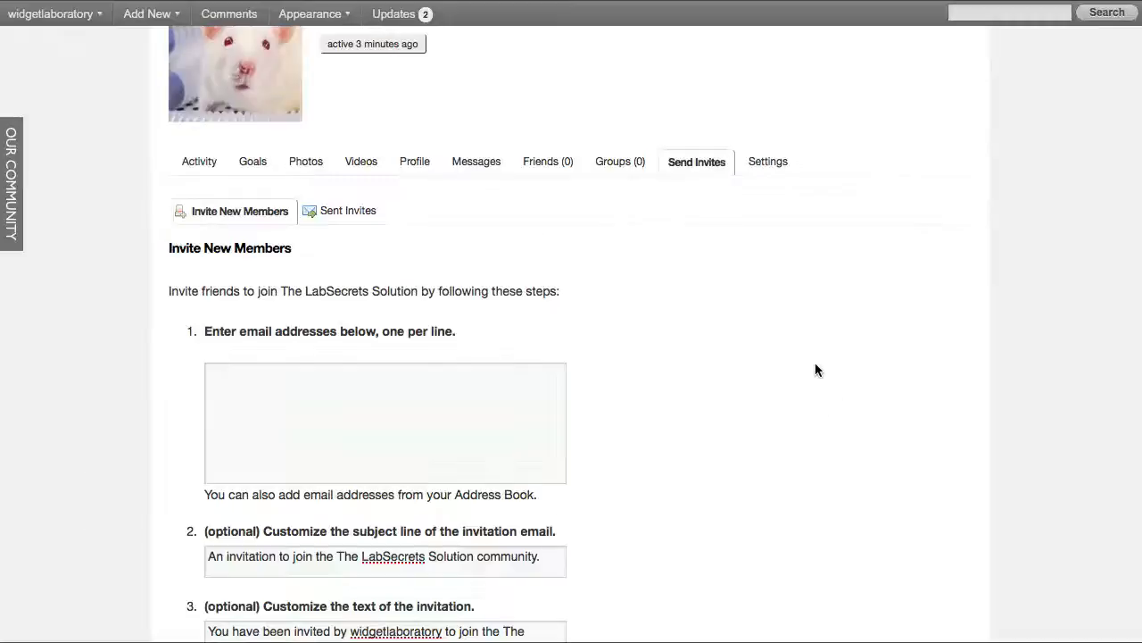
mouse_move(784, 309)
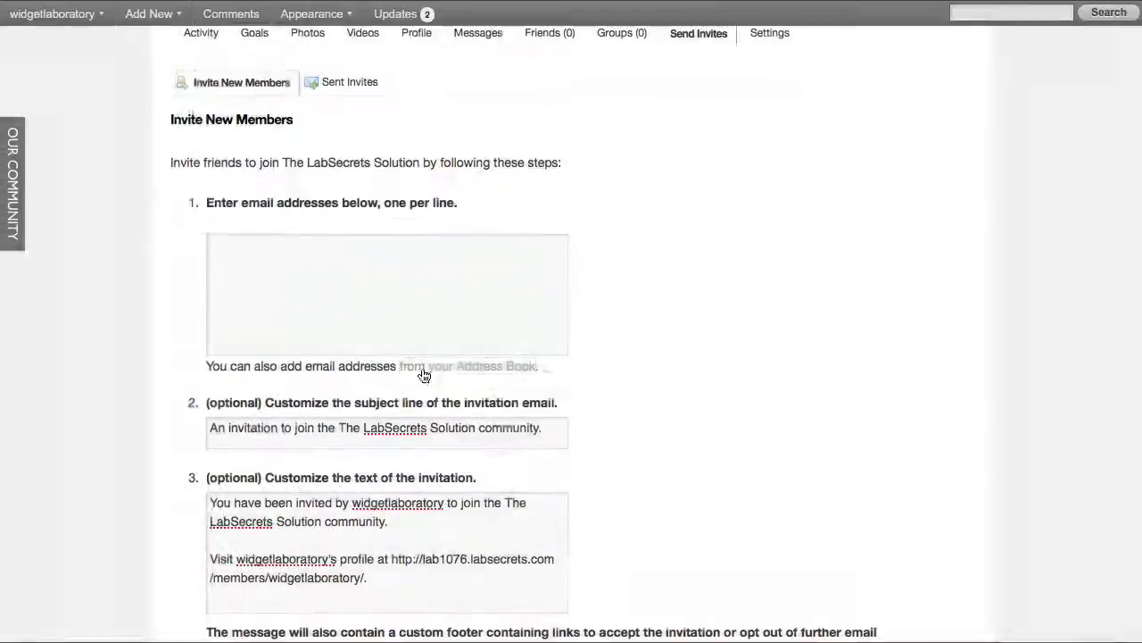
- Load the Yahoo address book via CloudSponge and add the first three contacts to the invite
left_click(471, 365)
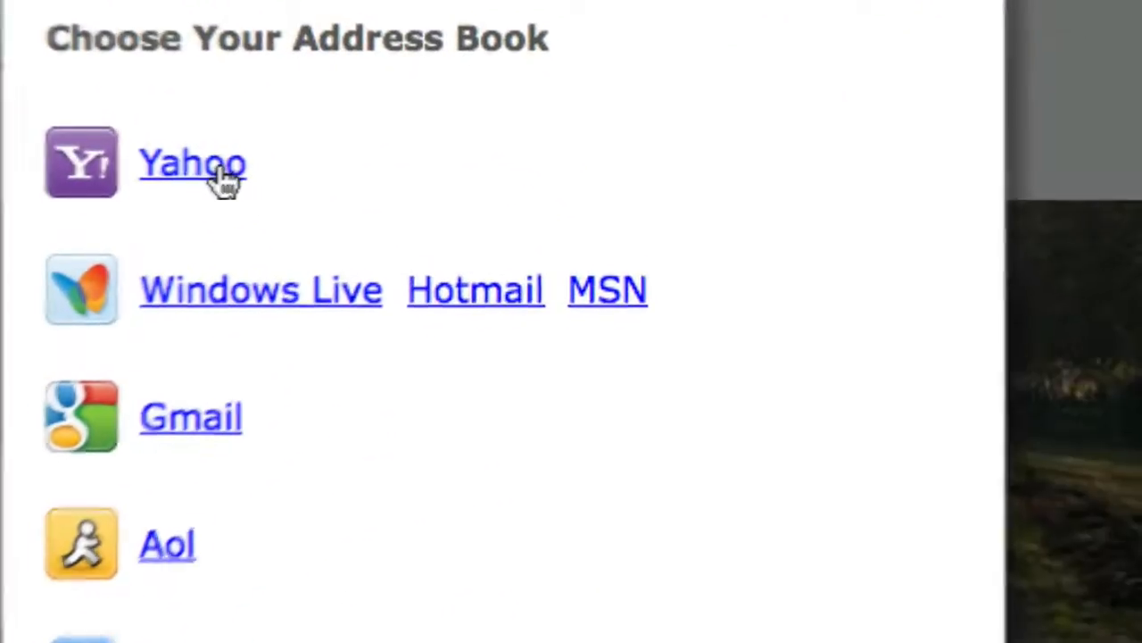
left_click(194, 162)
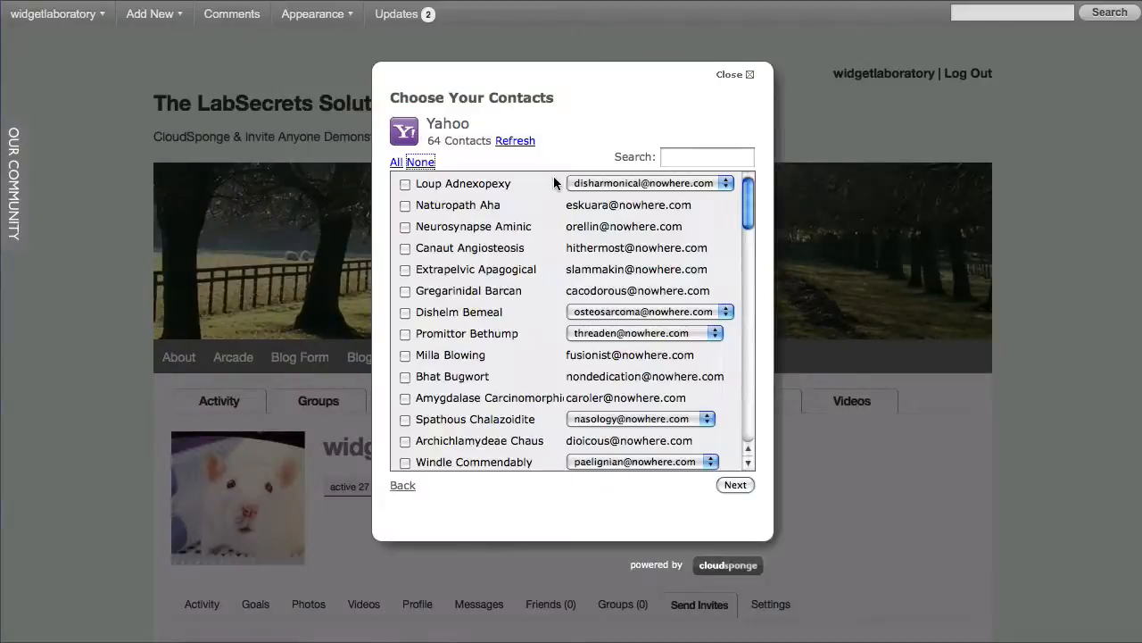
left_click(397, 161)
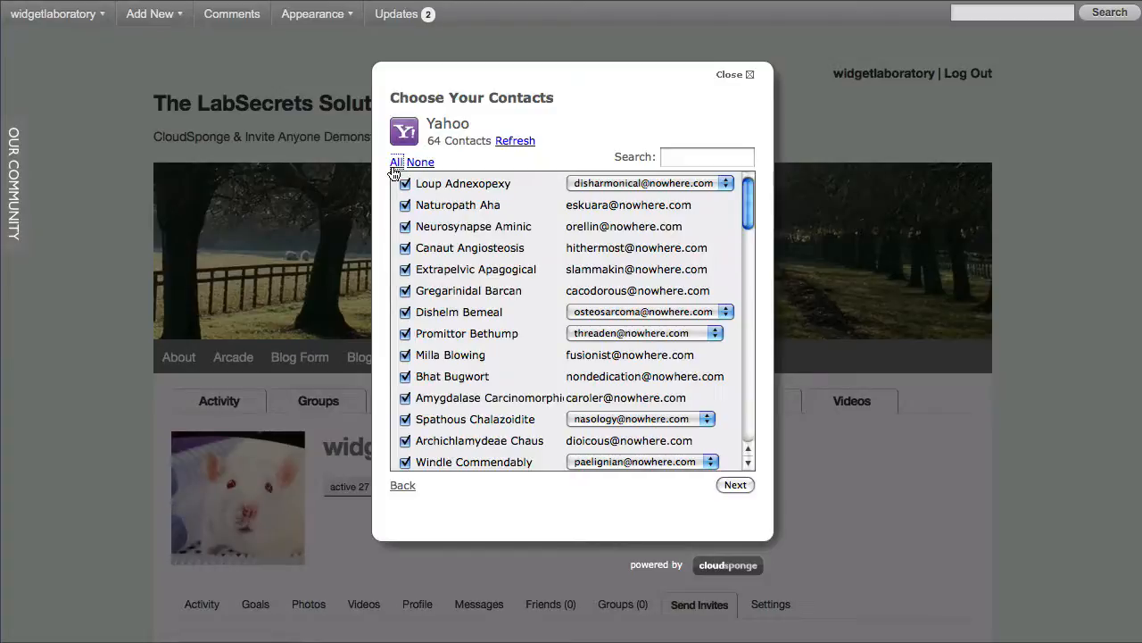
left_click(427, 162)
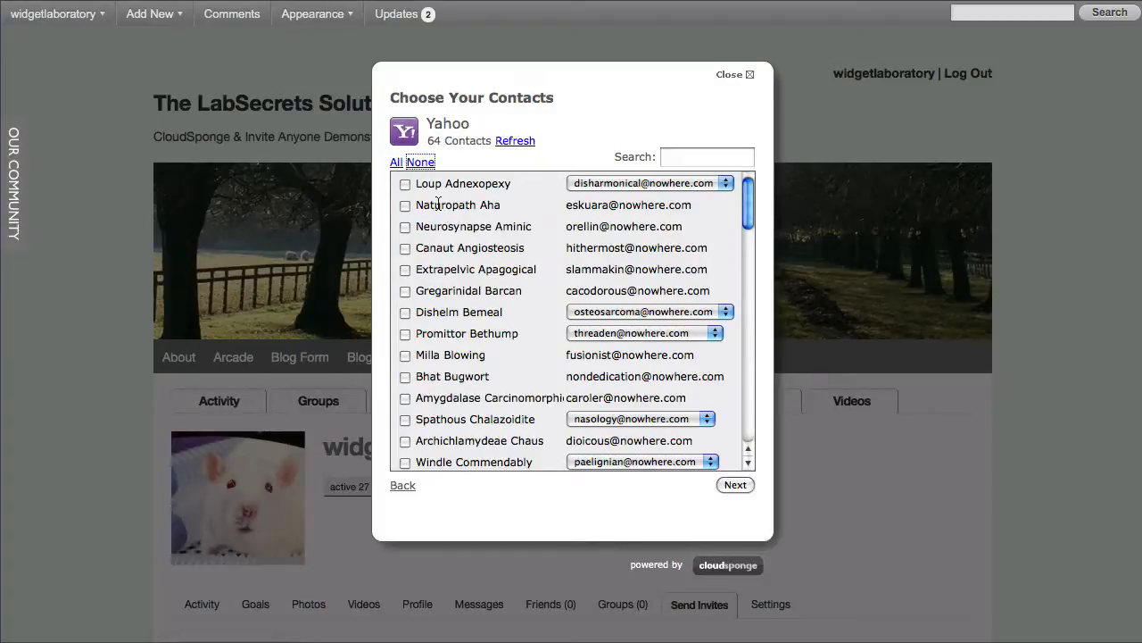
left_click(404, 183)
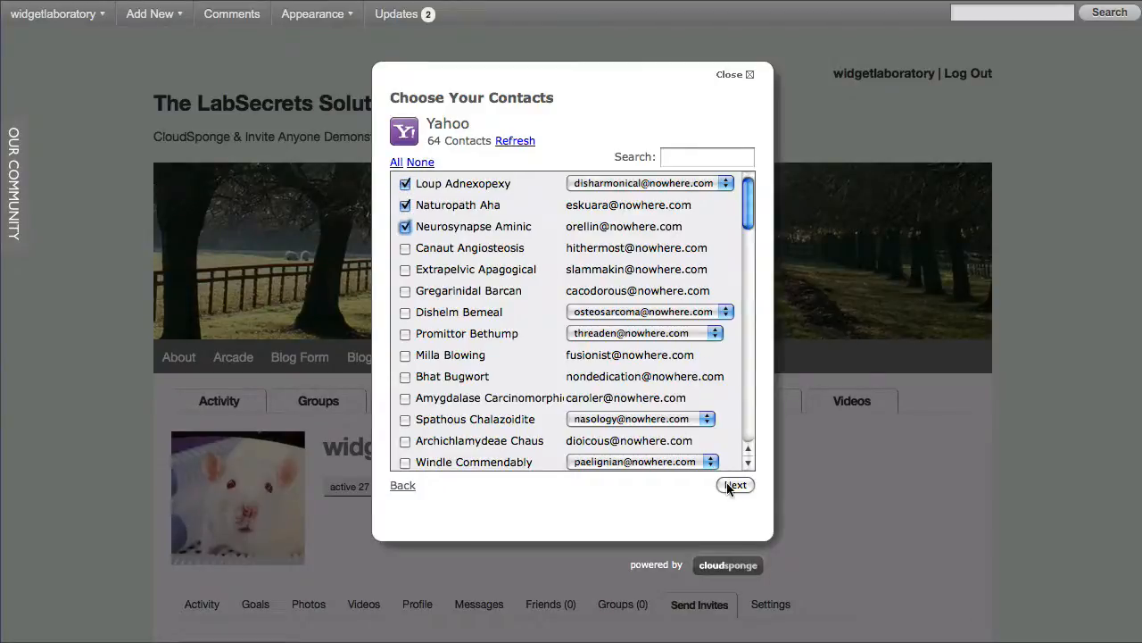
left_click(735, 484)
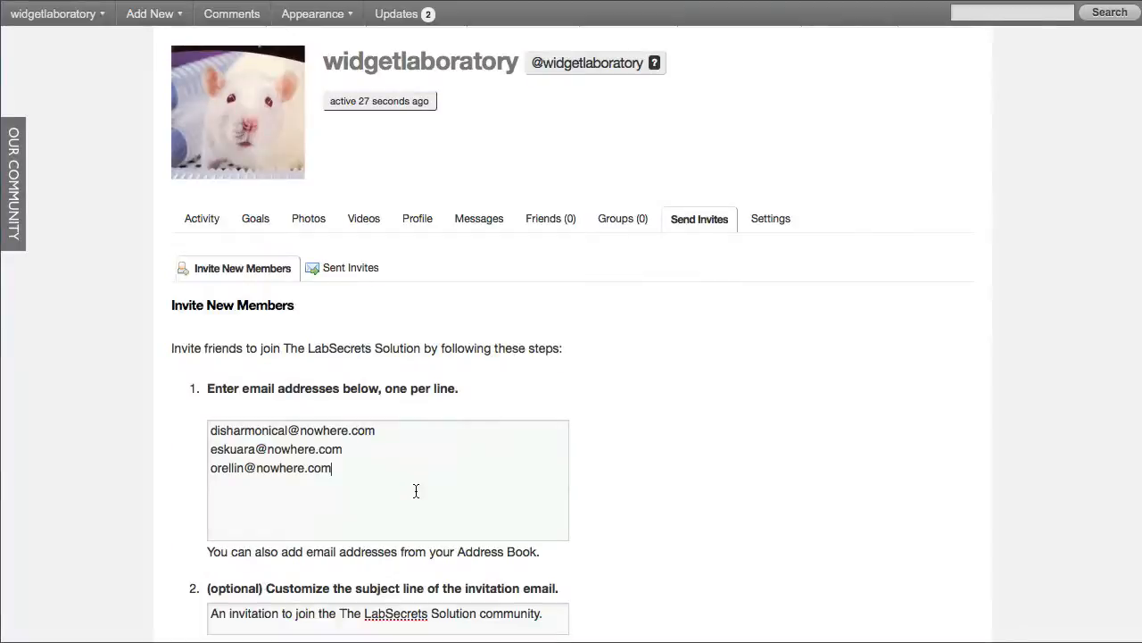
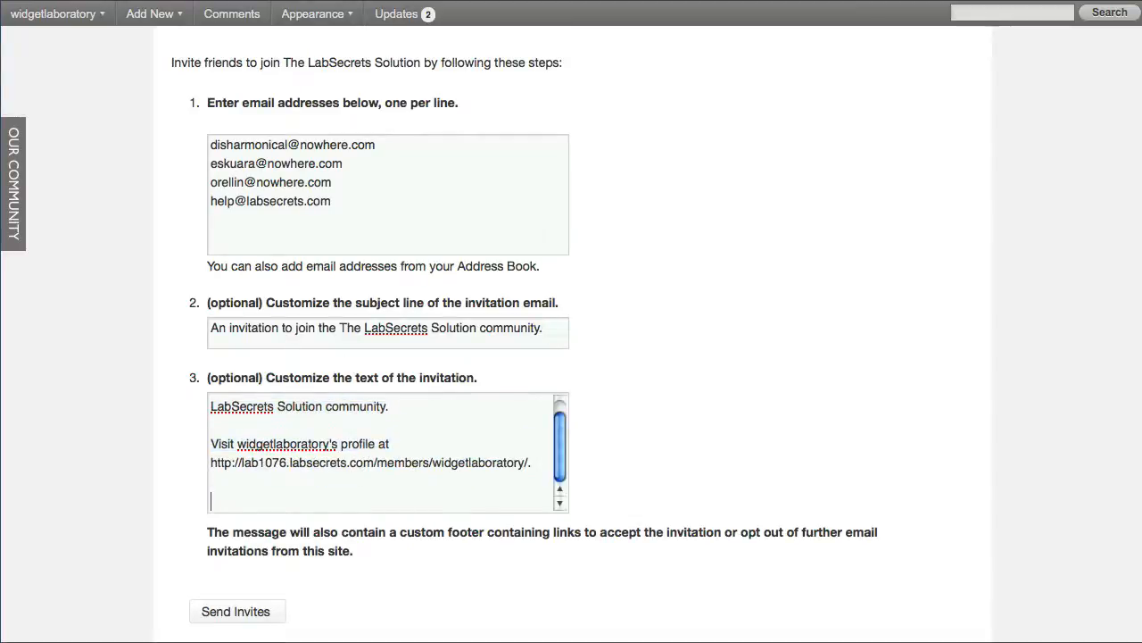
type("Let's Rock!")
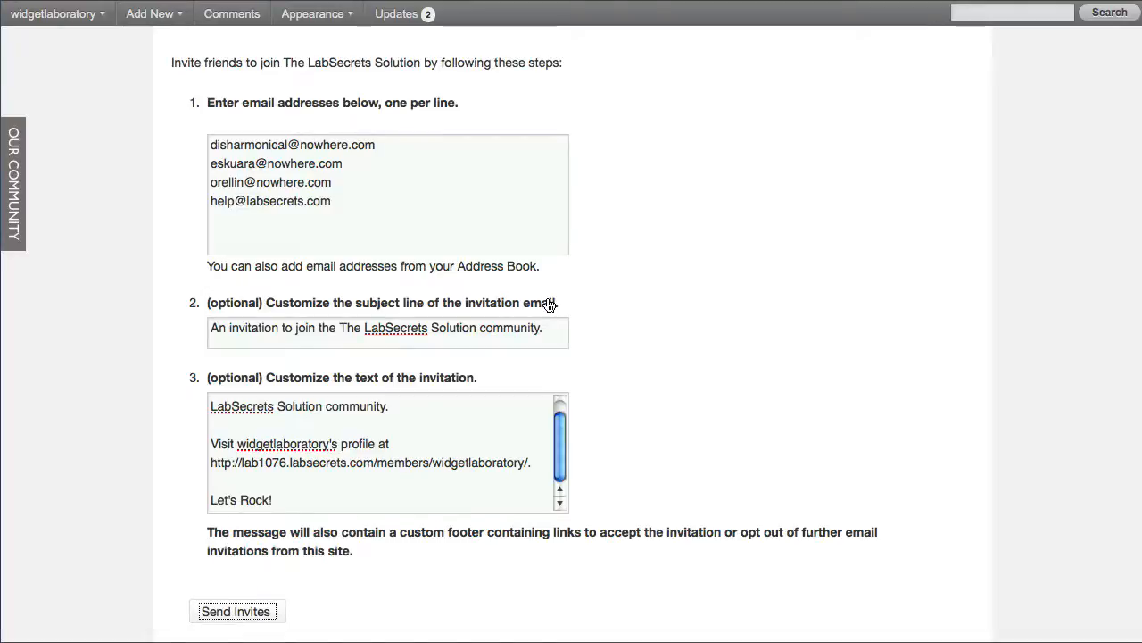
left_click(236, 610)
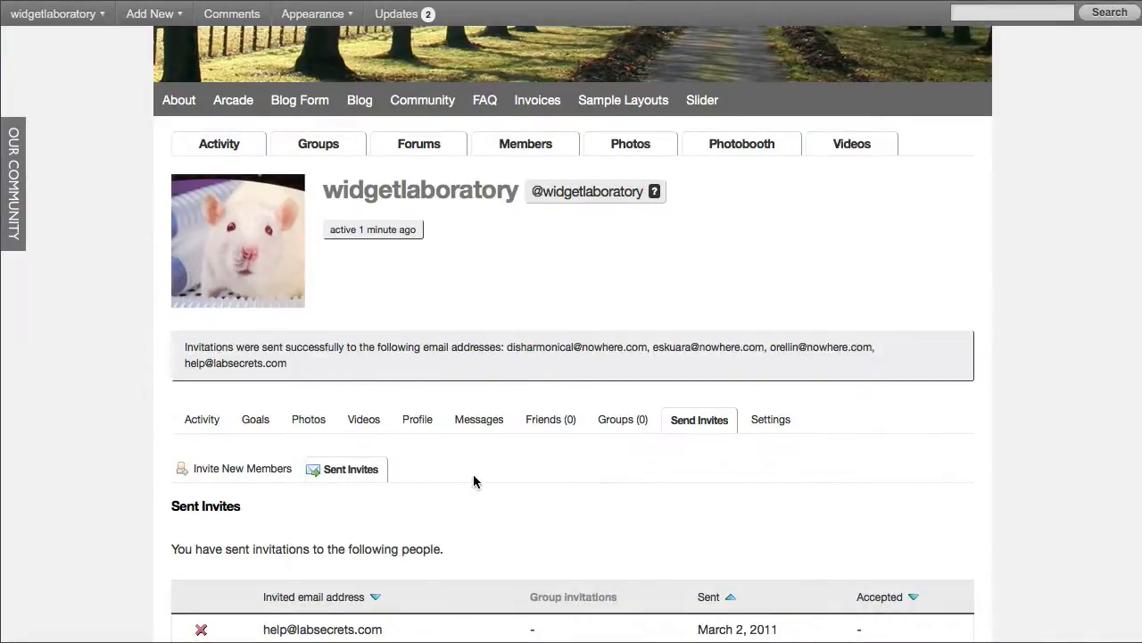
scroll("down", 3)
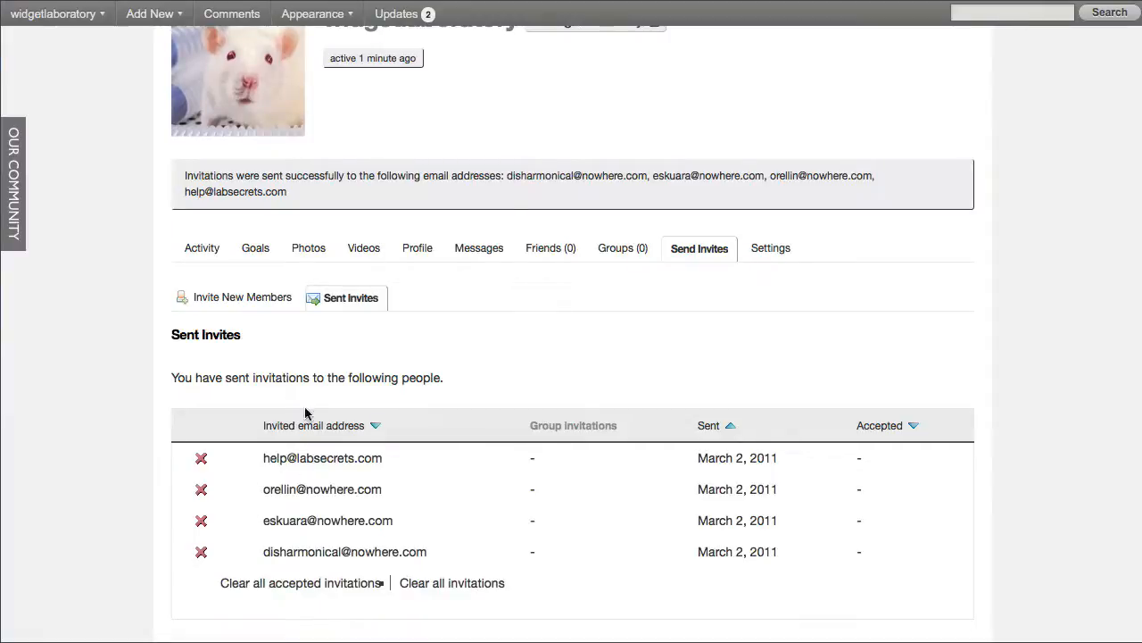
mouse_move(604, 459)
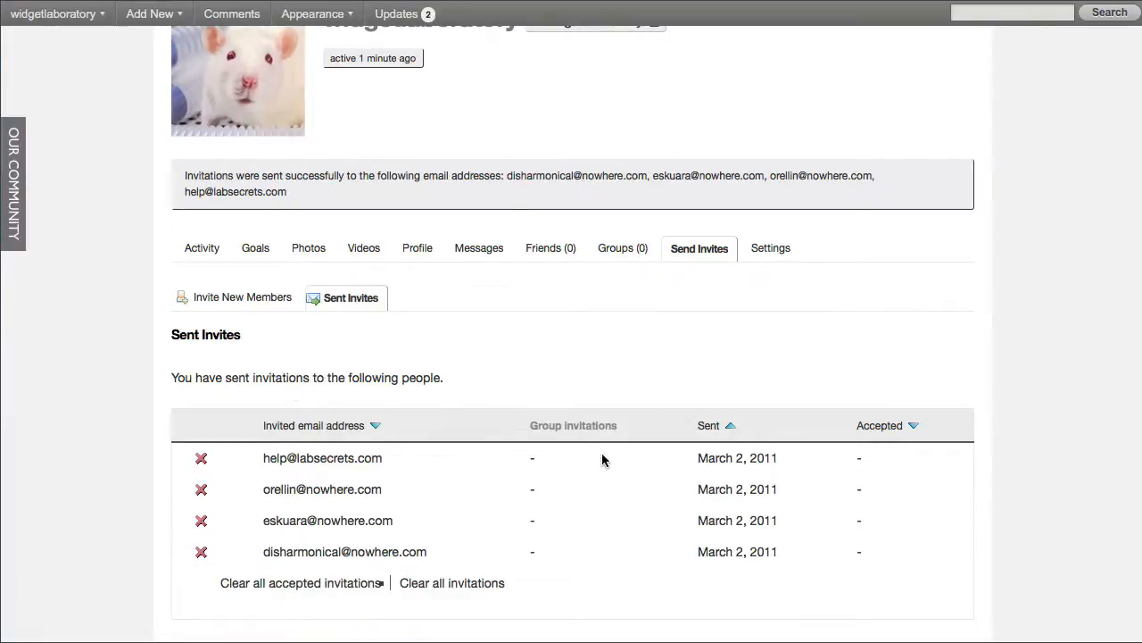
mouse_move(895, 431)
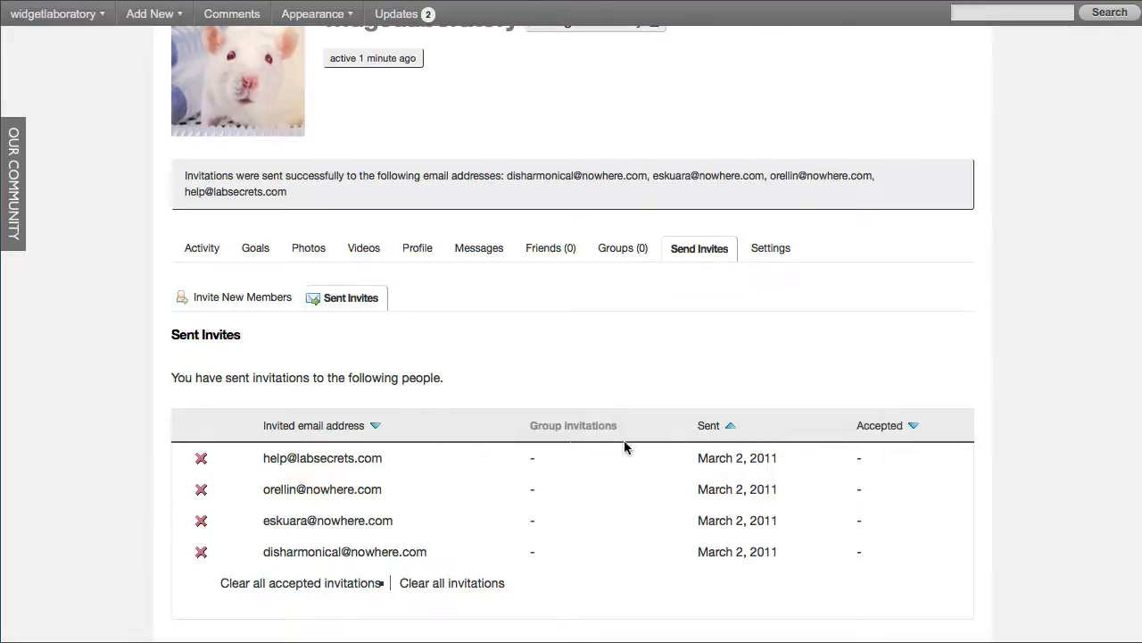
mouse_move(544, 469)
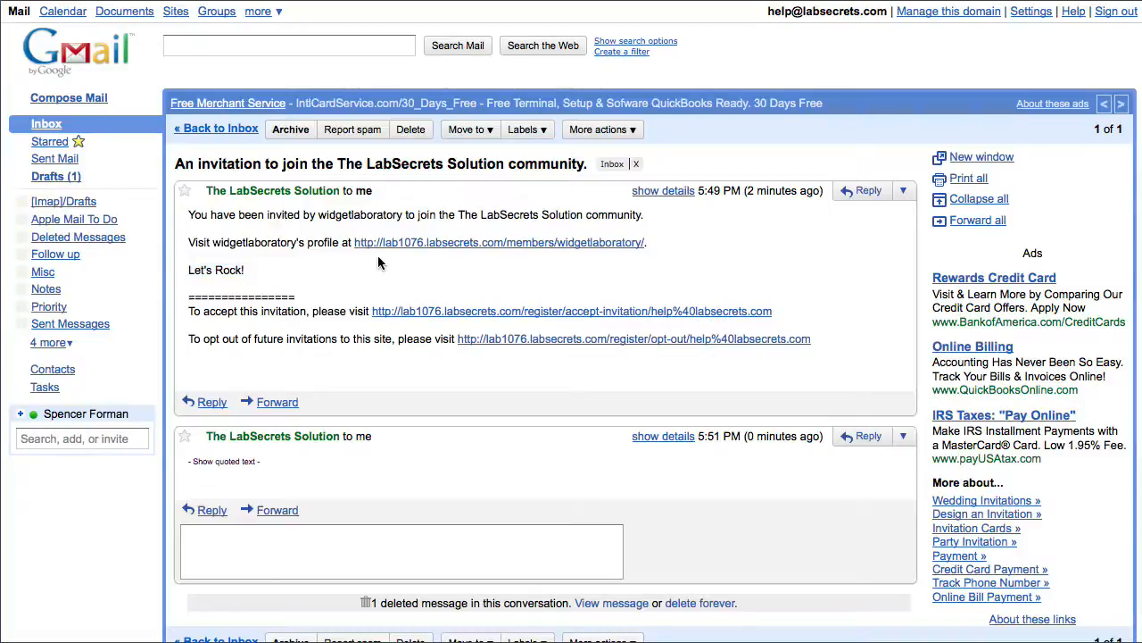
mouse_move(443, 253)
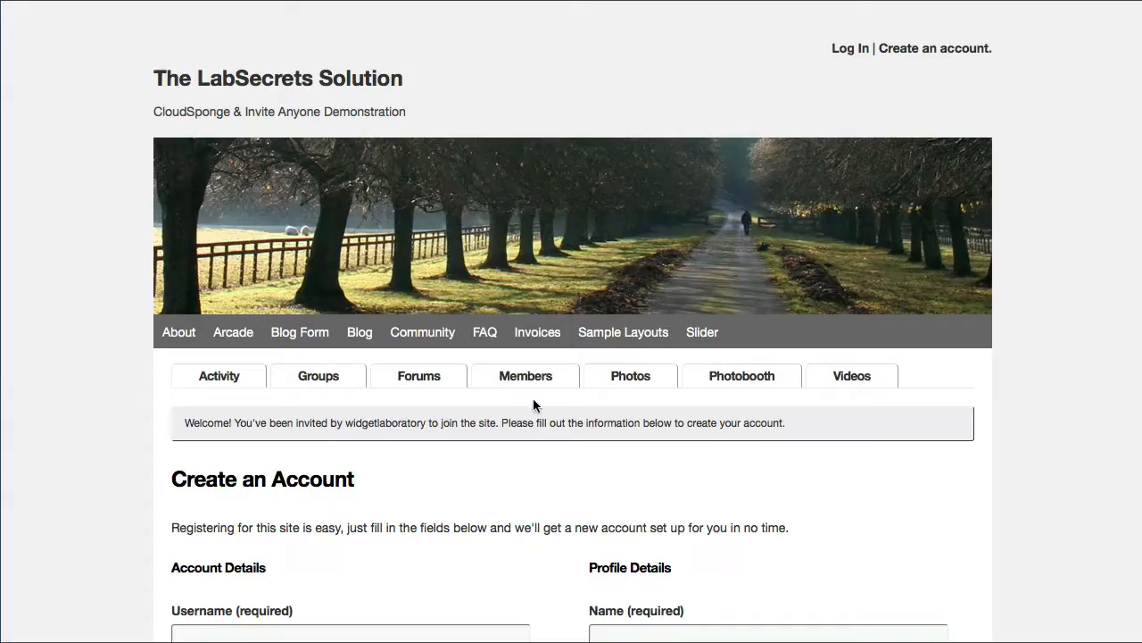
scroll("down", 3)
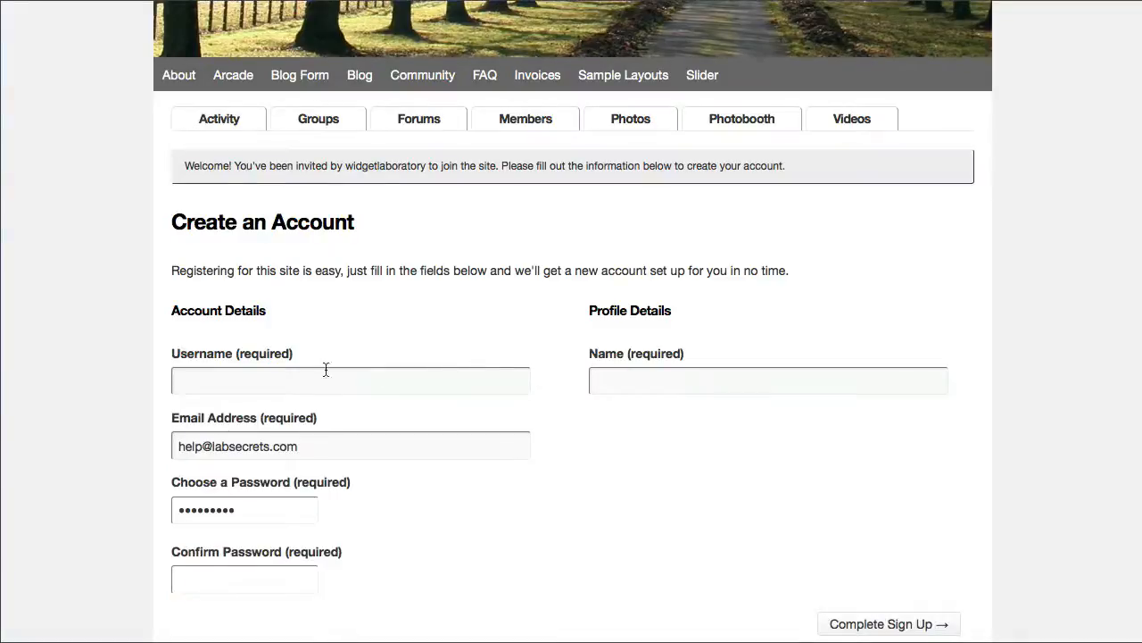